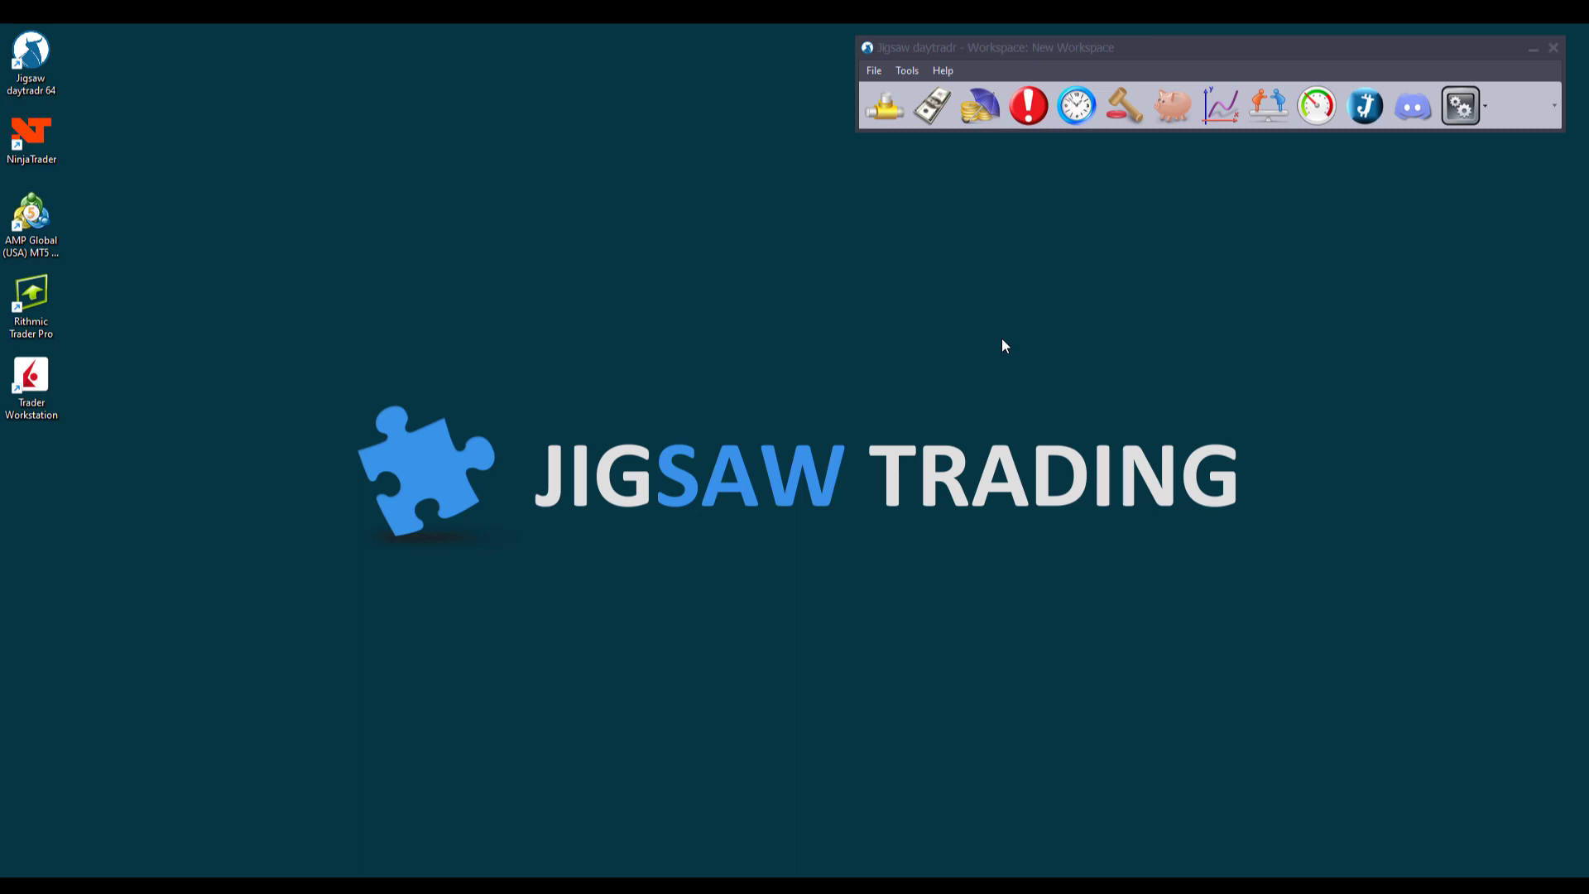
# - Bring up the Connection Manager listing all data-feed connections and their status
pyautogui.click(887, 108)
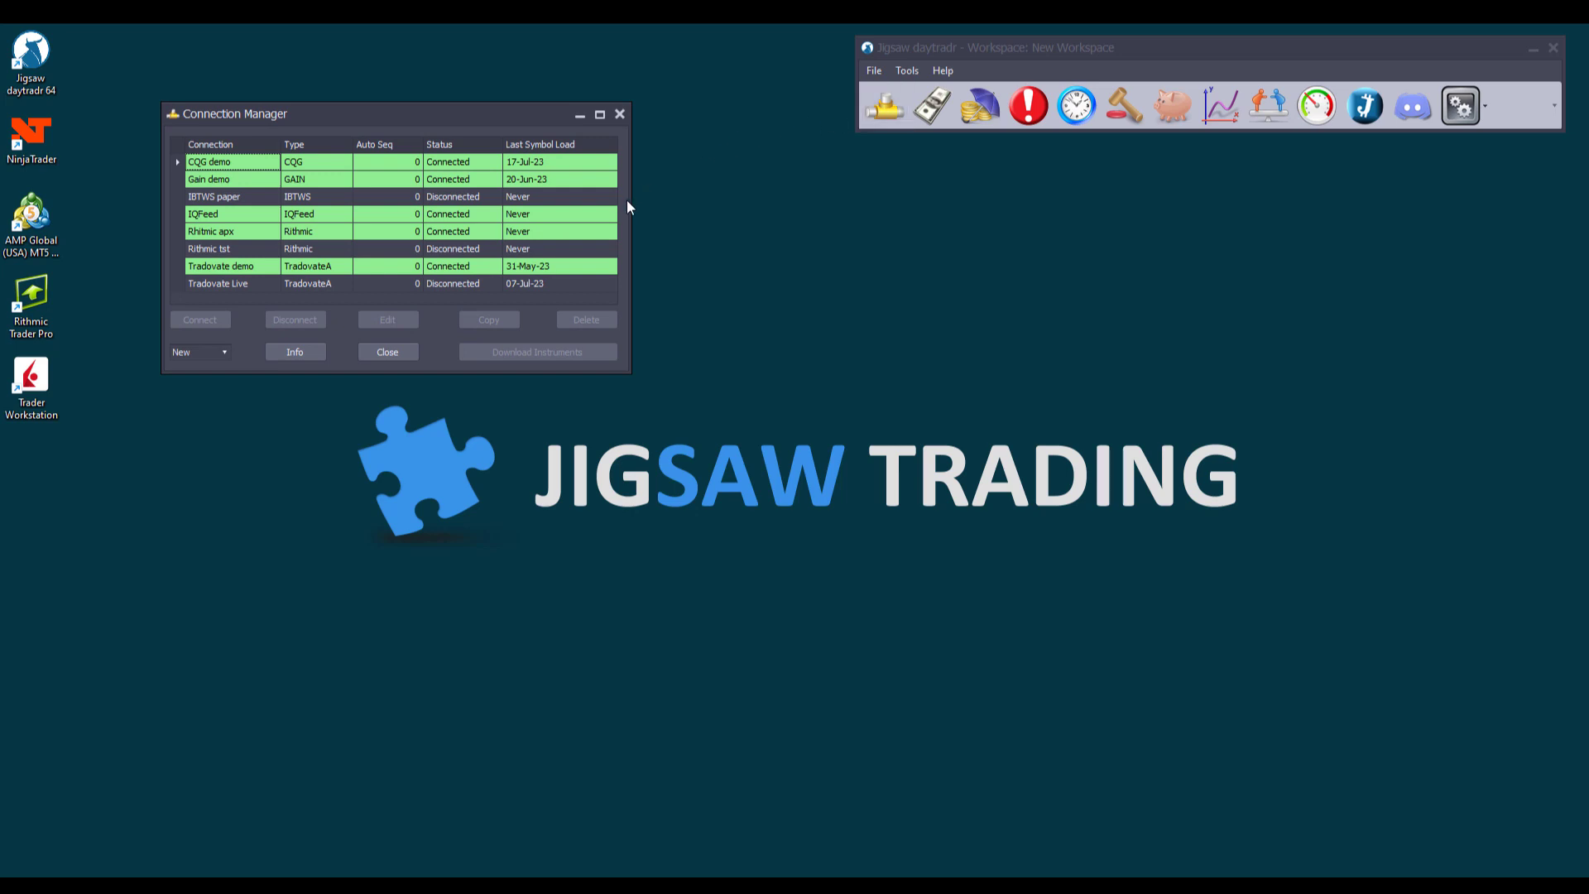
pyautogui.moveTo(649, 250)
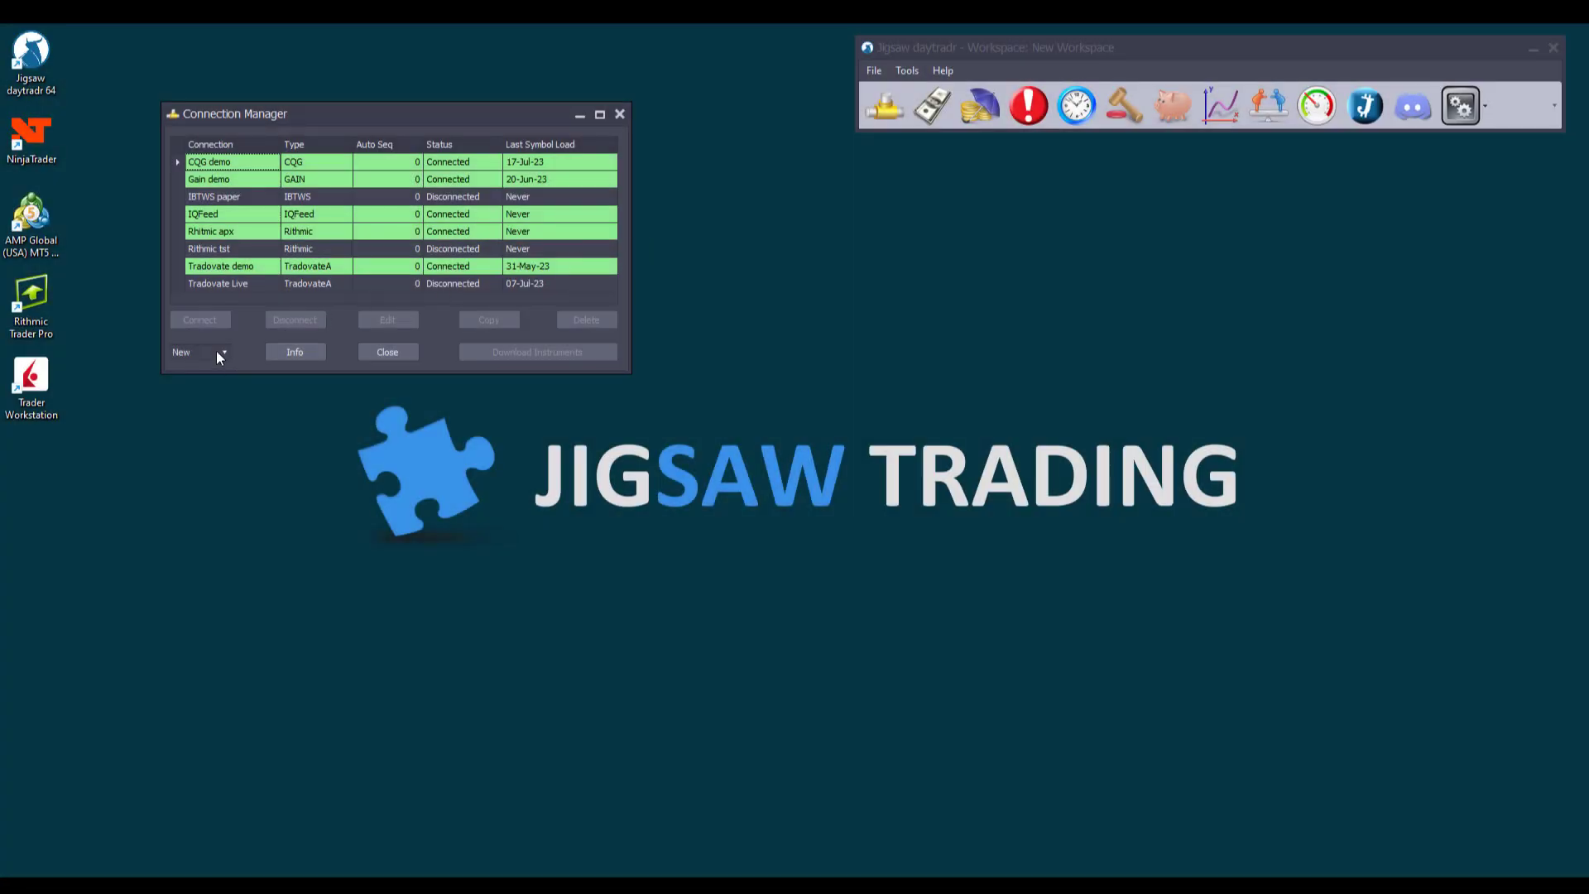
# - Add a new CQG connection and enter its name 'CQG test' and login credentials
pyautogui.click(221, 351)
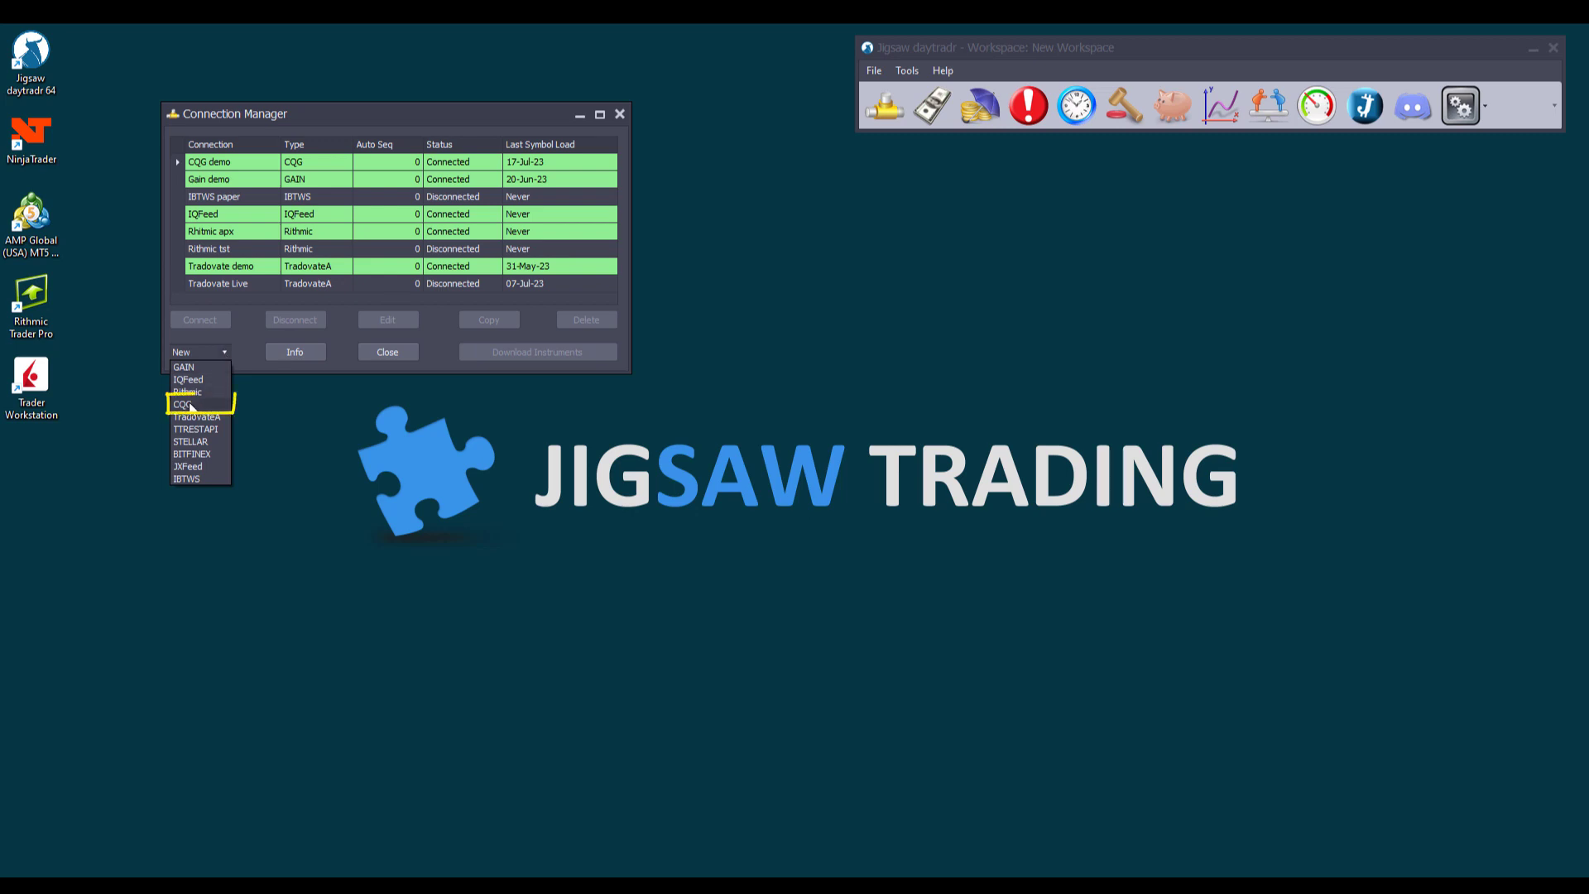
pyautogui.click(184, 404)
pyautogui.write('CQG test')
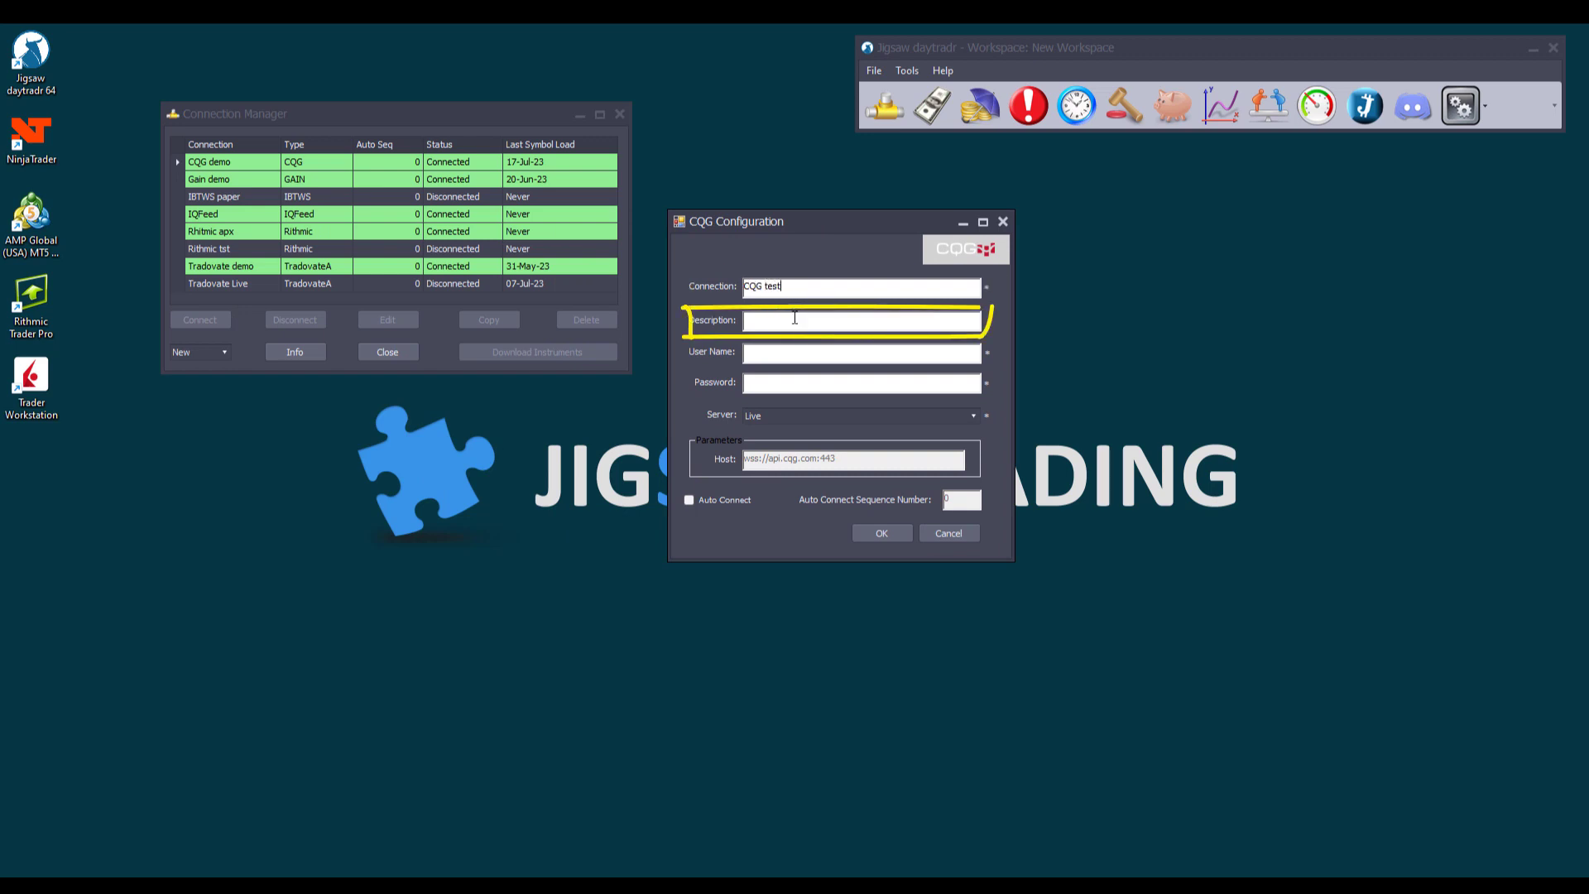
pyautogui.click(861, 382)
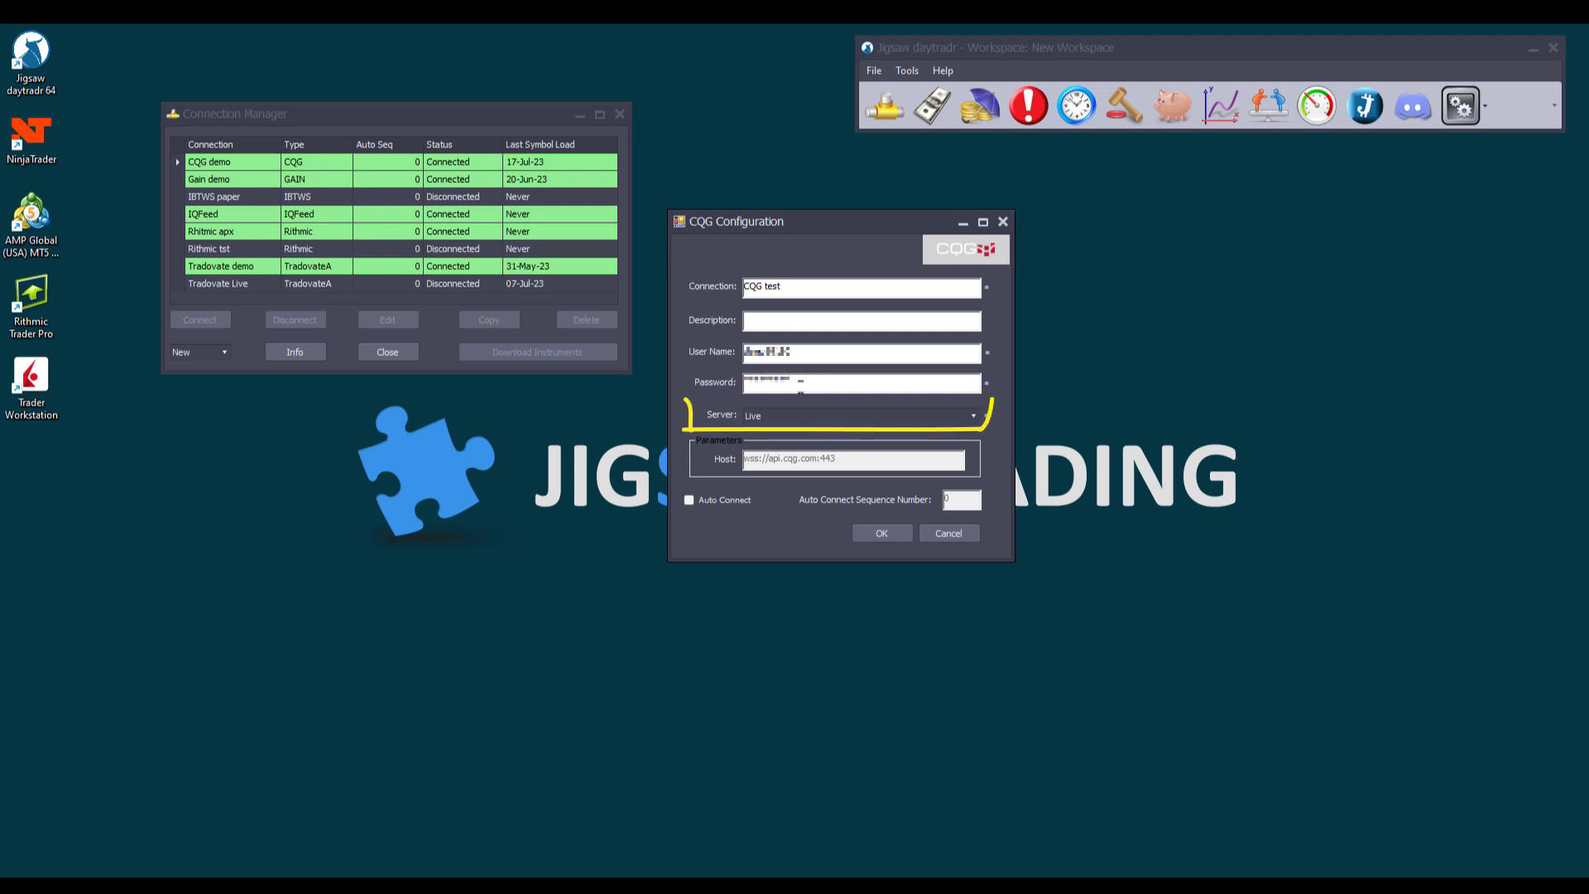
# - Set the CQG connection's server to Demo with the demo host
pyautogui.click(972, 415)
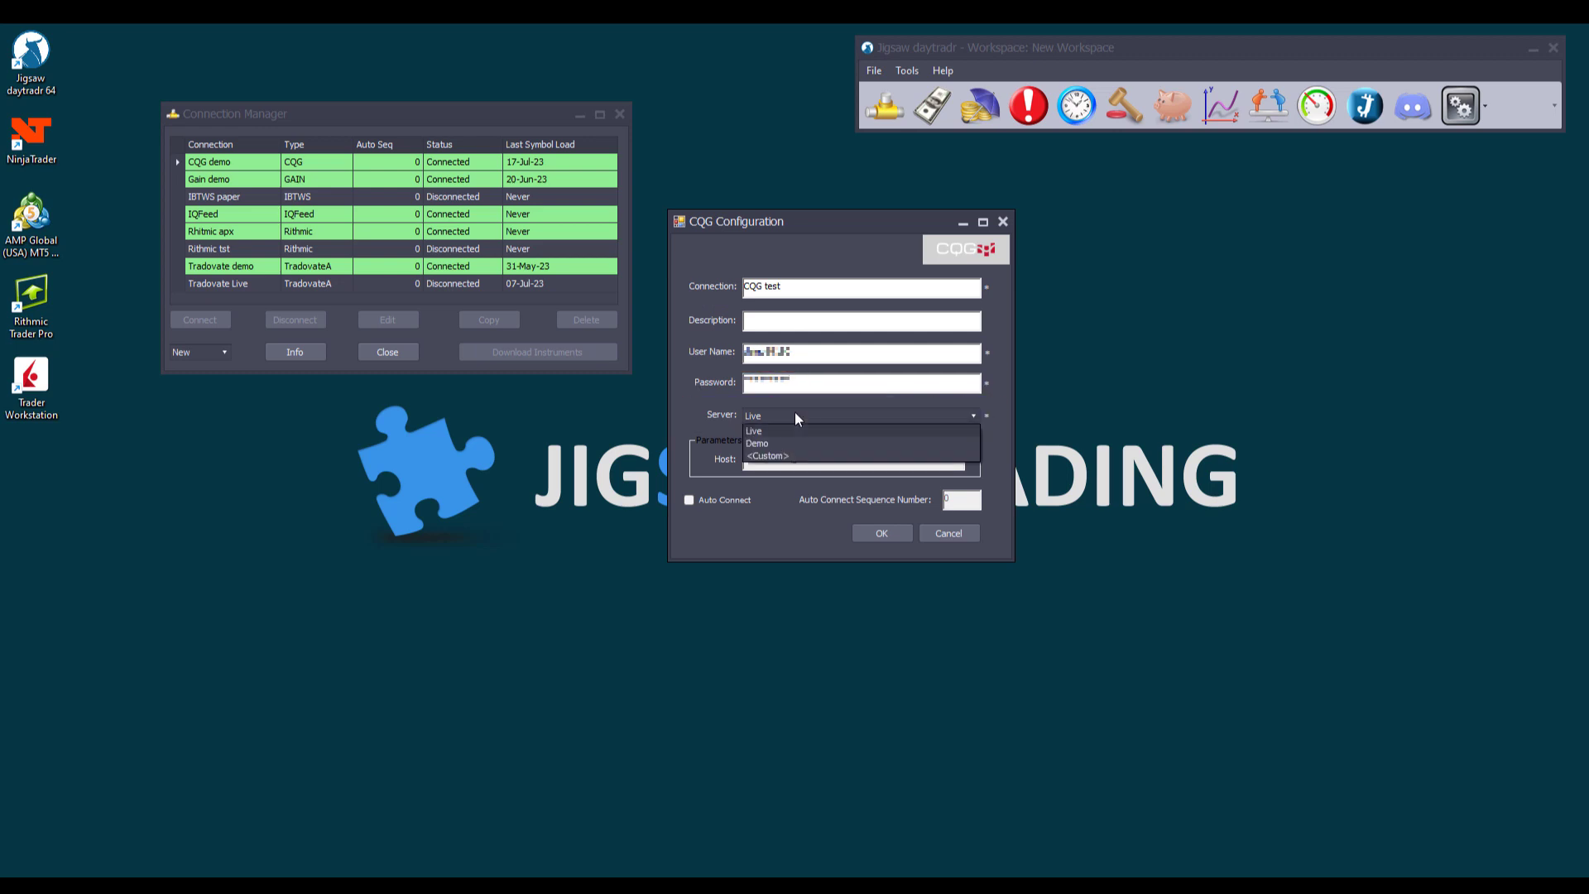
pyautogui.click(759, 443)
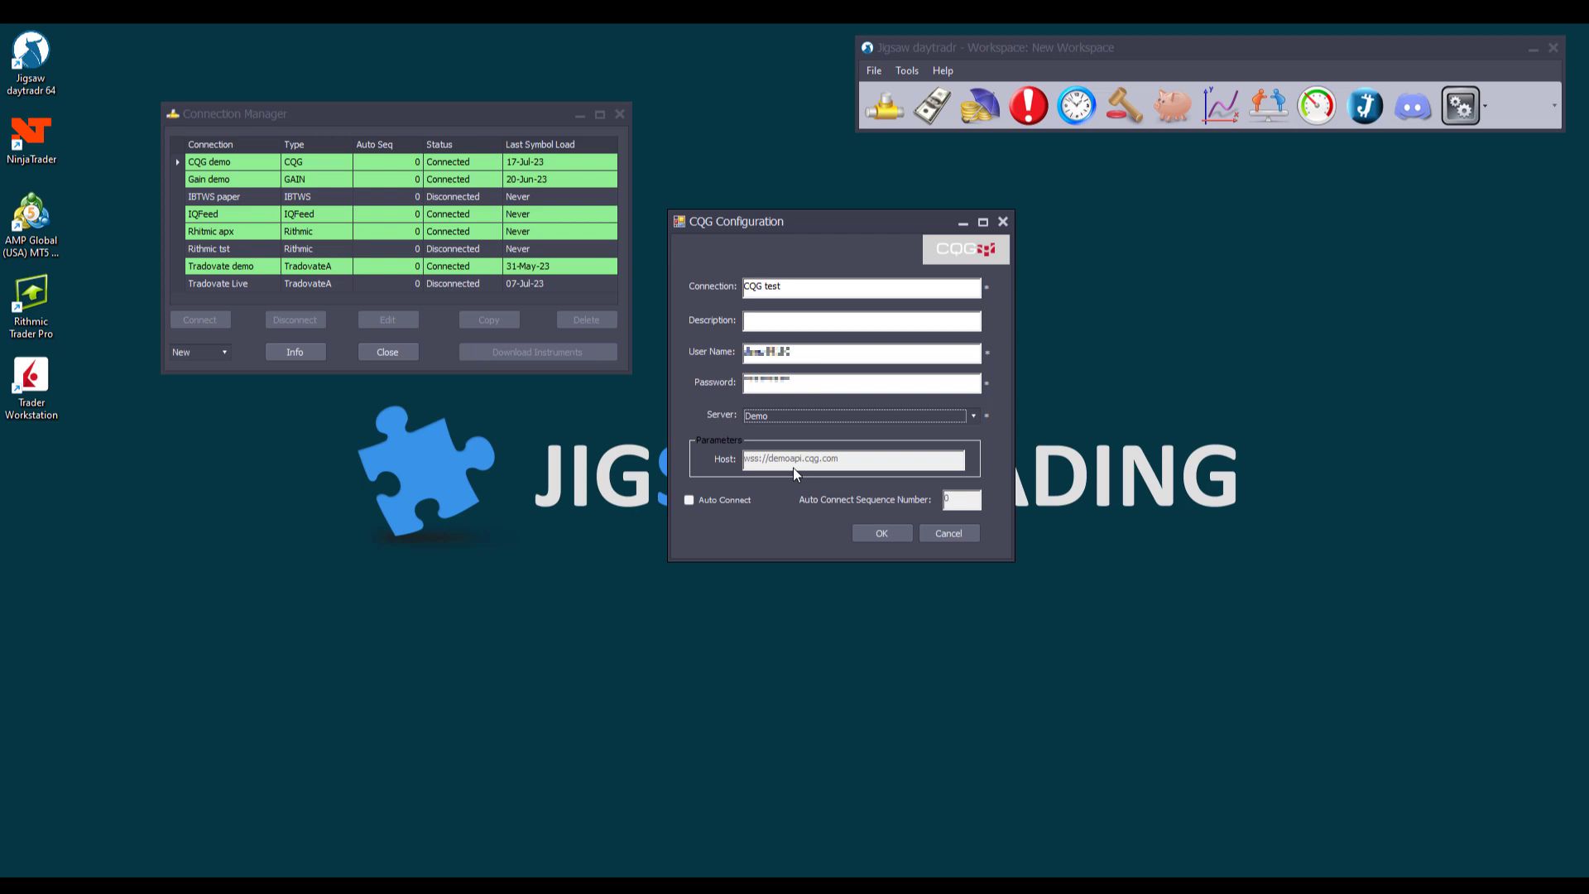
pyautogui.moveTo(738, 513)
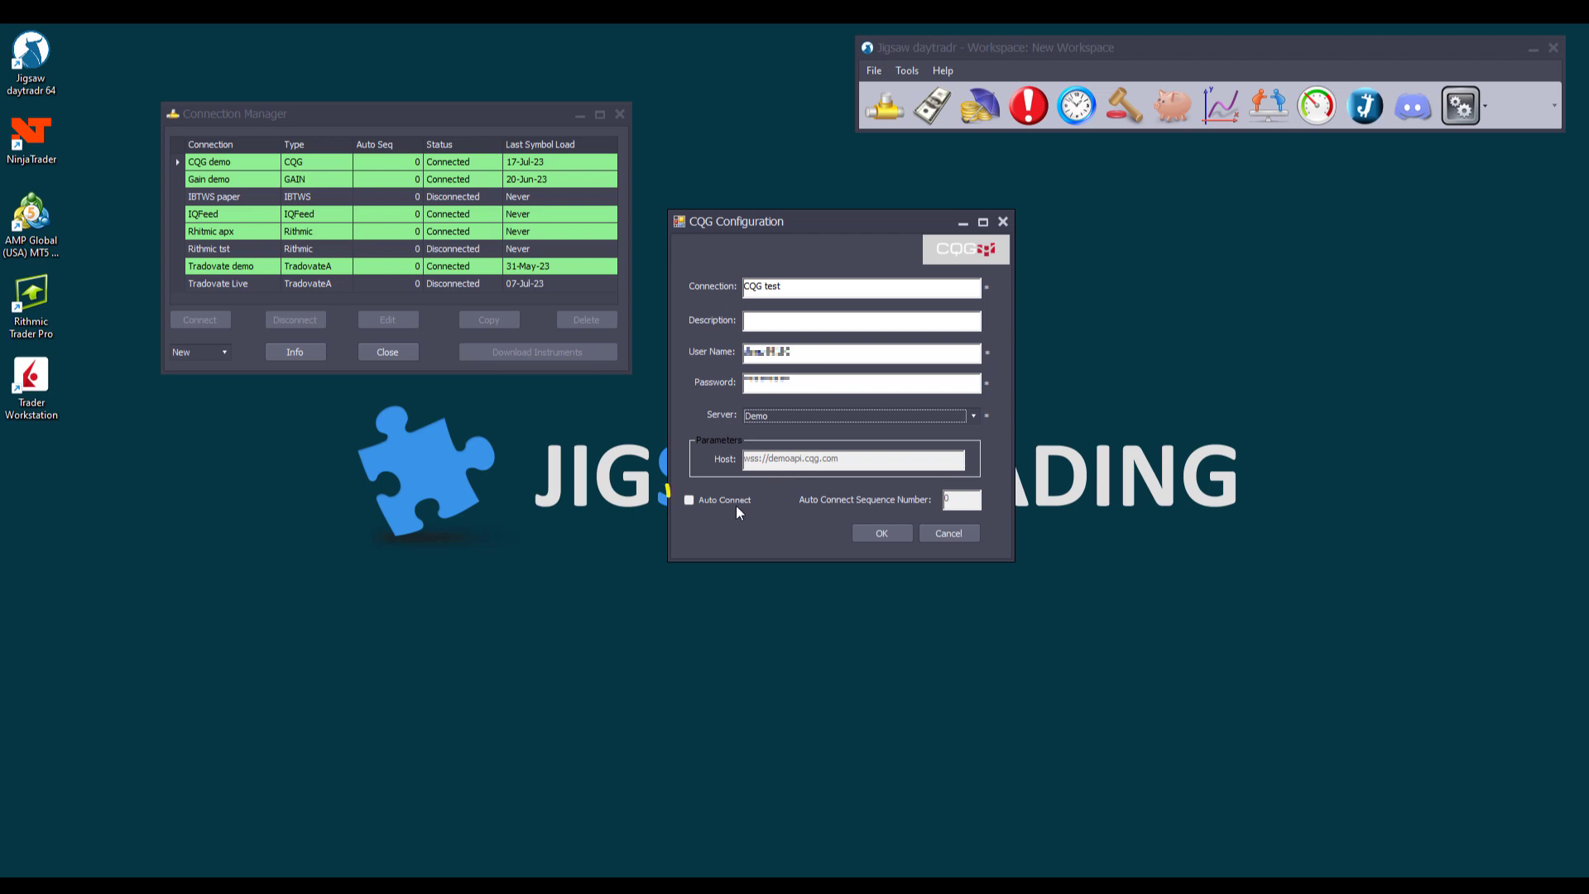
pyautogui.click(689, 500)
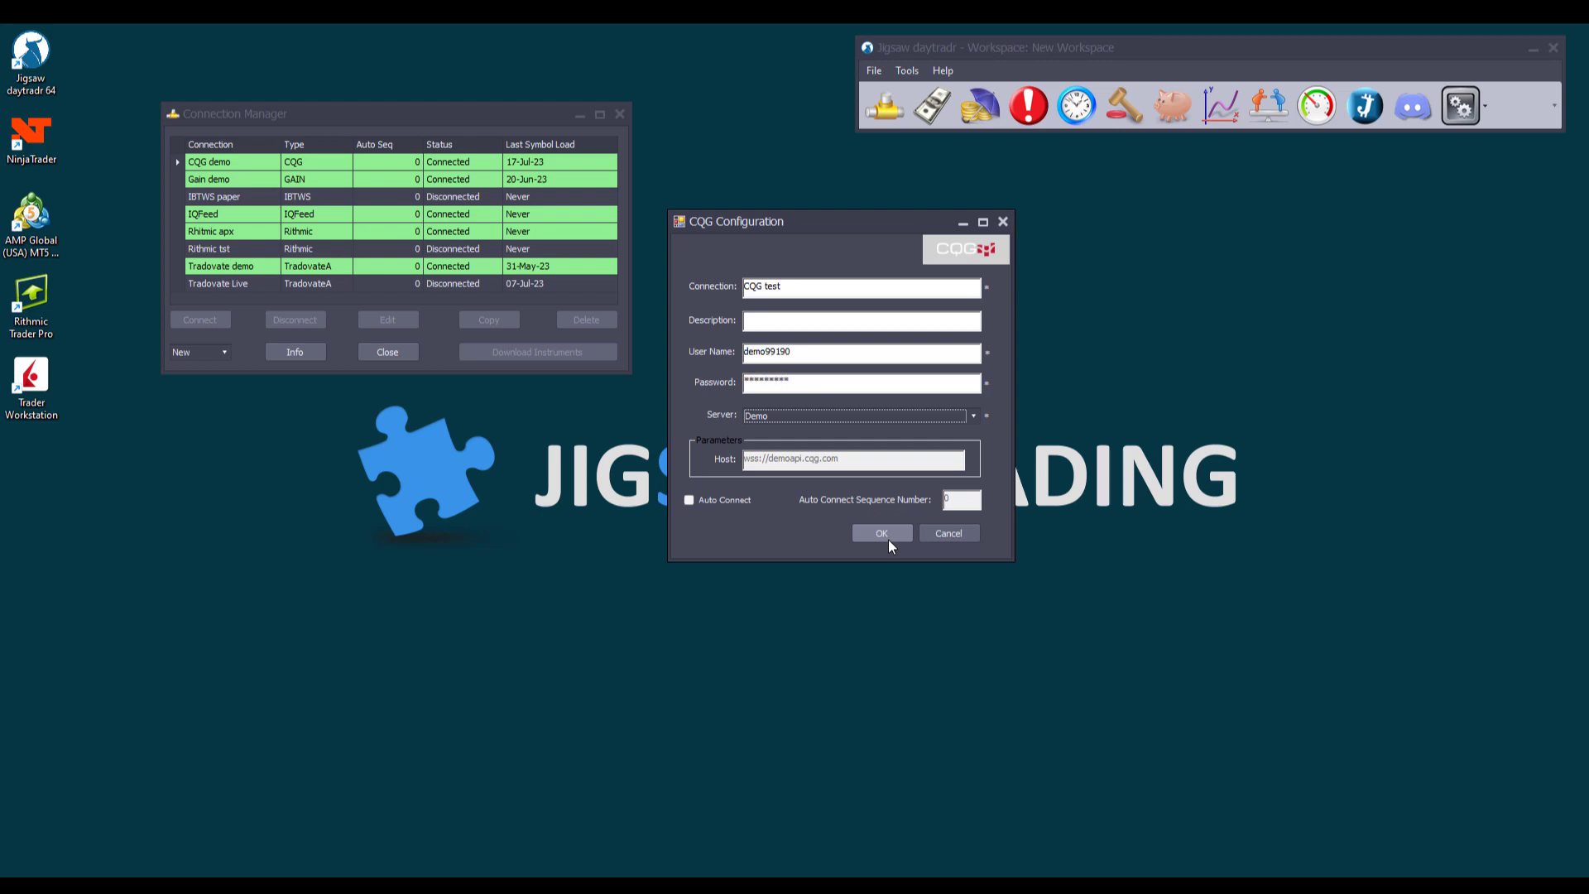
# - Close the CQG Configuration dialog to return to the Connection Manager
pyautogui.click(948, 533)
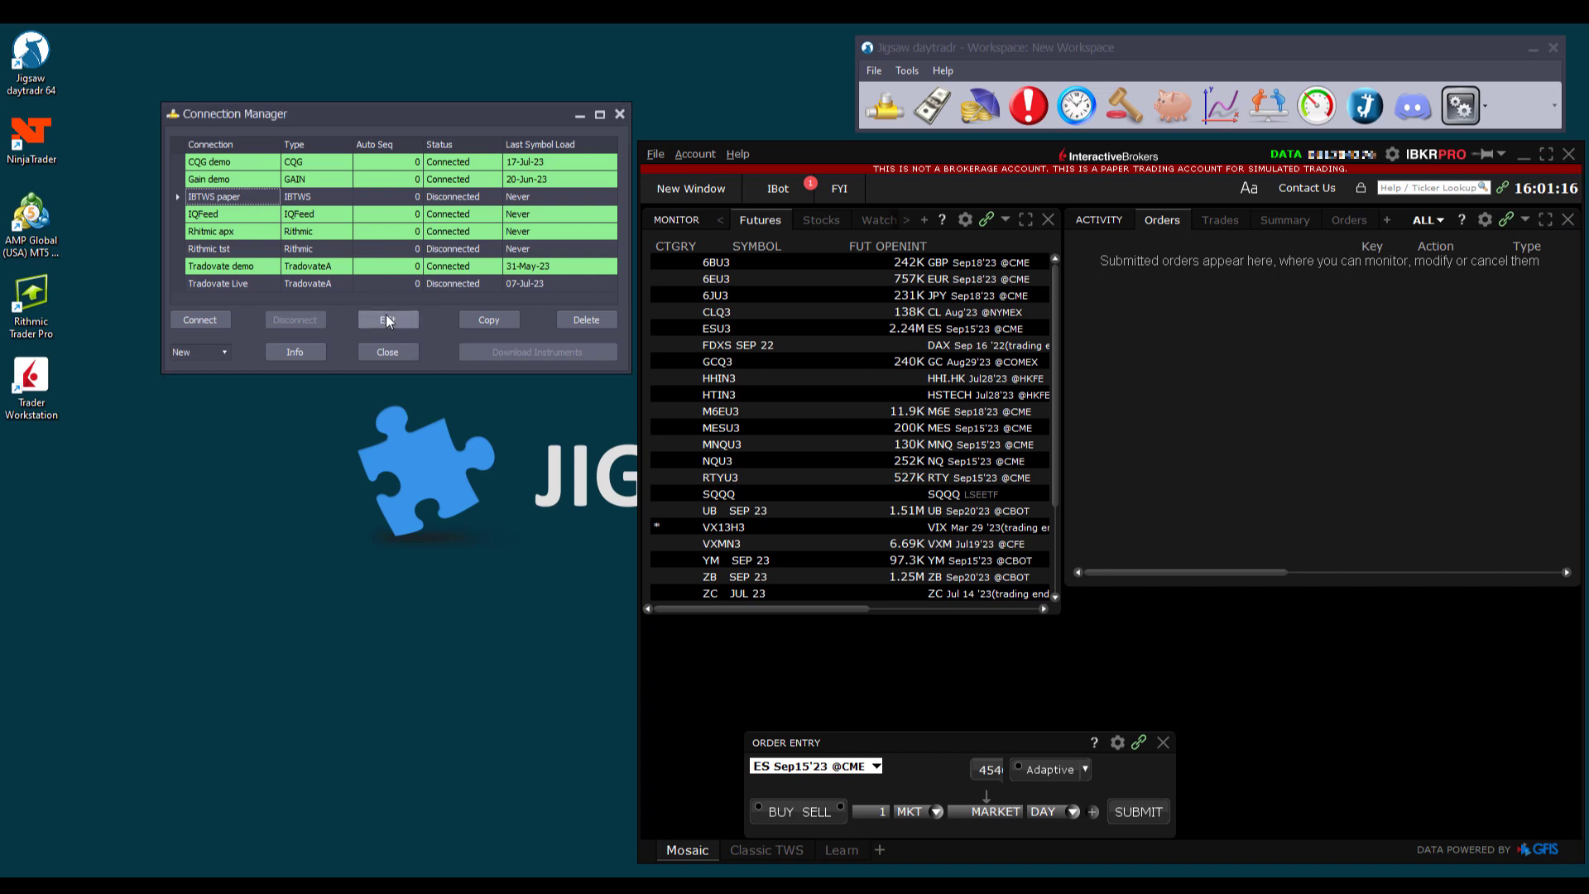
# - Review the IBTWS paper connection's IB settings (host 127.0.0.1, port 7497) and close them
pyautogui.click(388, 319)
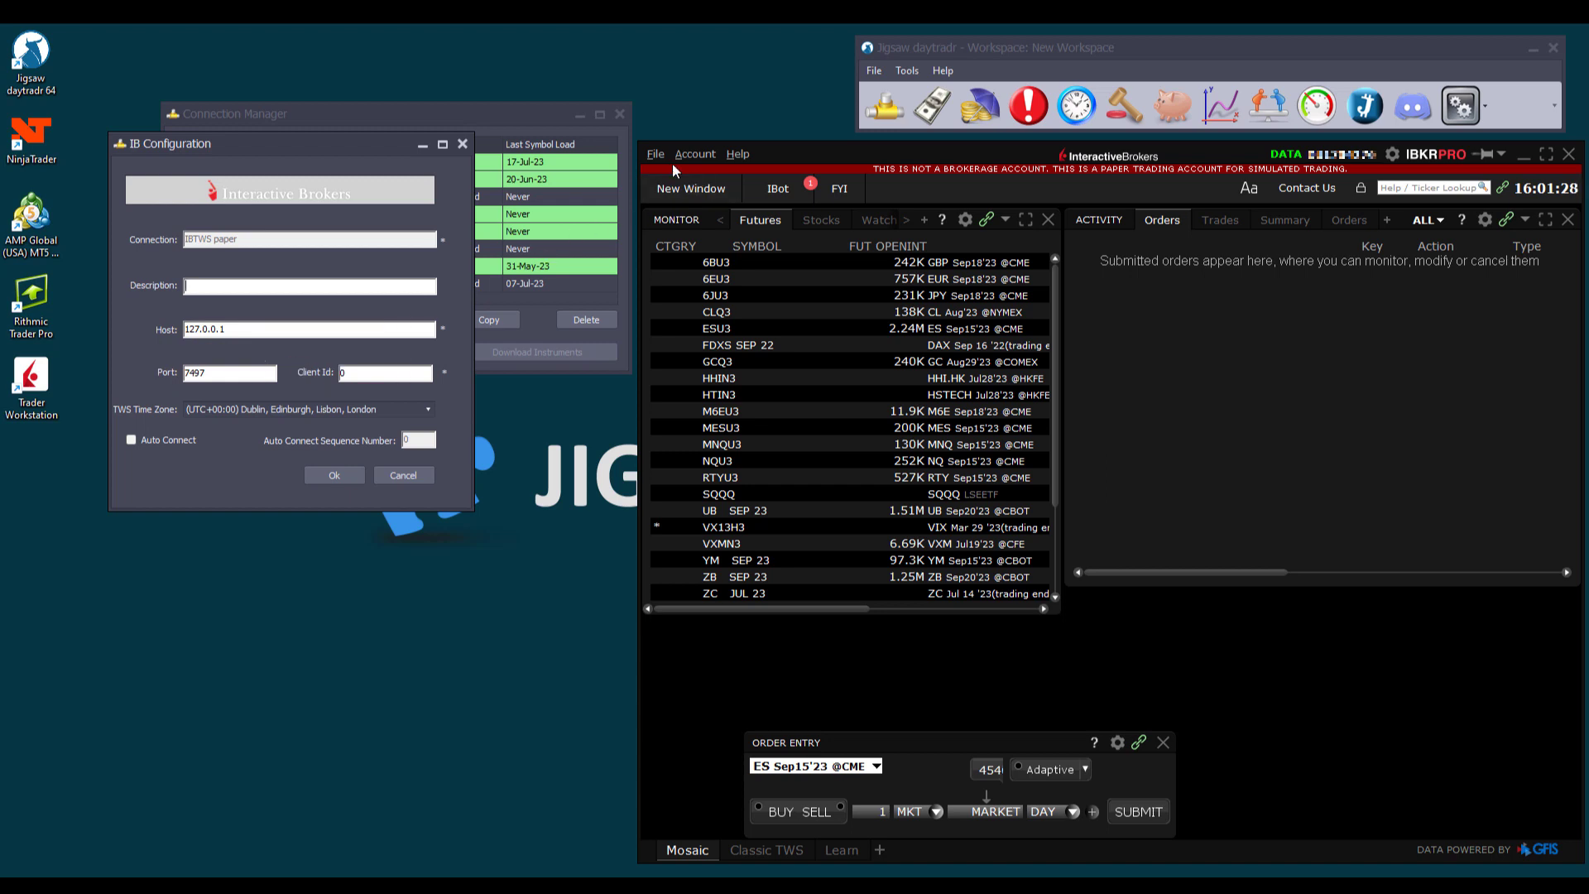
pyautogui.click(653, 154)
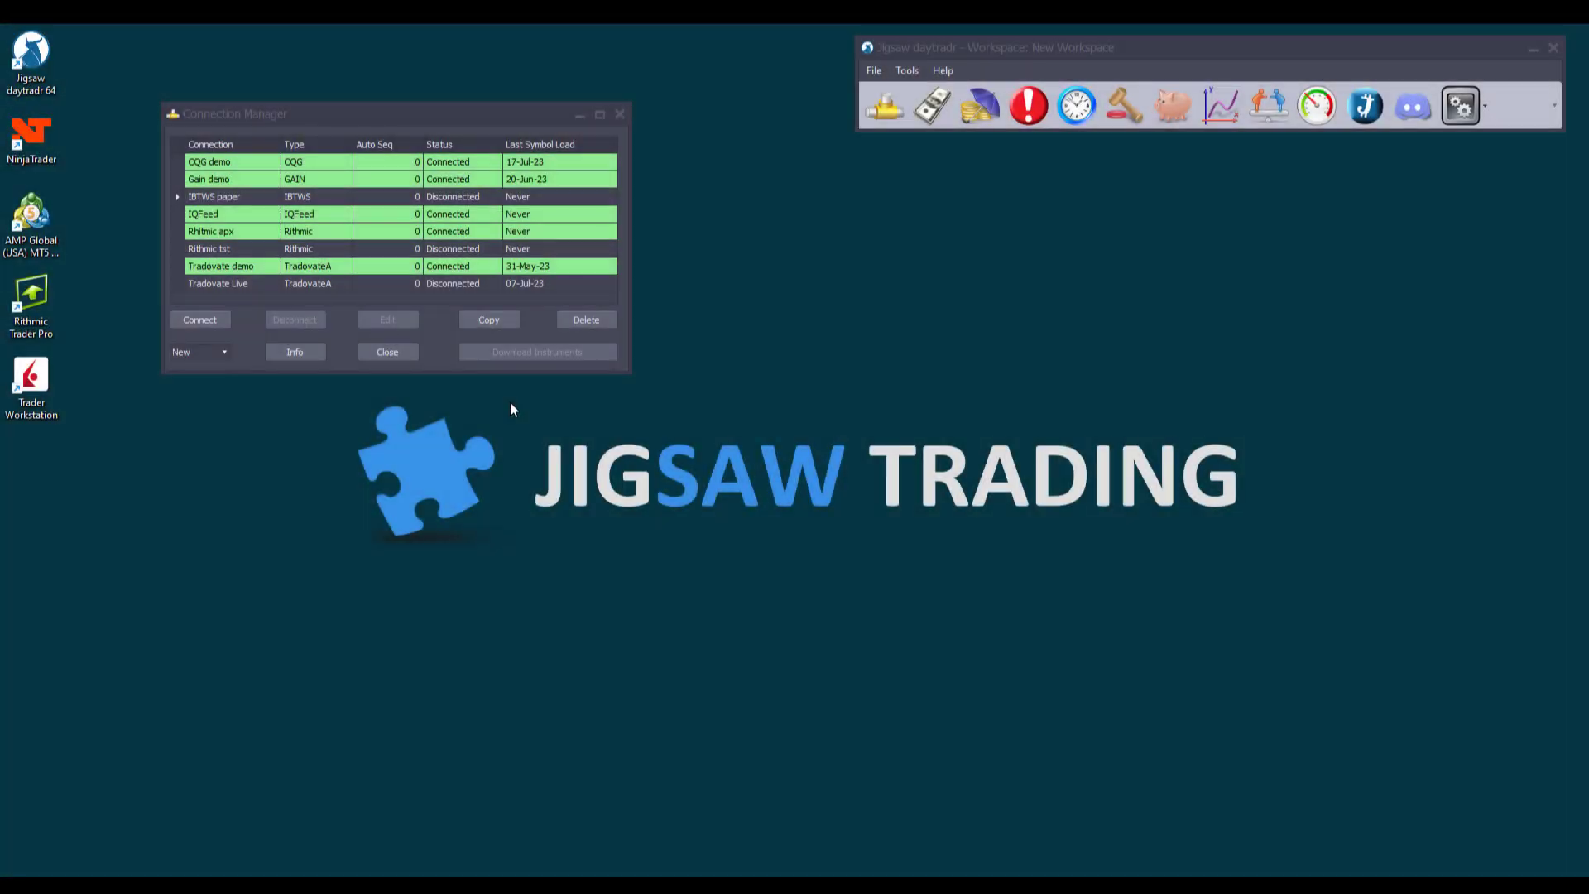
pyautogui.moveTo(437, 404)
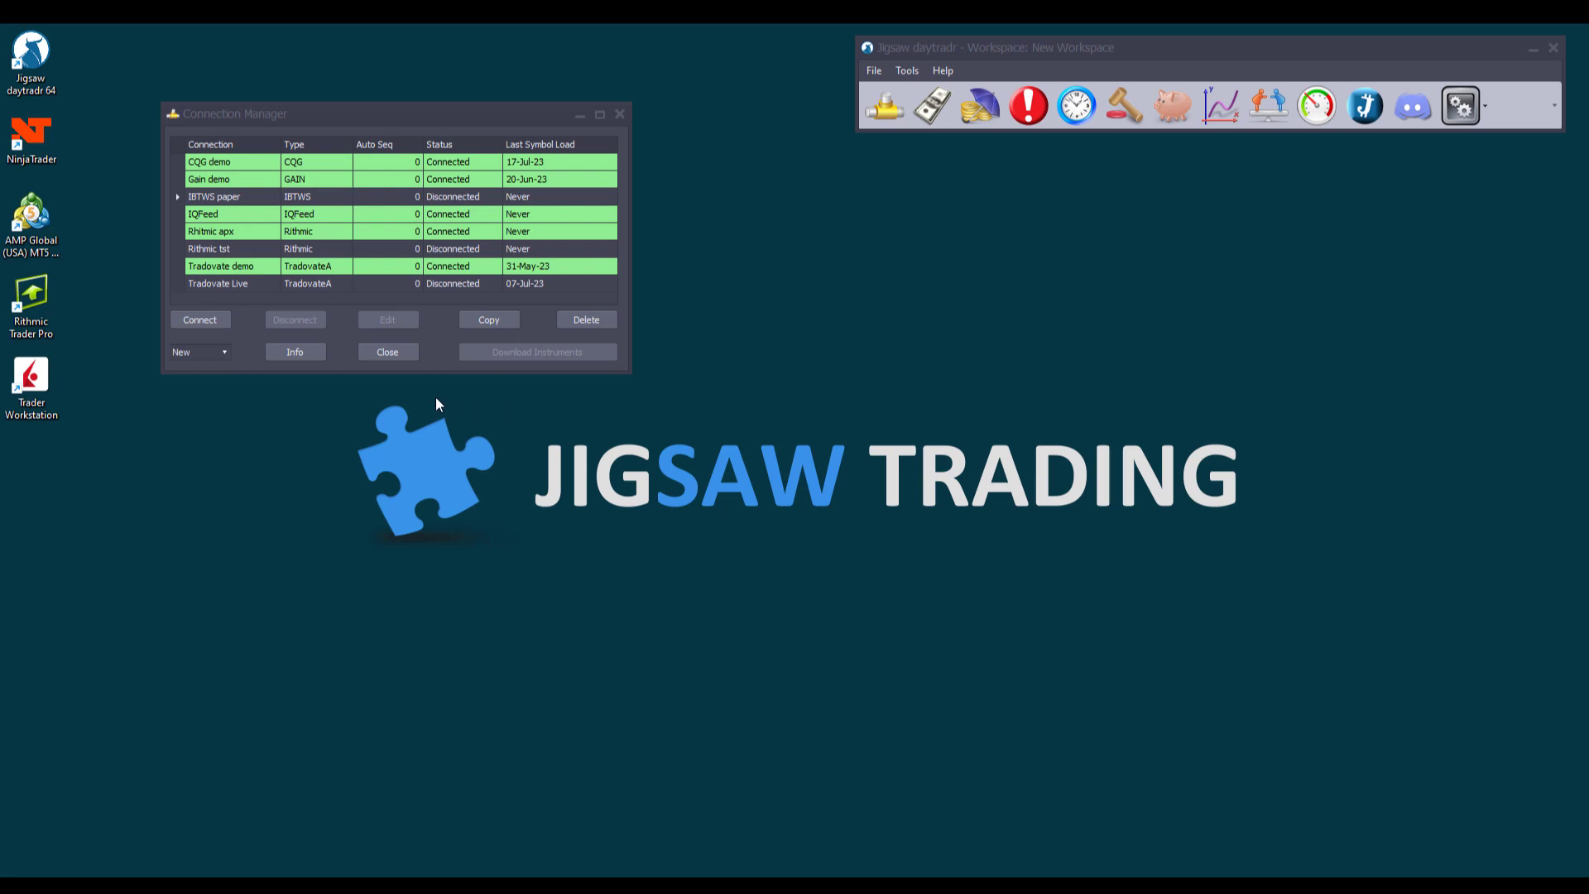
# - Show the list of connection types available under New
pyautogui.click(222, 351)
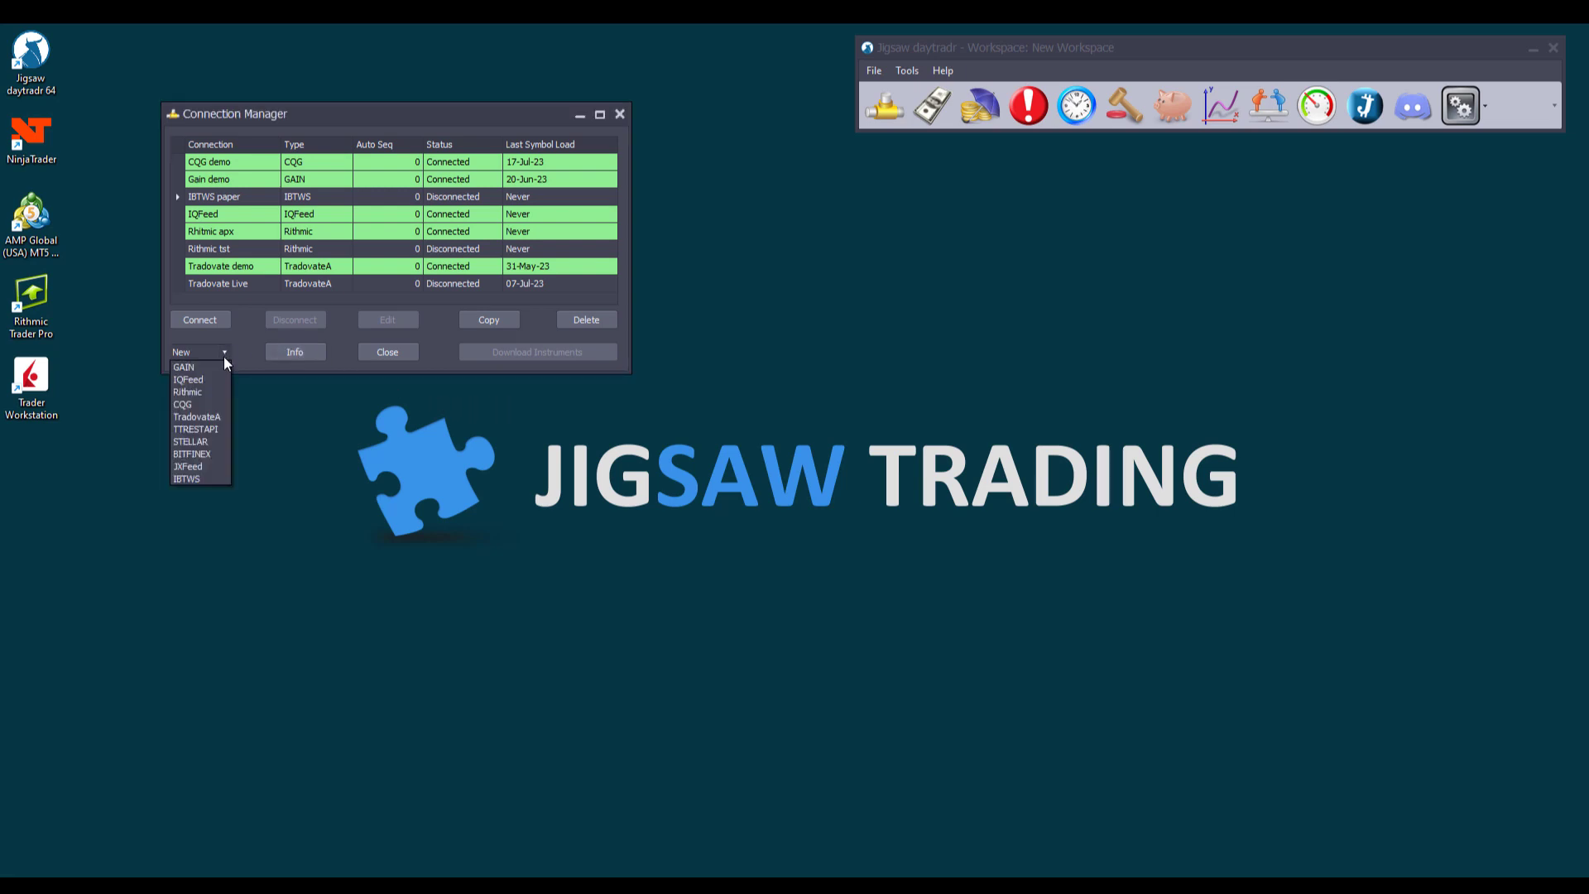
pyautogui.moveTo(275, 441)
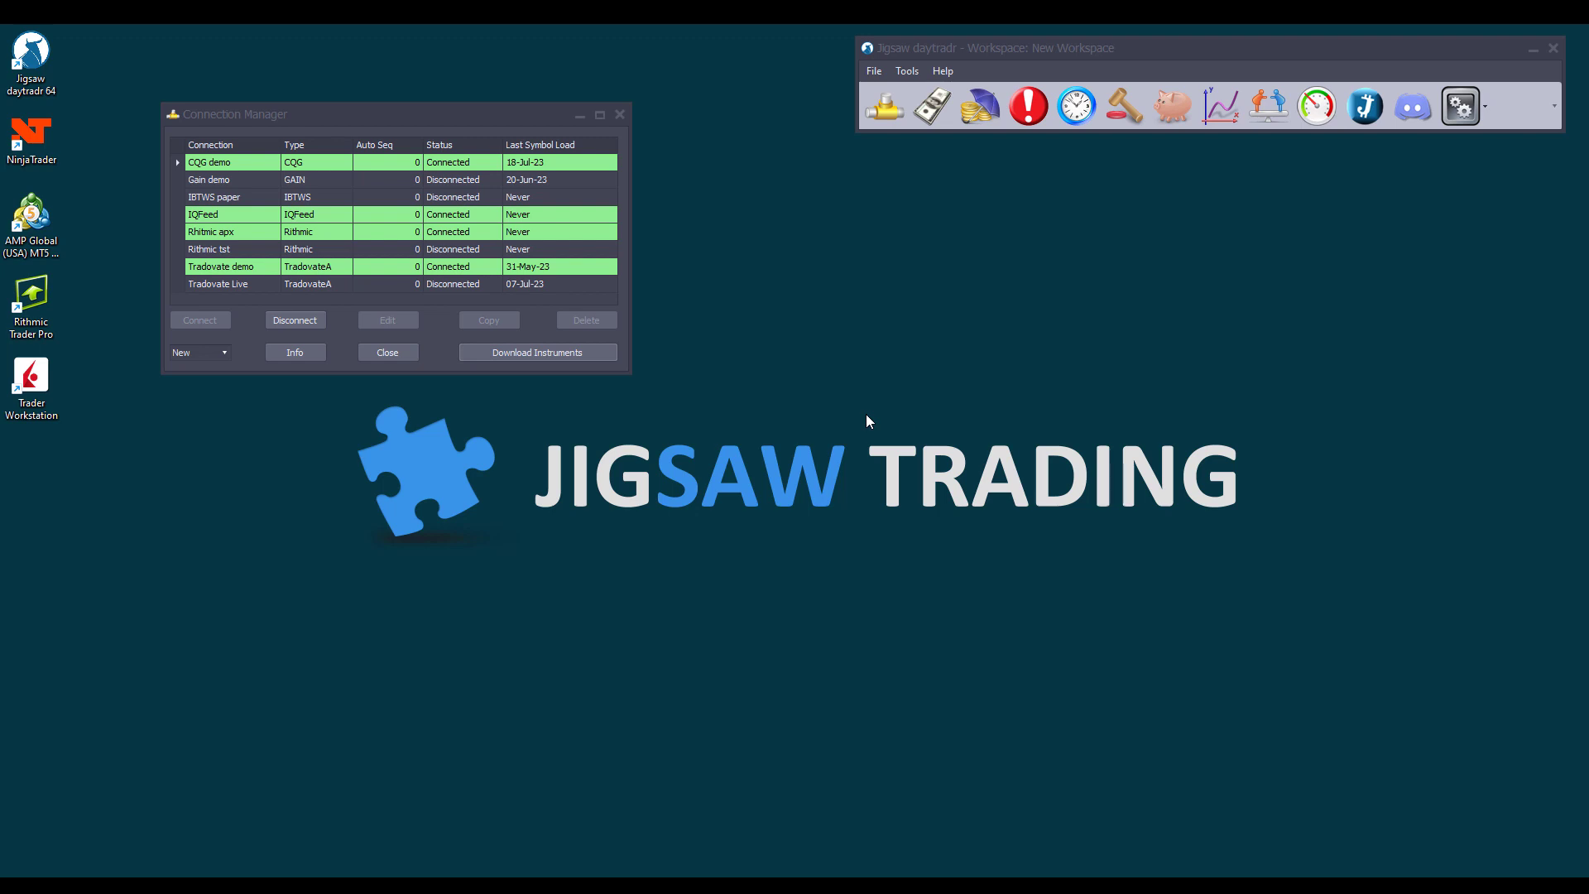
# - Start a Symbol Download for the Tradovate demo connection
pyautogui.click(232, 267)
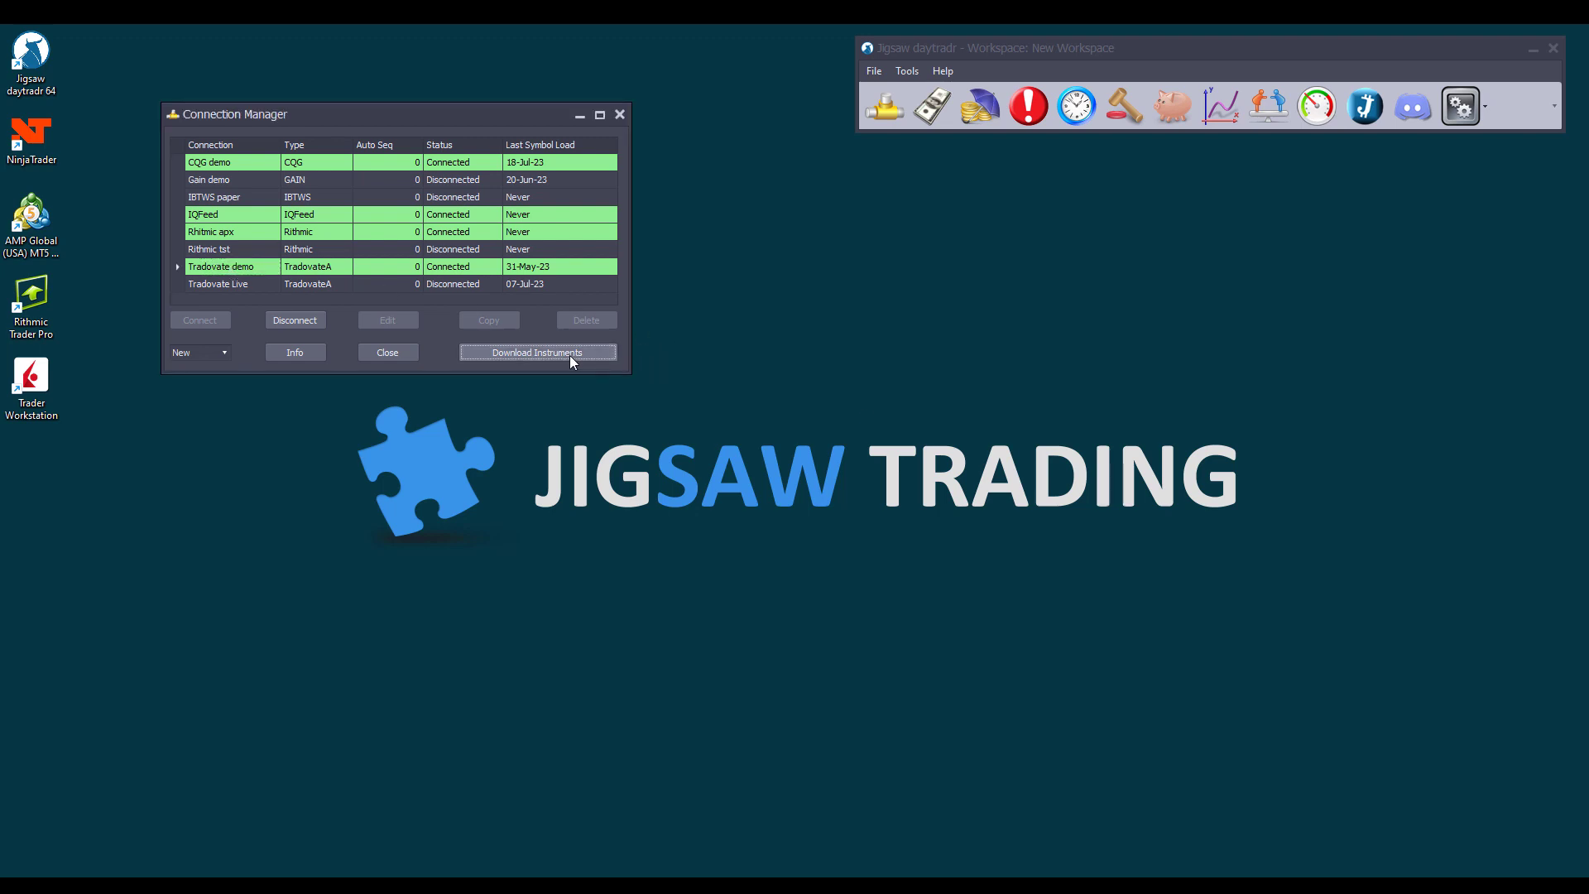
pyautogui.click(536, 351)
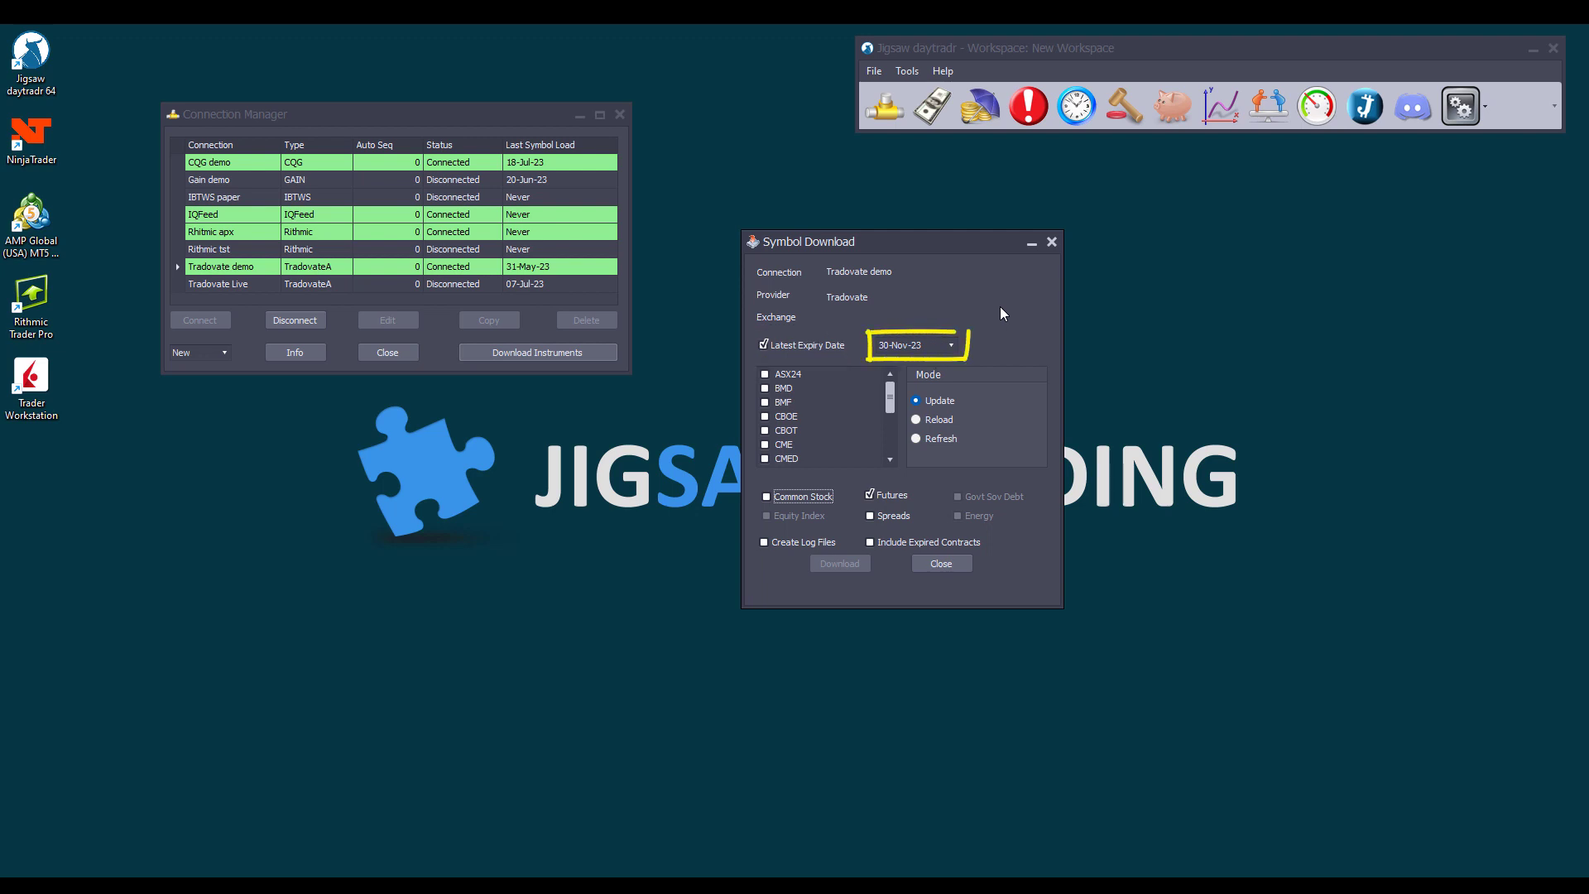
pyautogui.moveTo(950, 344)
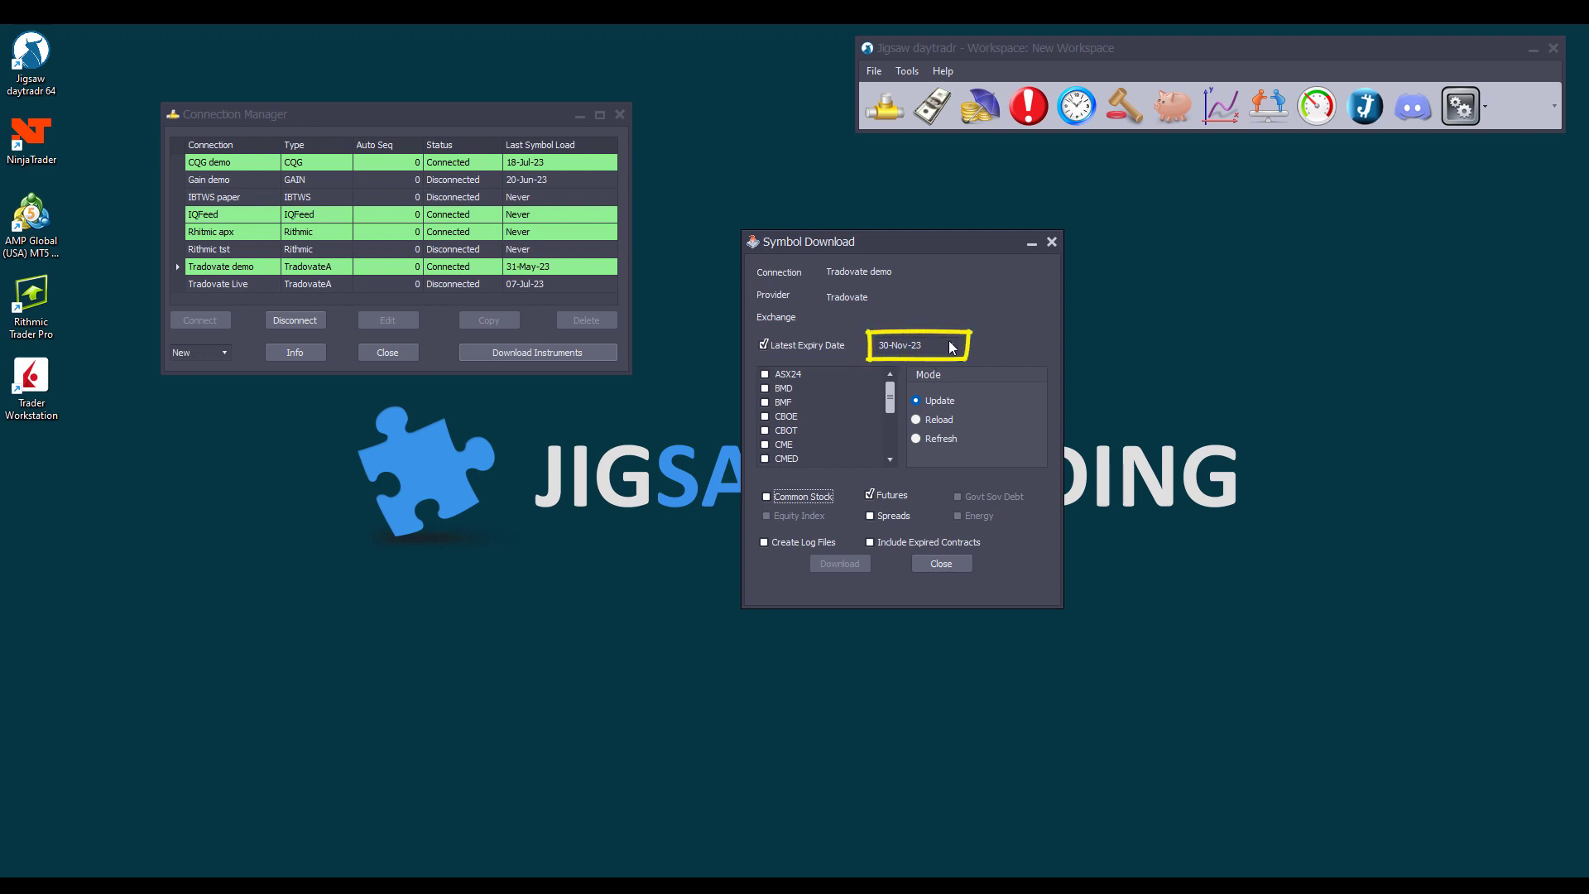
# - Change the download's latest expiry date from 30-Nov-23 to 31-Dec-24
pyautogui.click(960, 344)
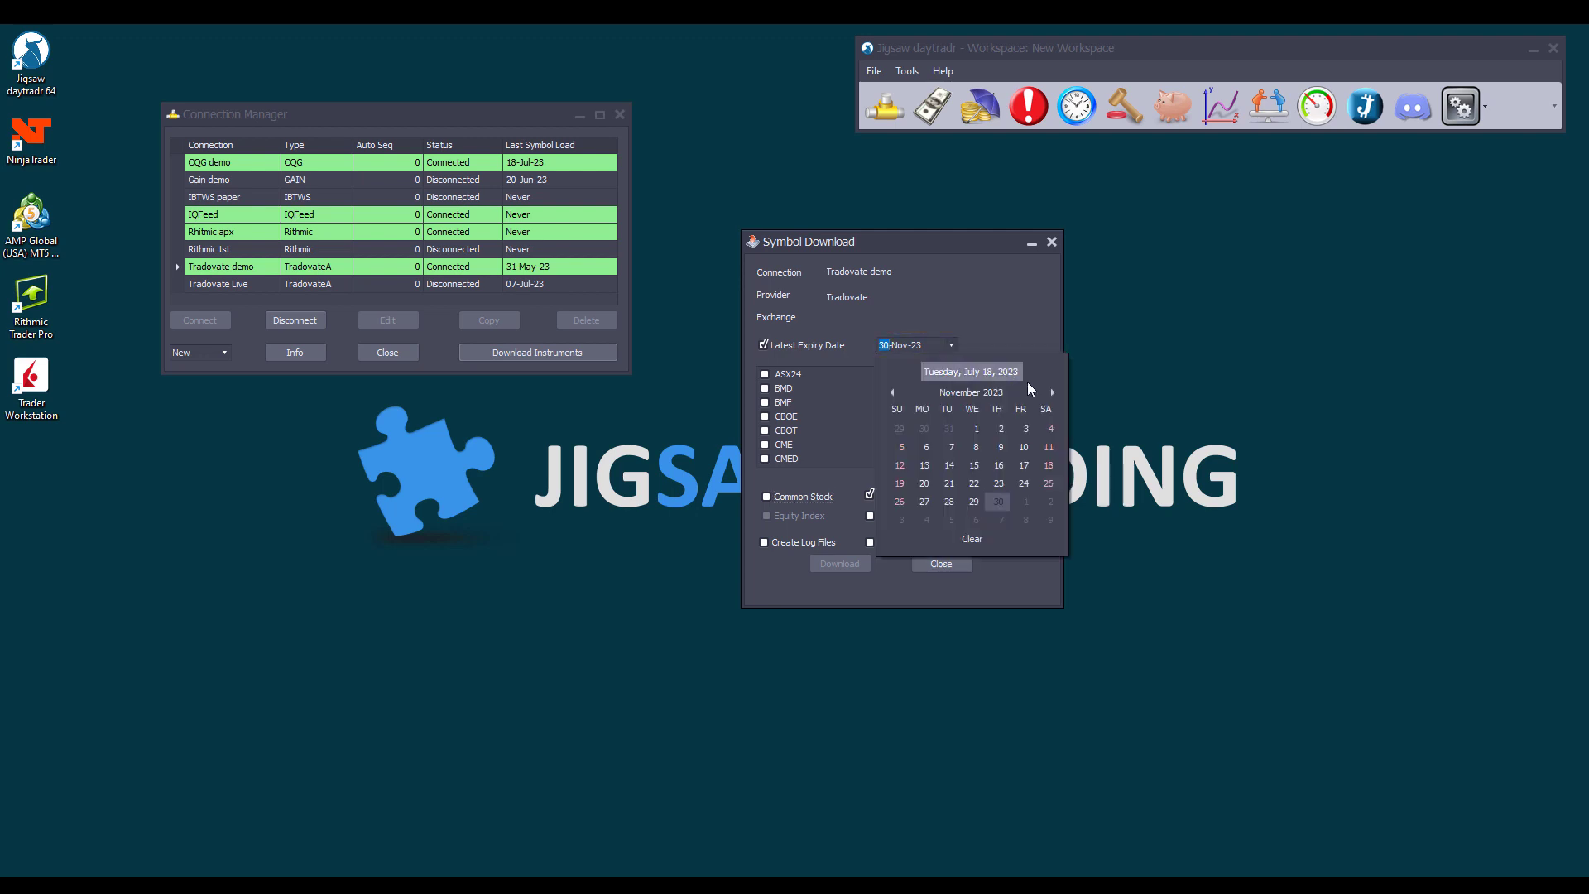
pyautogui.click(1053, 392)
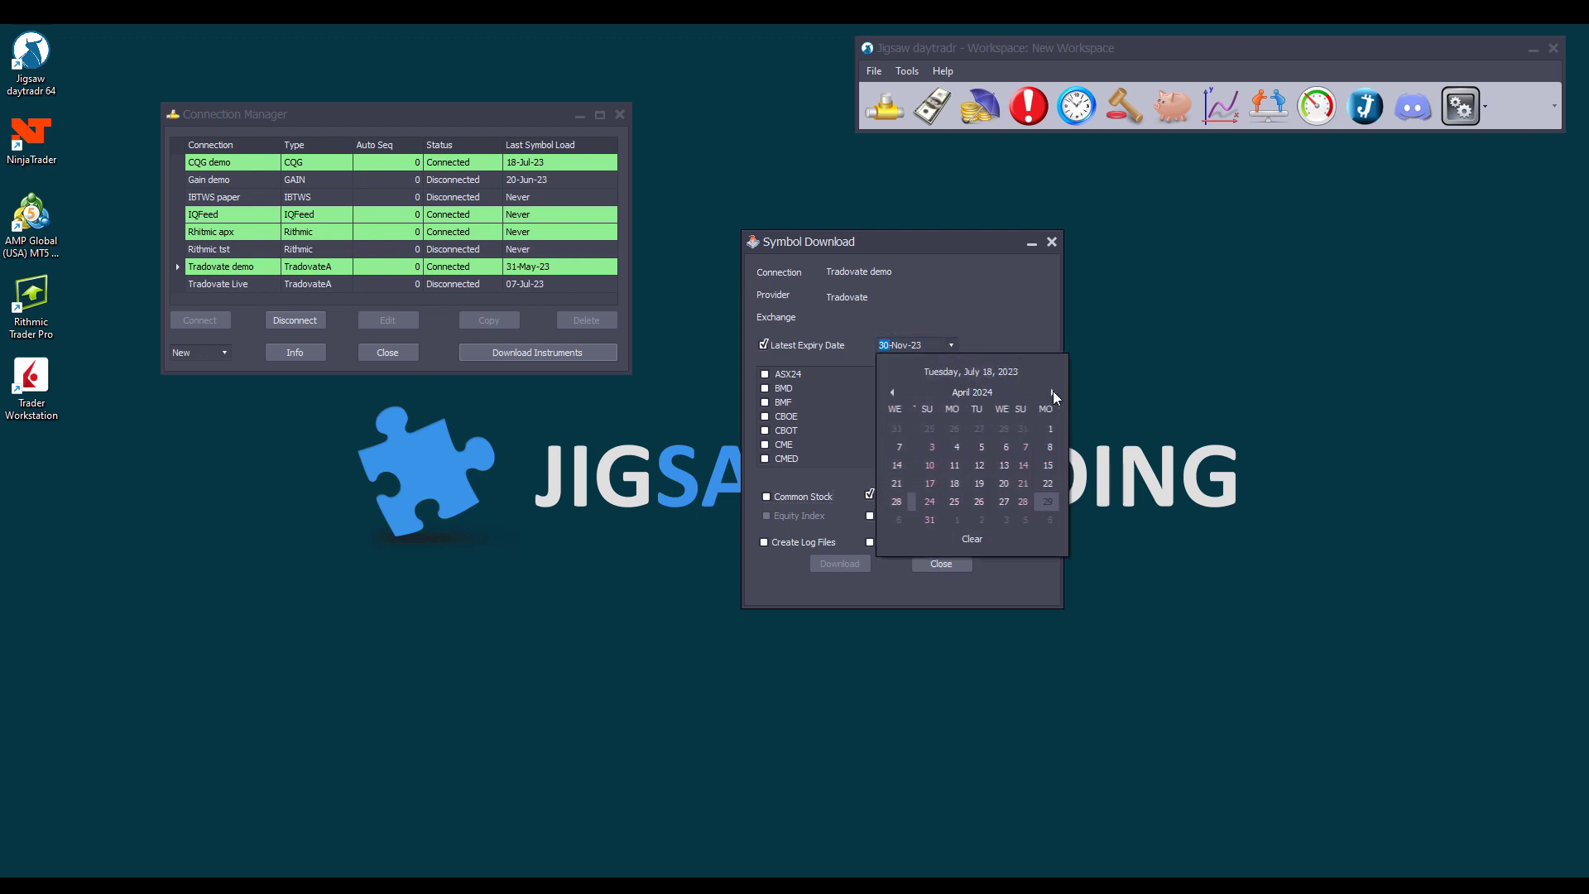
pyautogui.click(1053, 391)
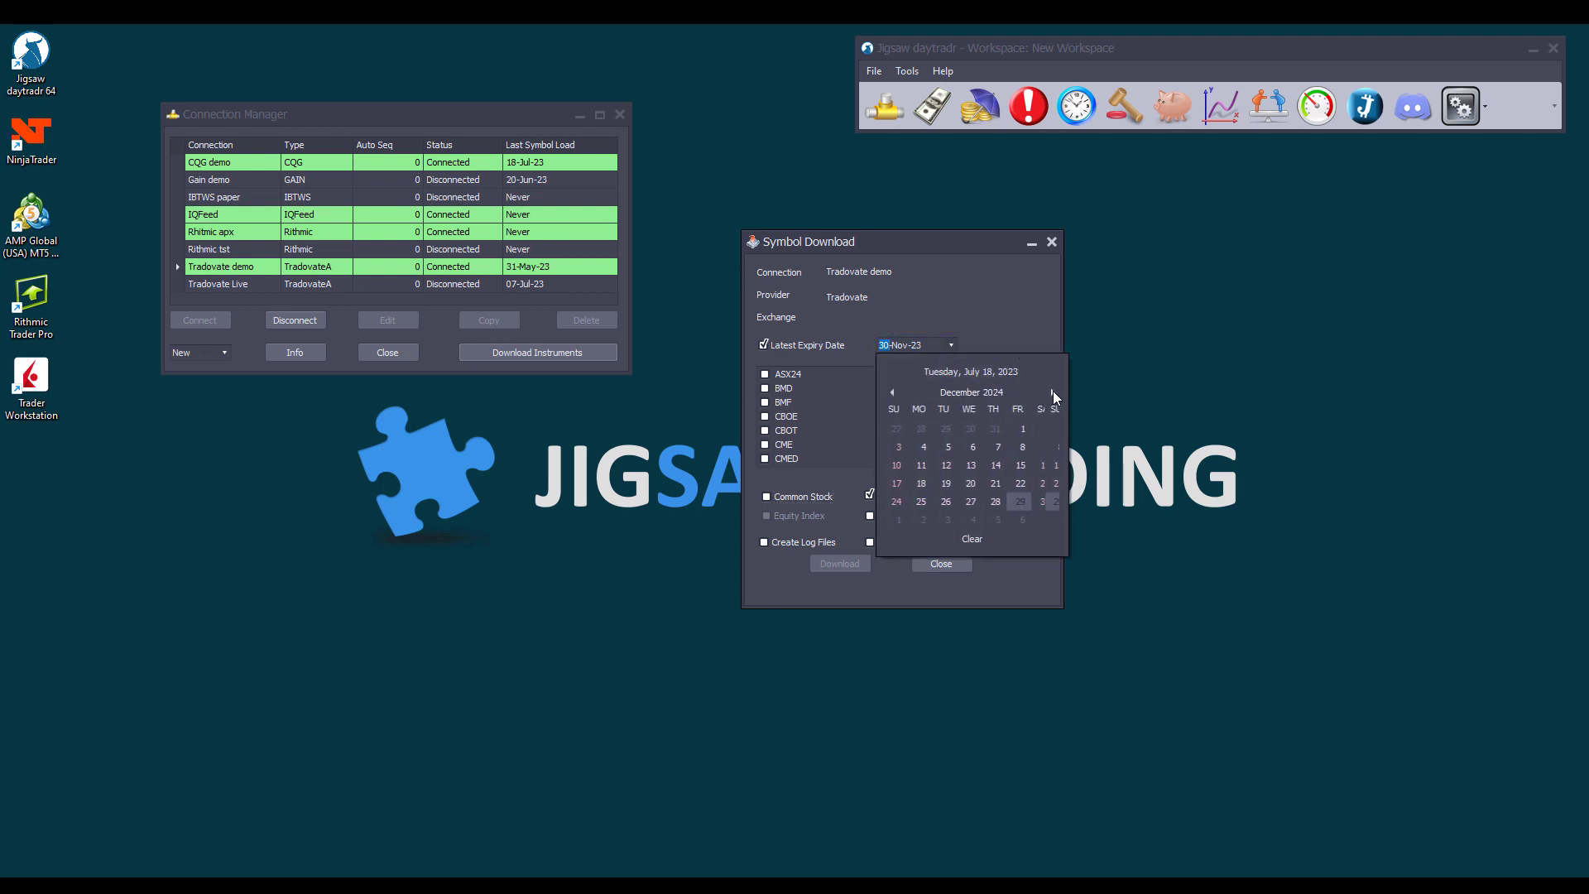
pyautogui.click(1052, 392)
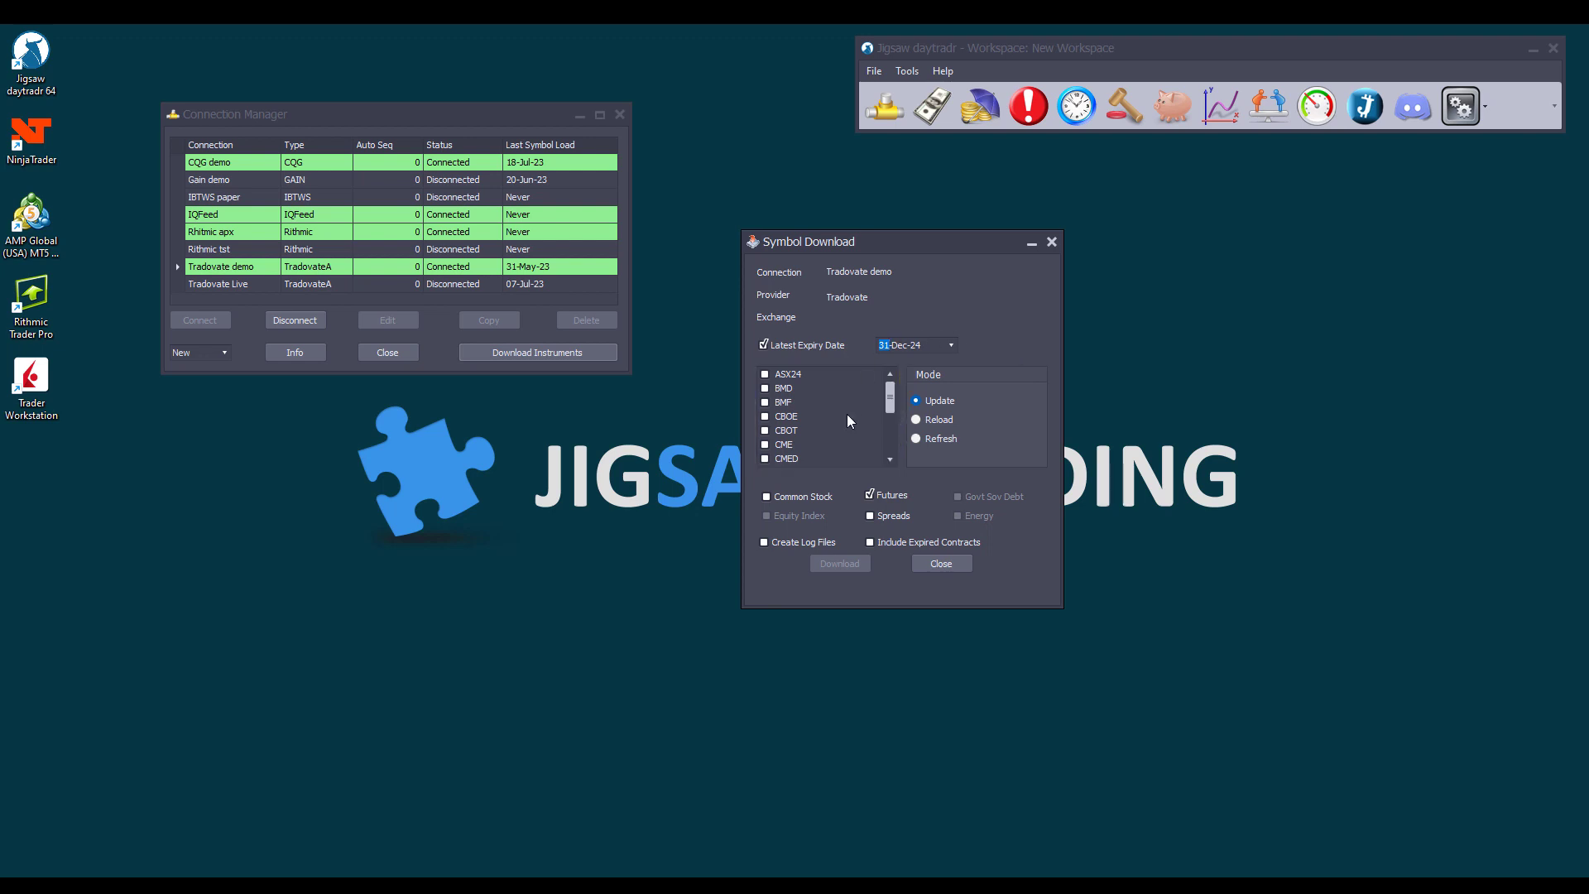
# - Scroll the exchange list down to reach the COMEX and NYMEX entries
pyautogui.scroll(-3)
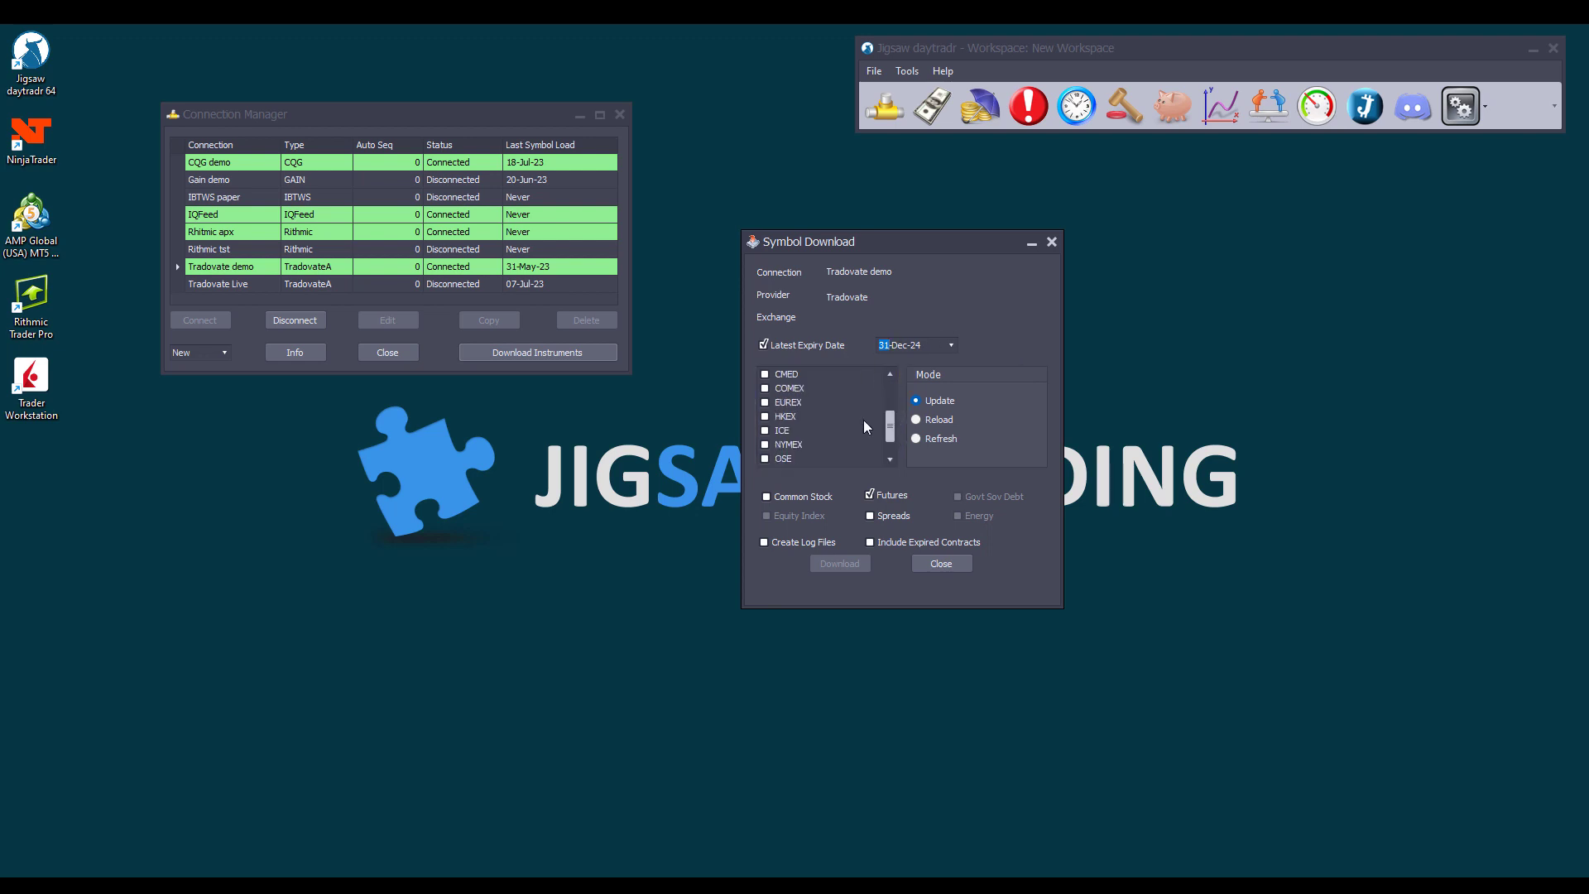
pyautogui.scroll(-3)
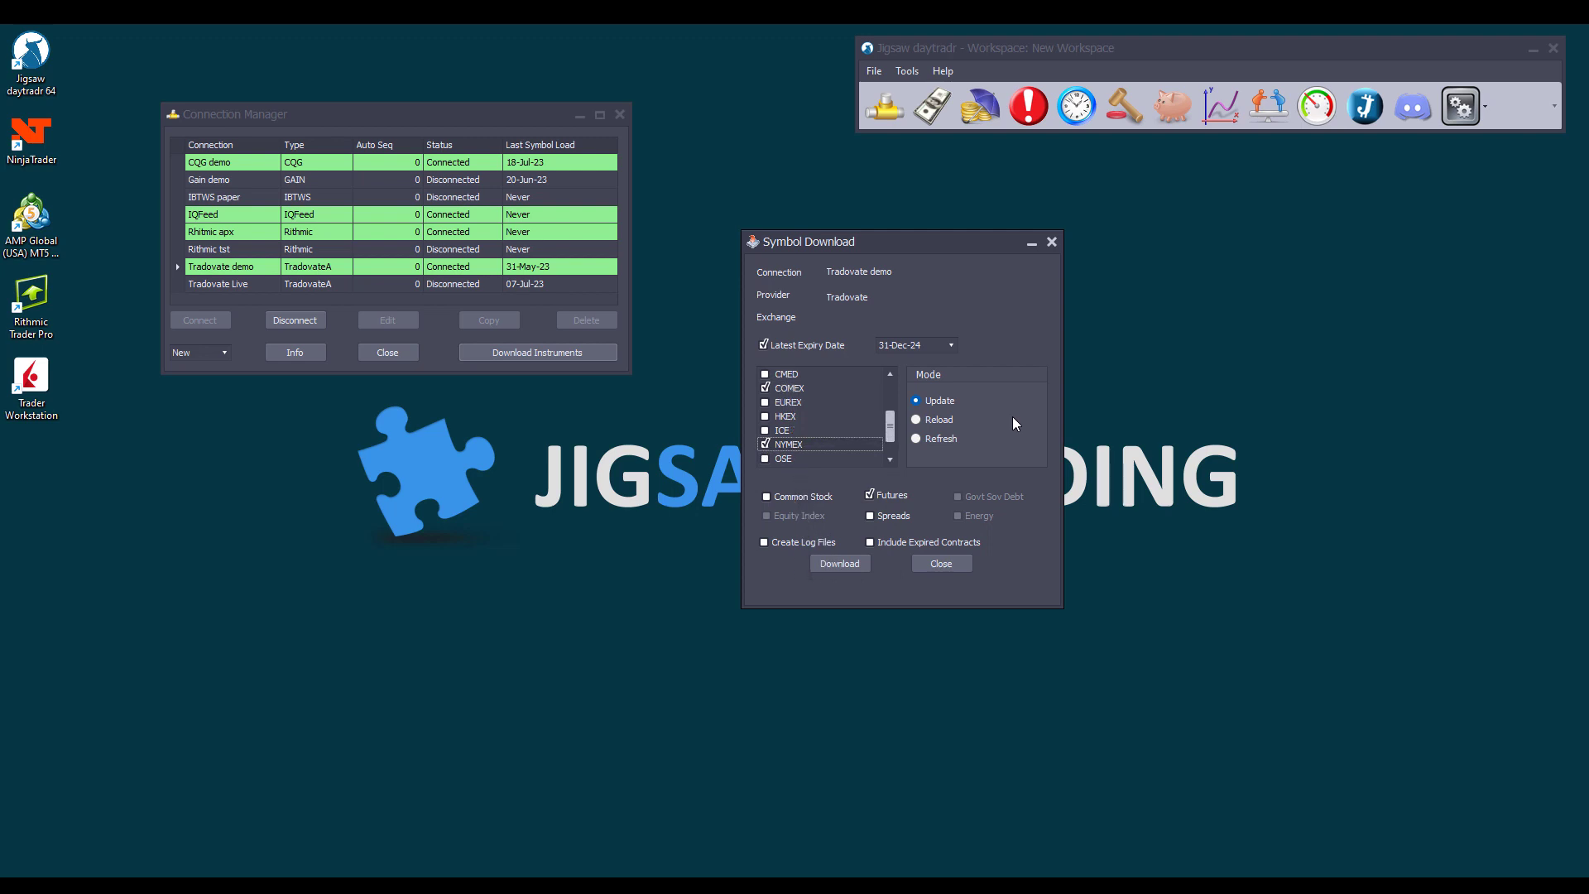
# - Set the download to Update mode and include expired contracts
pyautogui.click(917, 399)
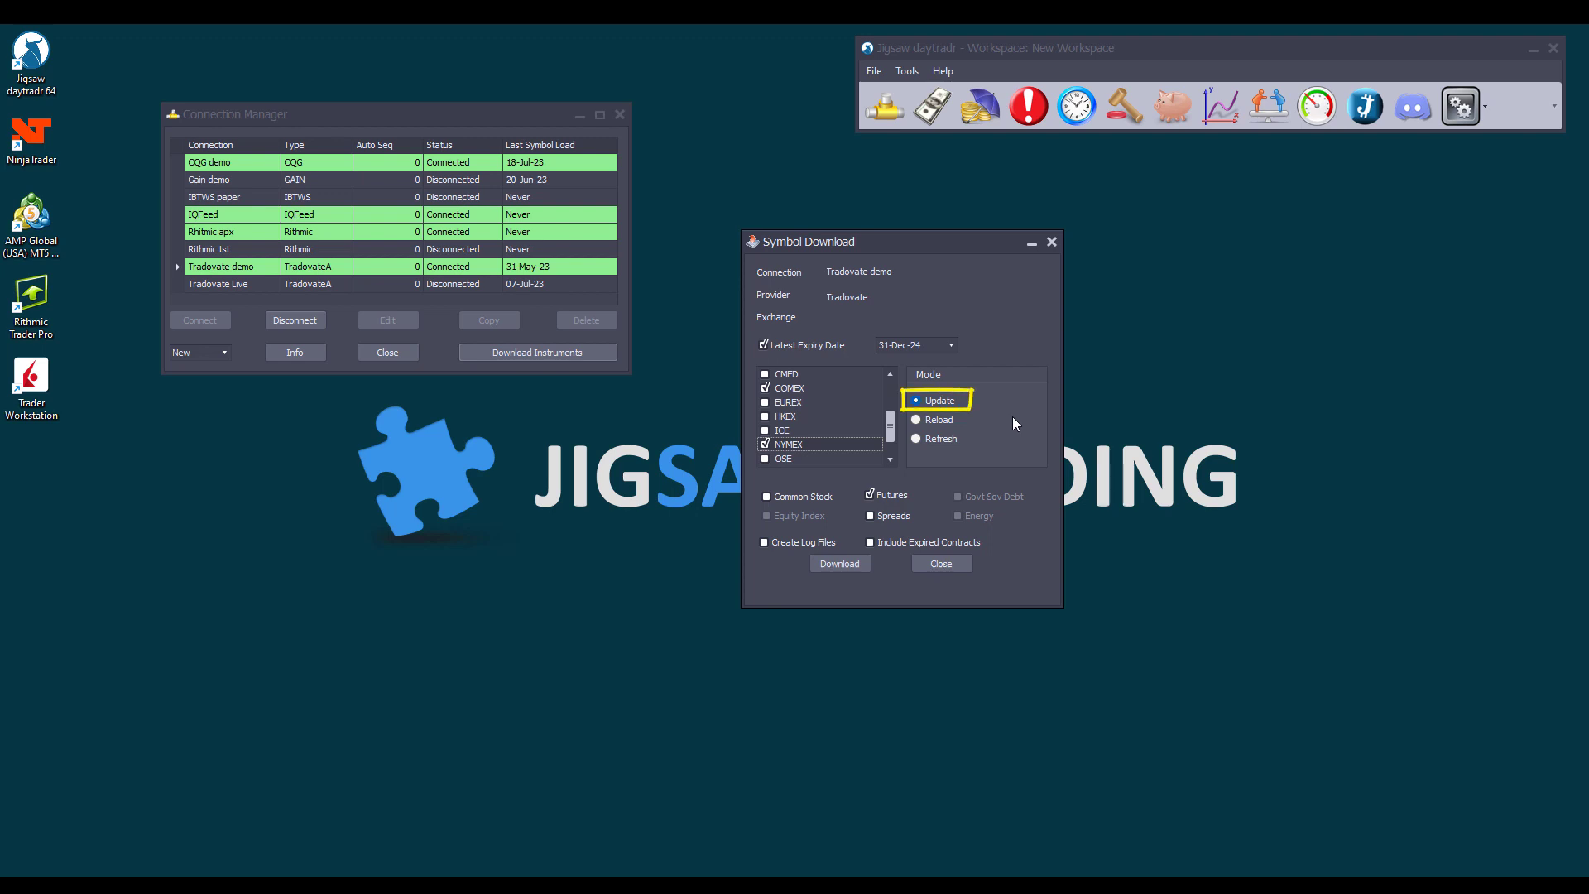
pyautogui.click(915, 419)
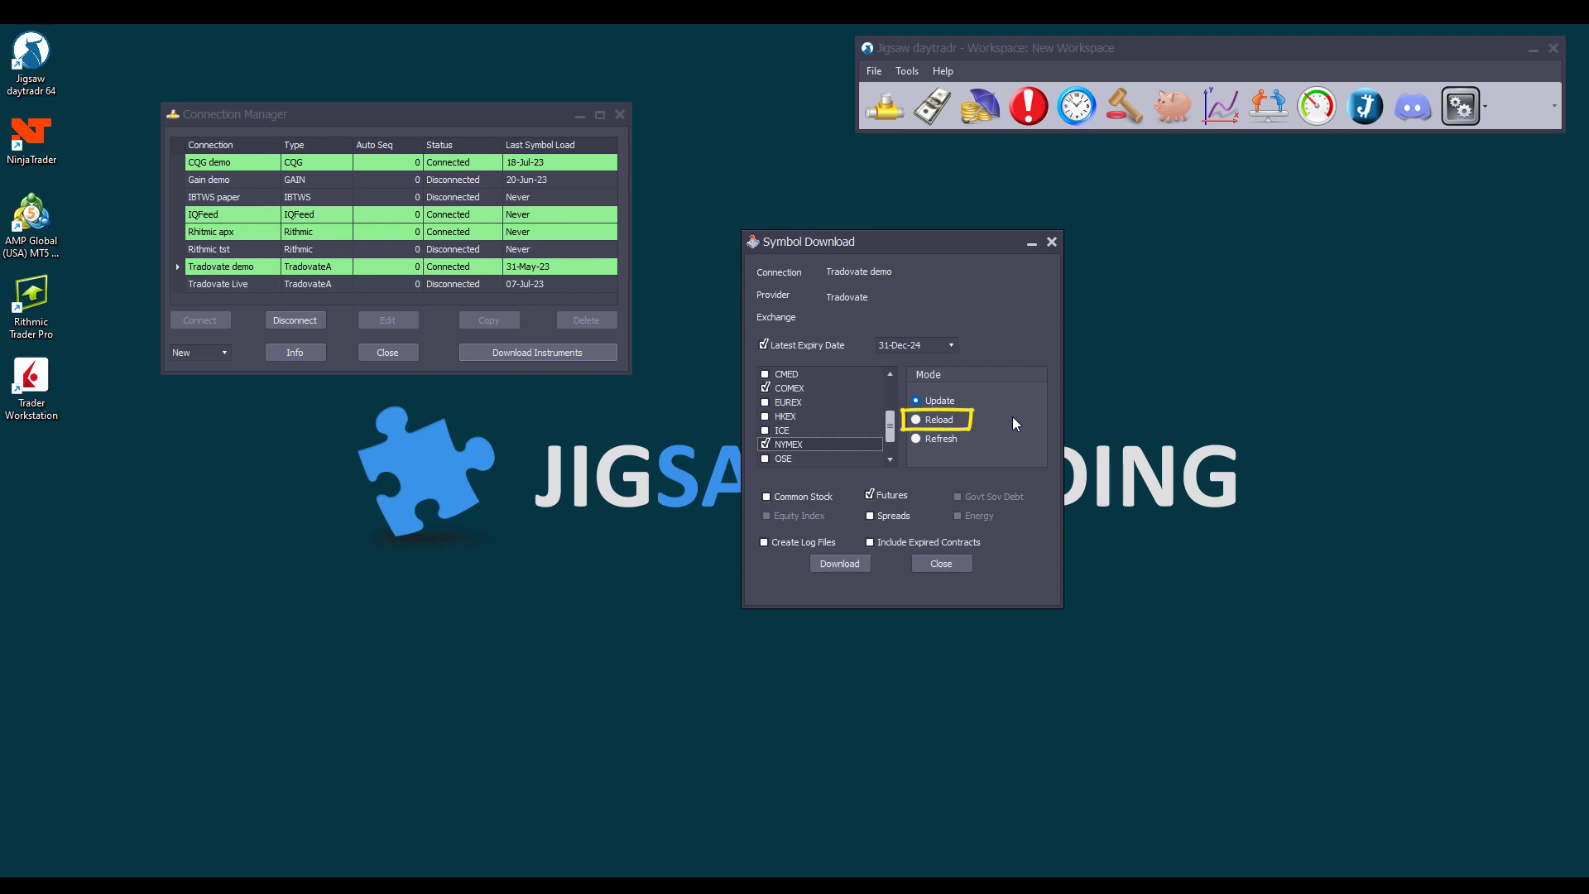
pyautogui.click(917, 400)
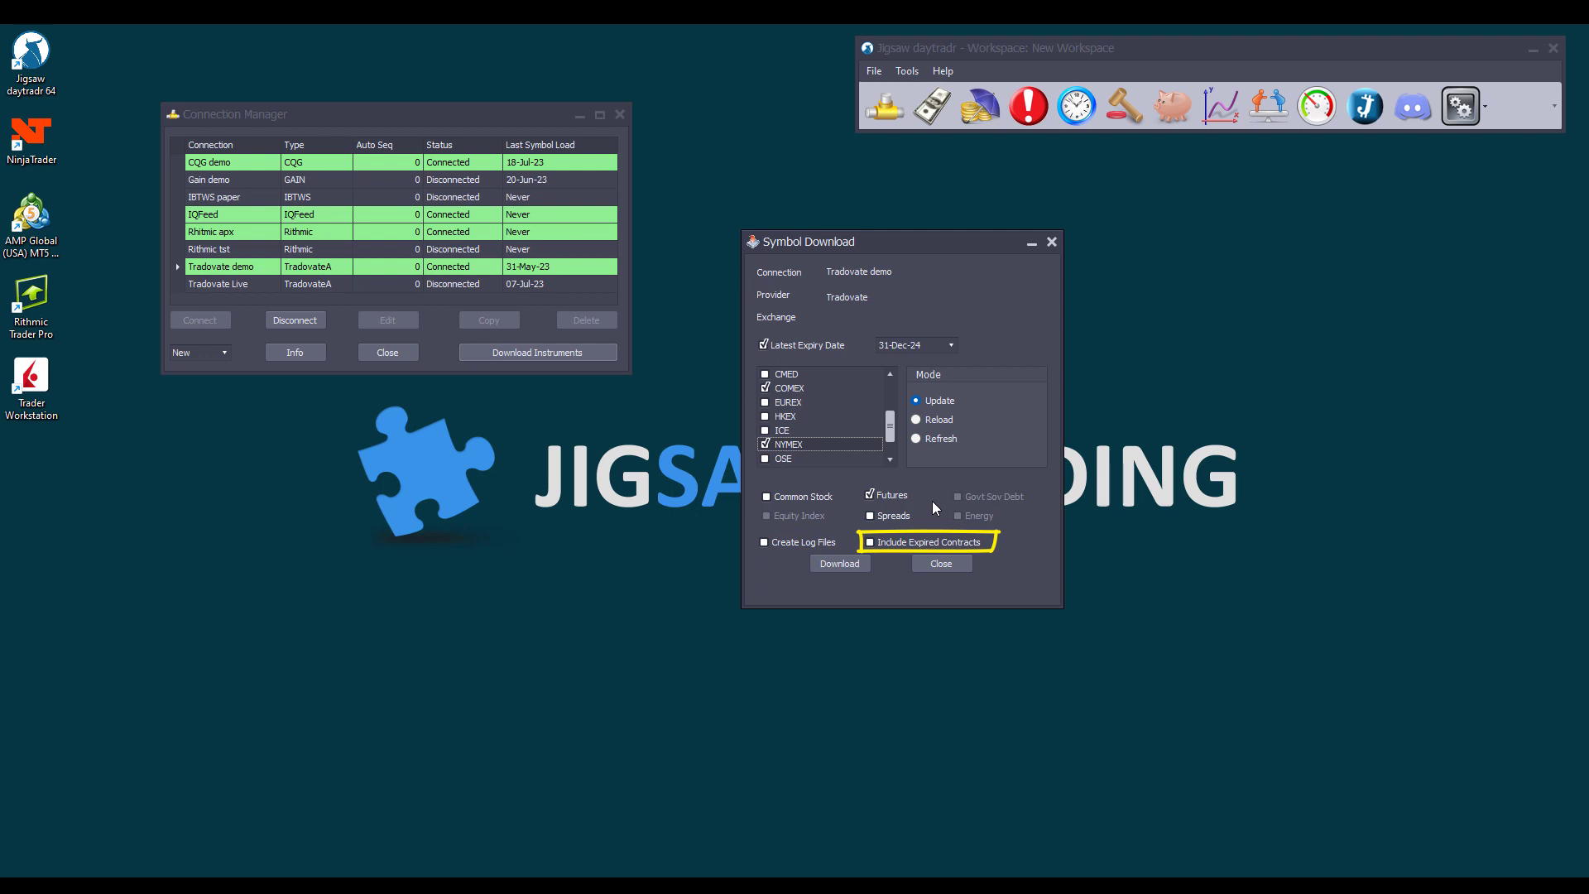
pyautogui.click(871, 542)
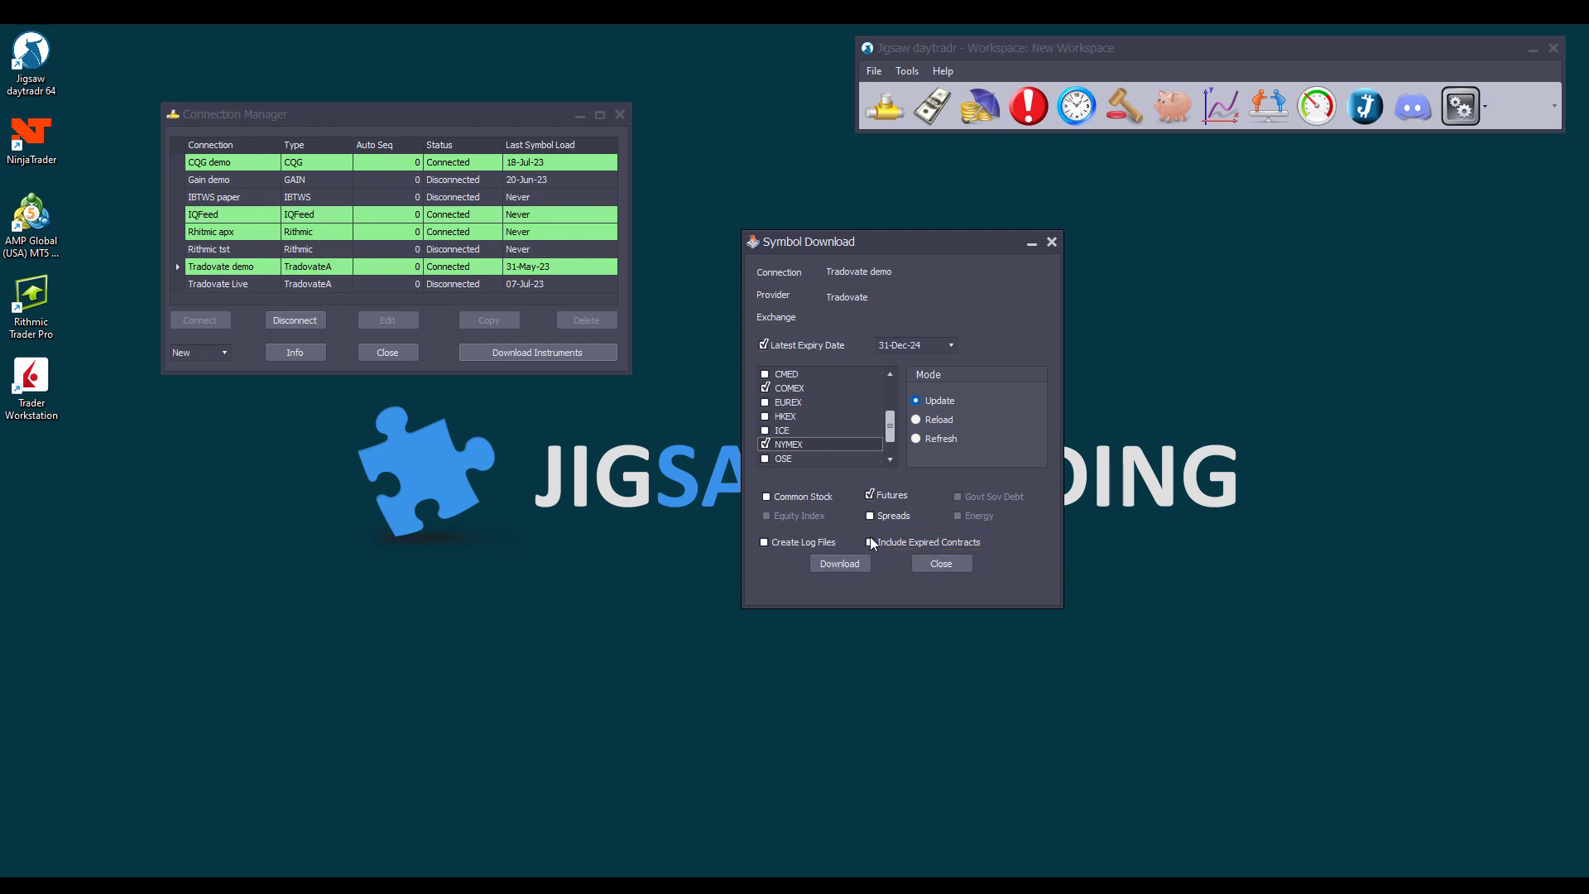
pyautogui.click(871, 542)
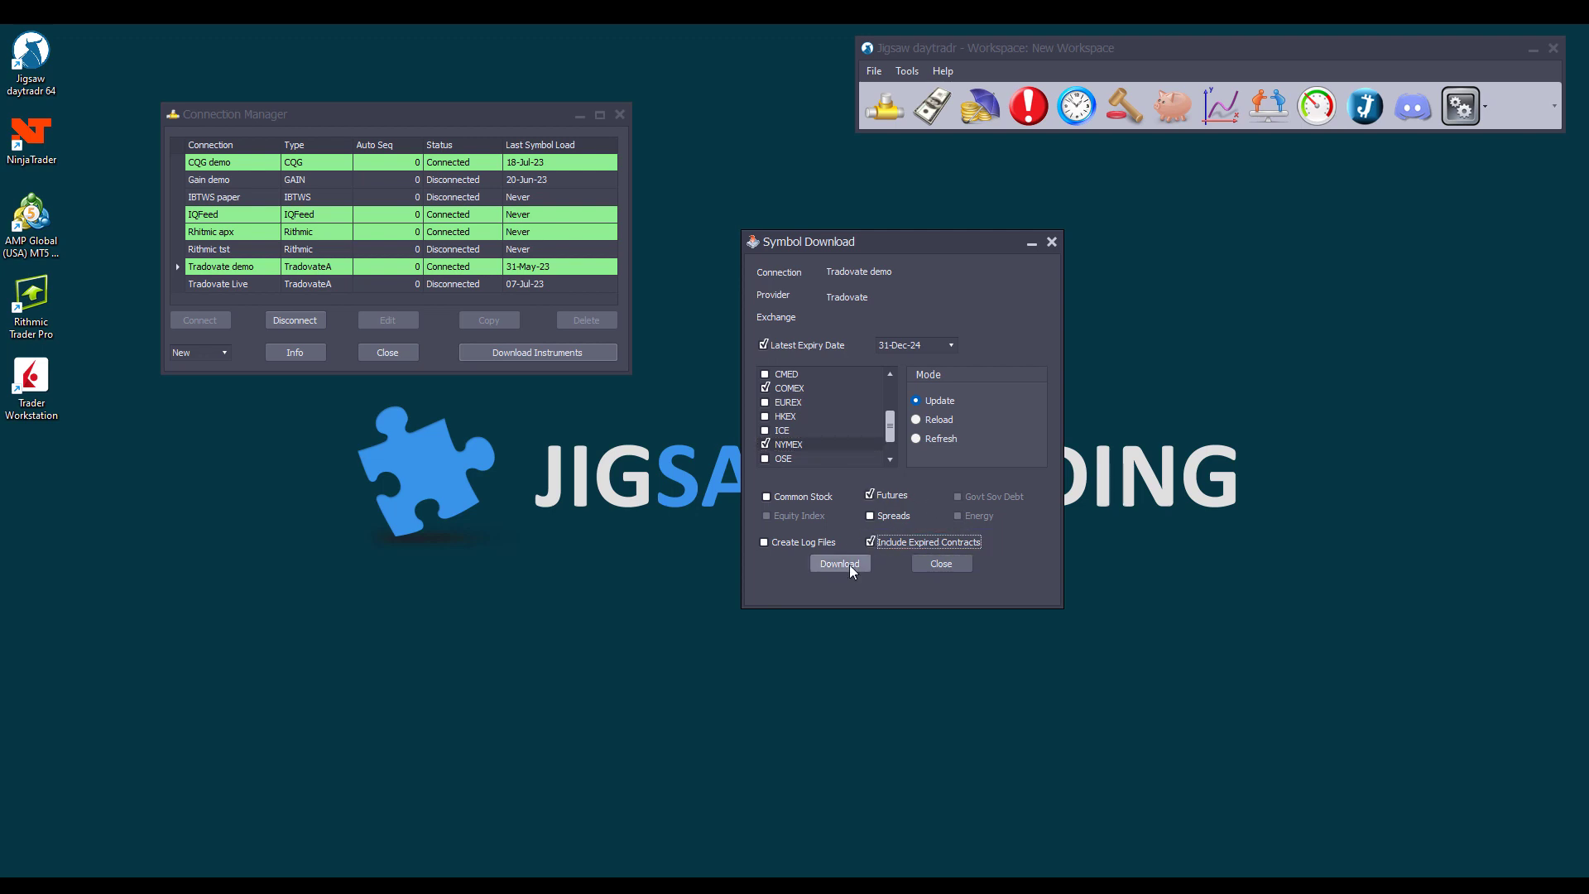
# - Run the download until the NYMEX futures symbols finish loading
pyautogui.click(840, 563)
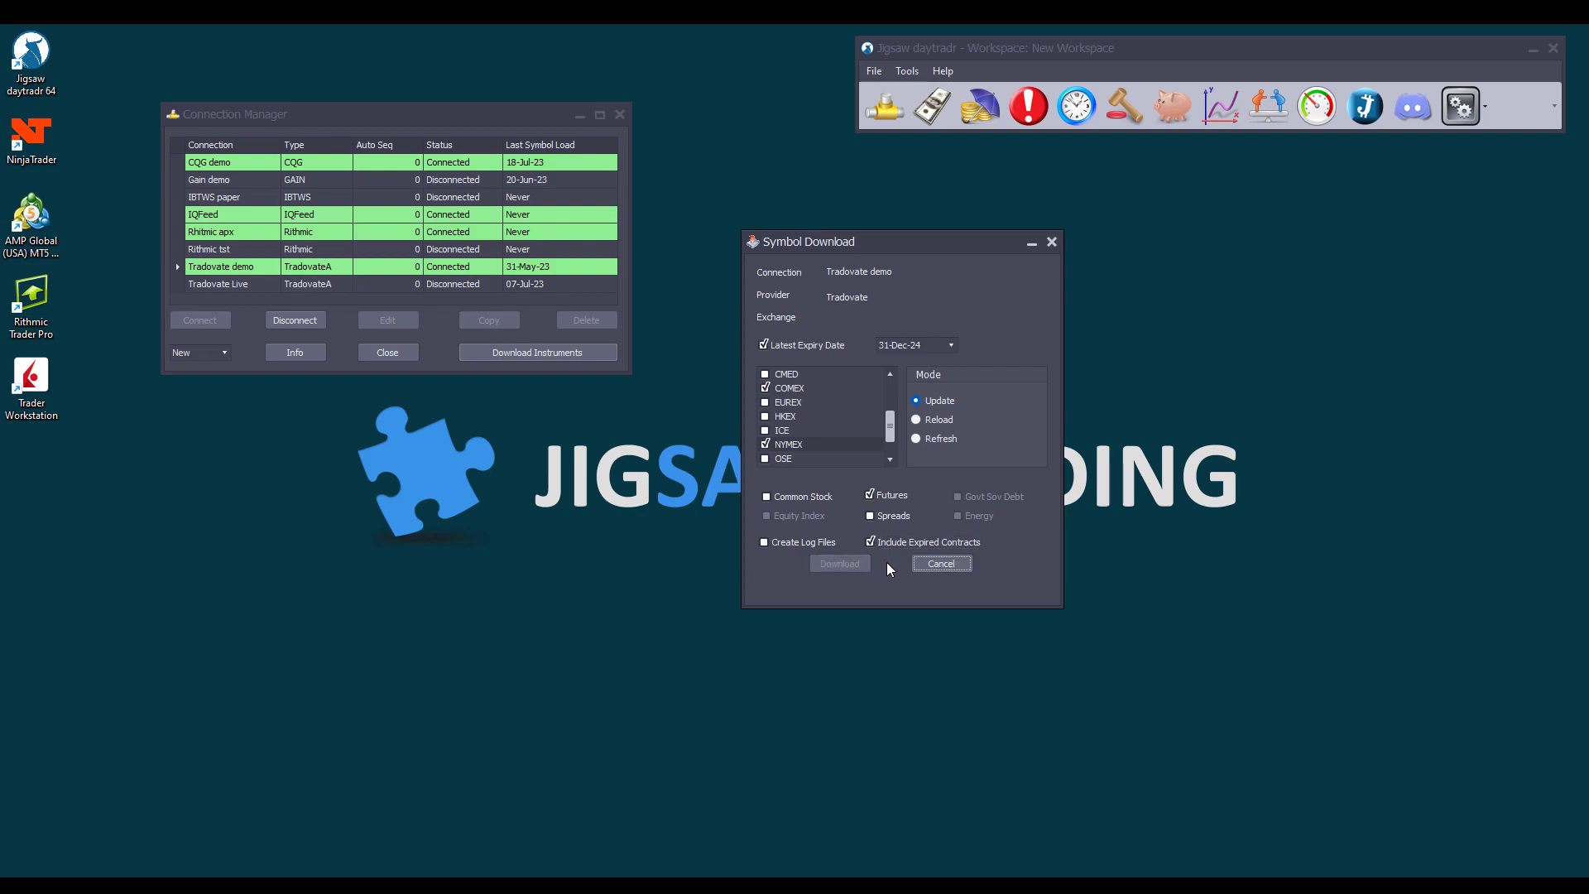
pyautogui.click(839, 563)
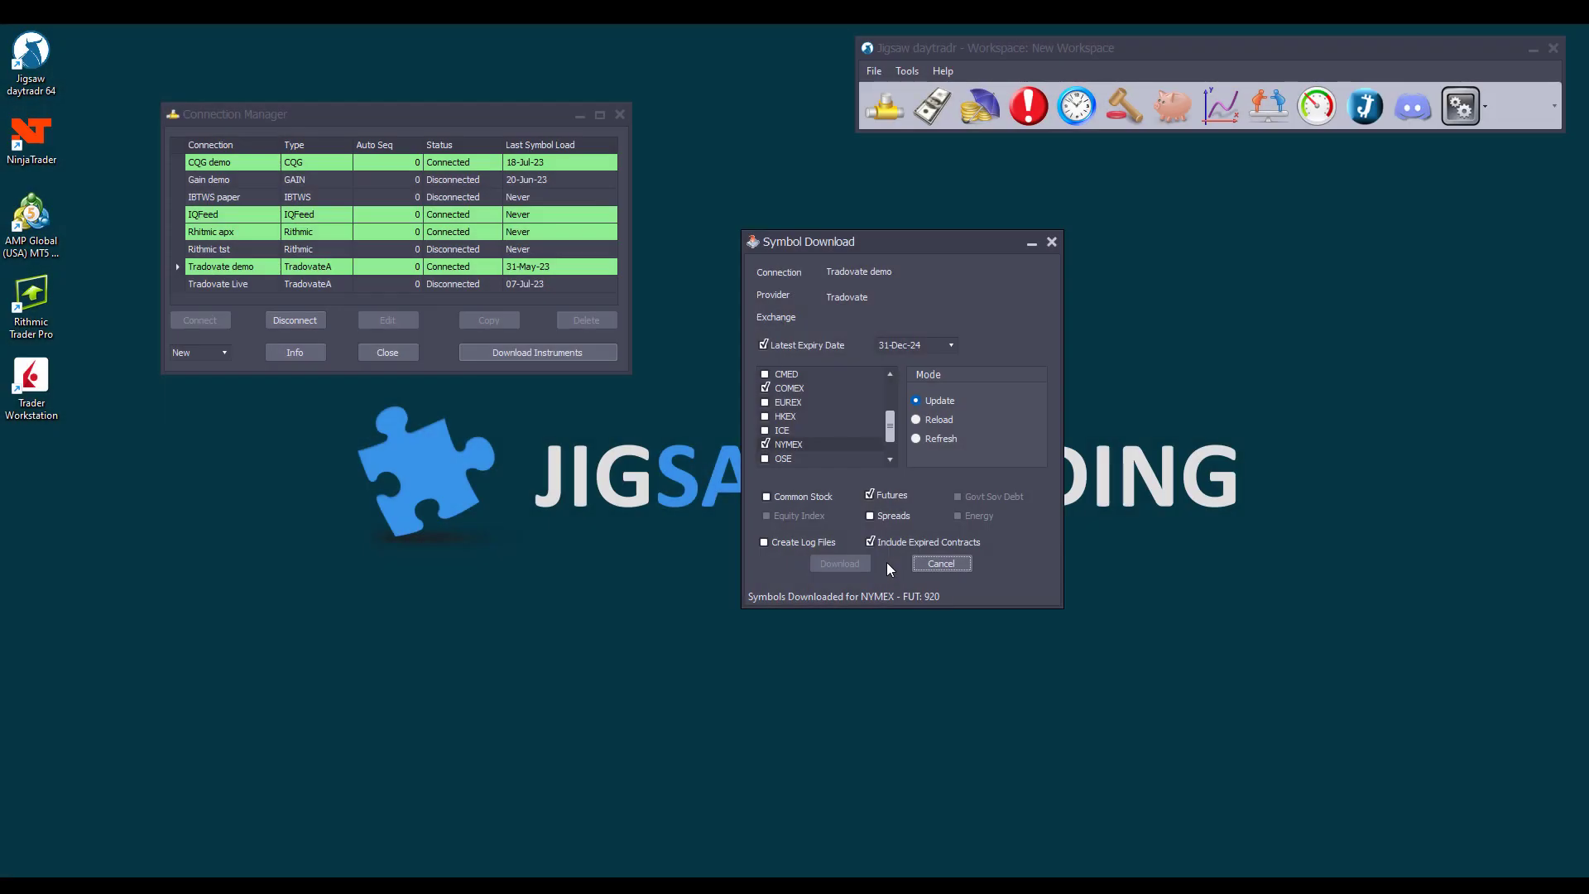
pyautogui.click(840, 562)
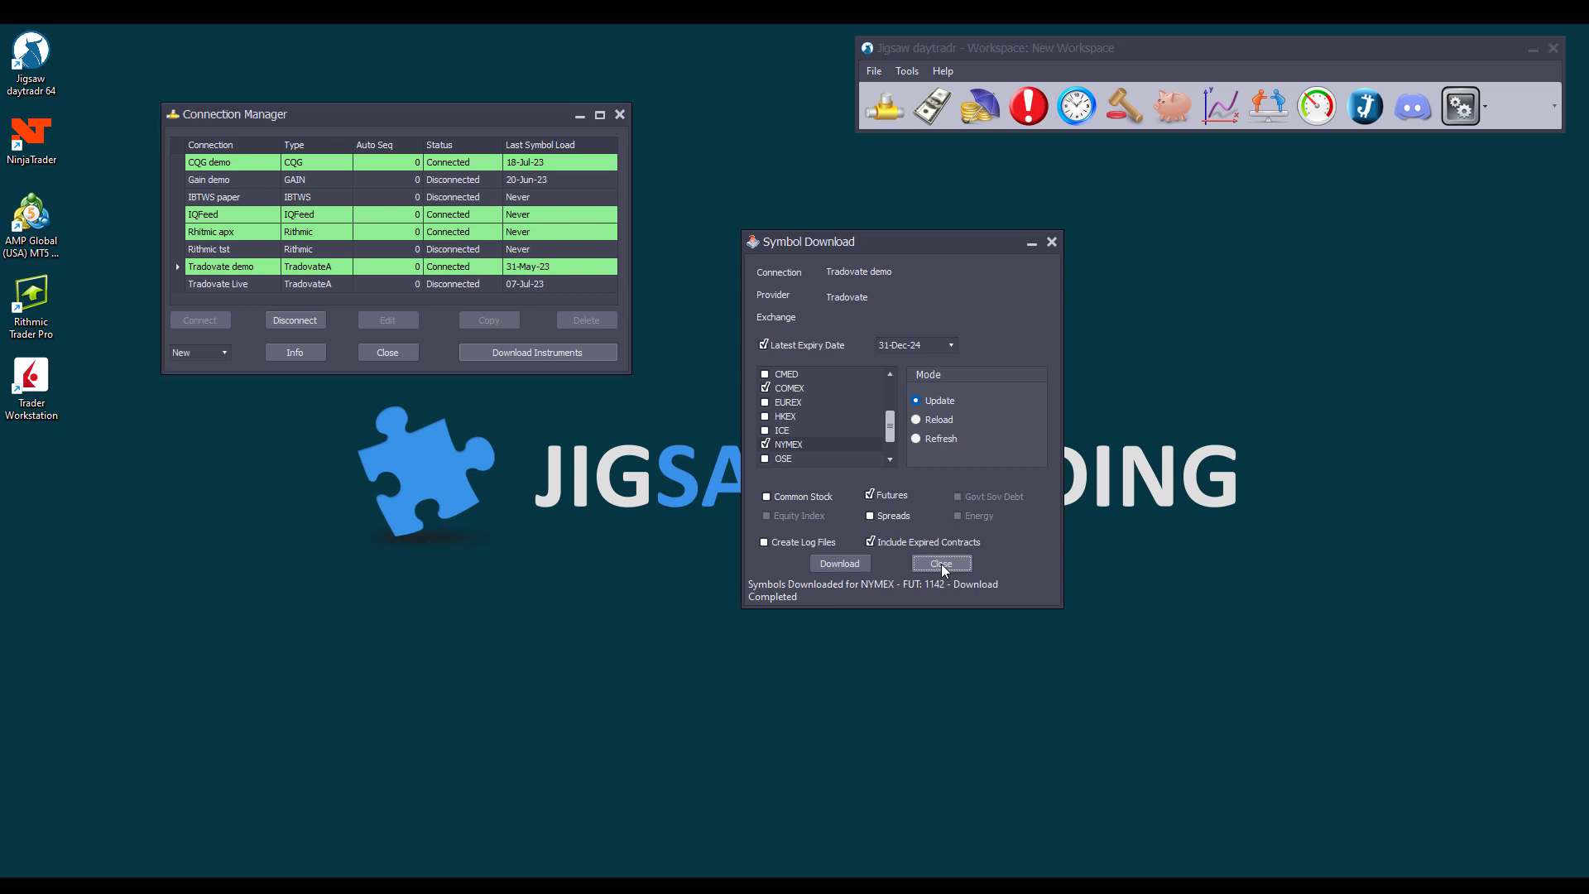
# - Close Symbol Download and search for ESU23 on the Tradovate demo connection
pyautogui.click(941, 562)
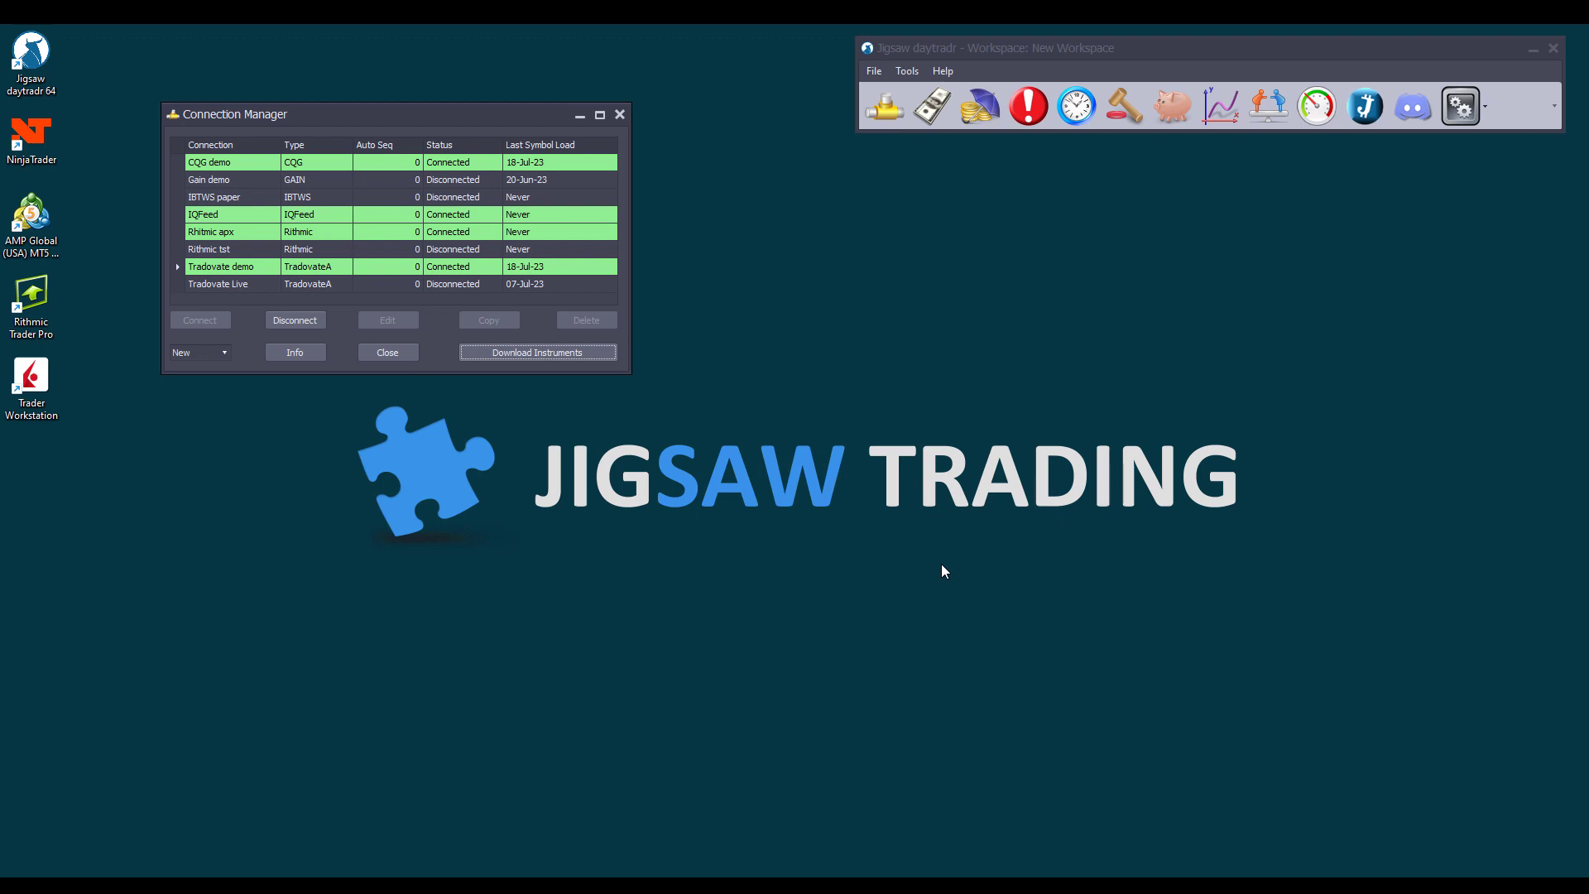
pyautogui.moveTo(1056, 285)
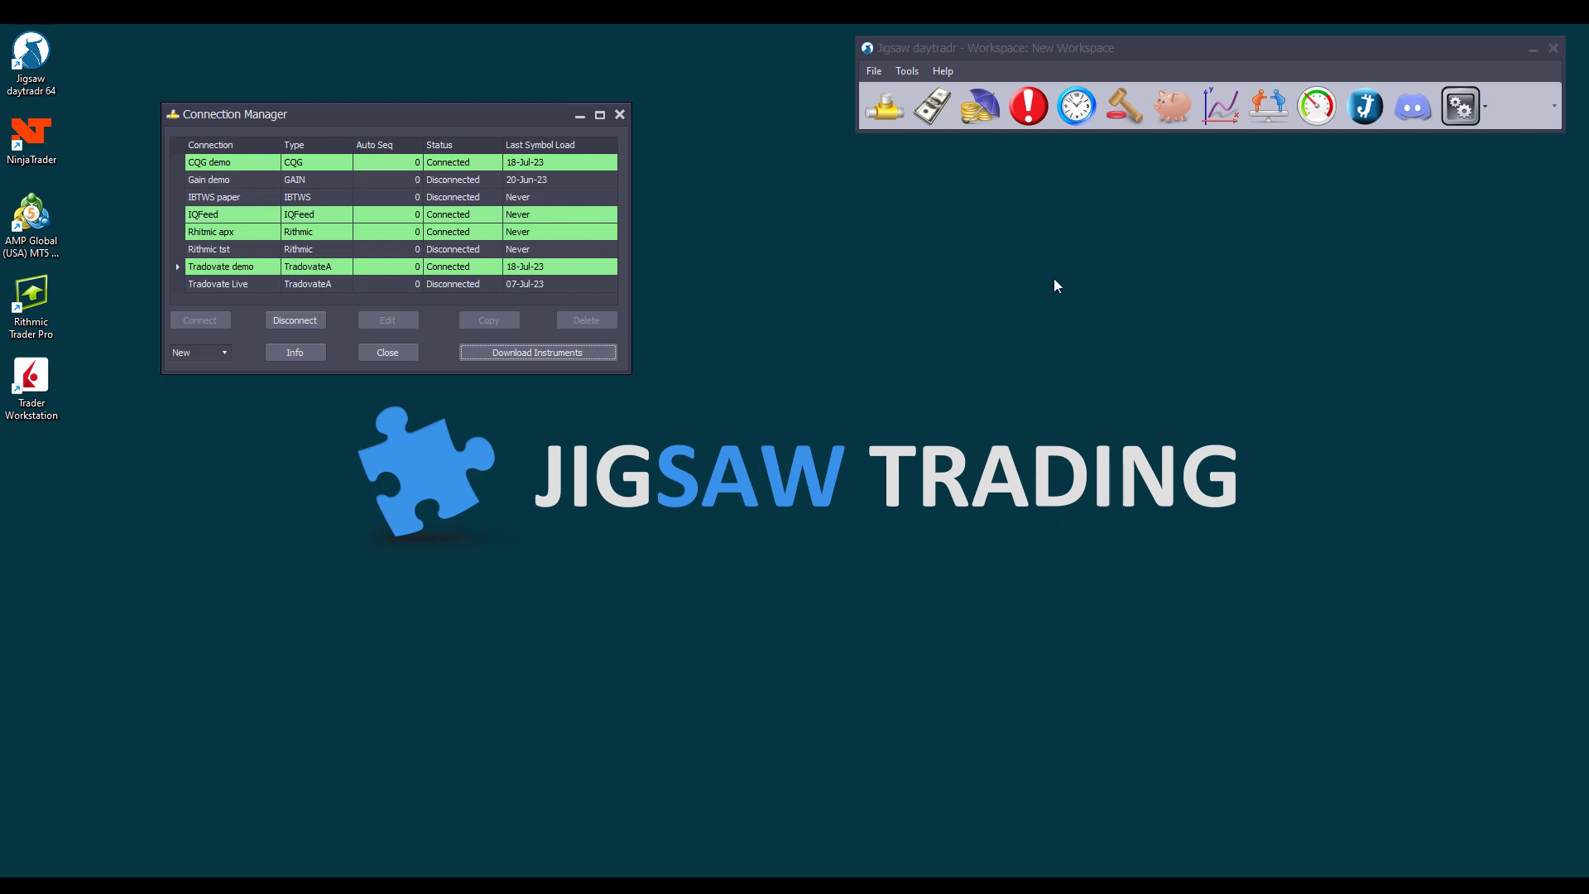
pyautogui.click(1124, 106)
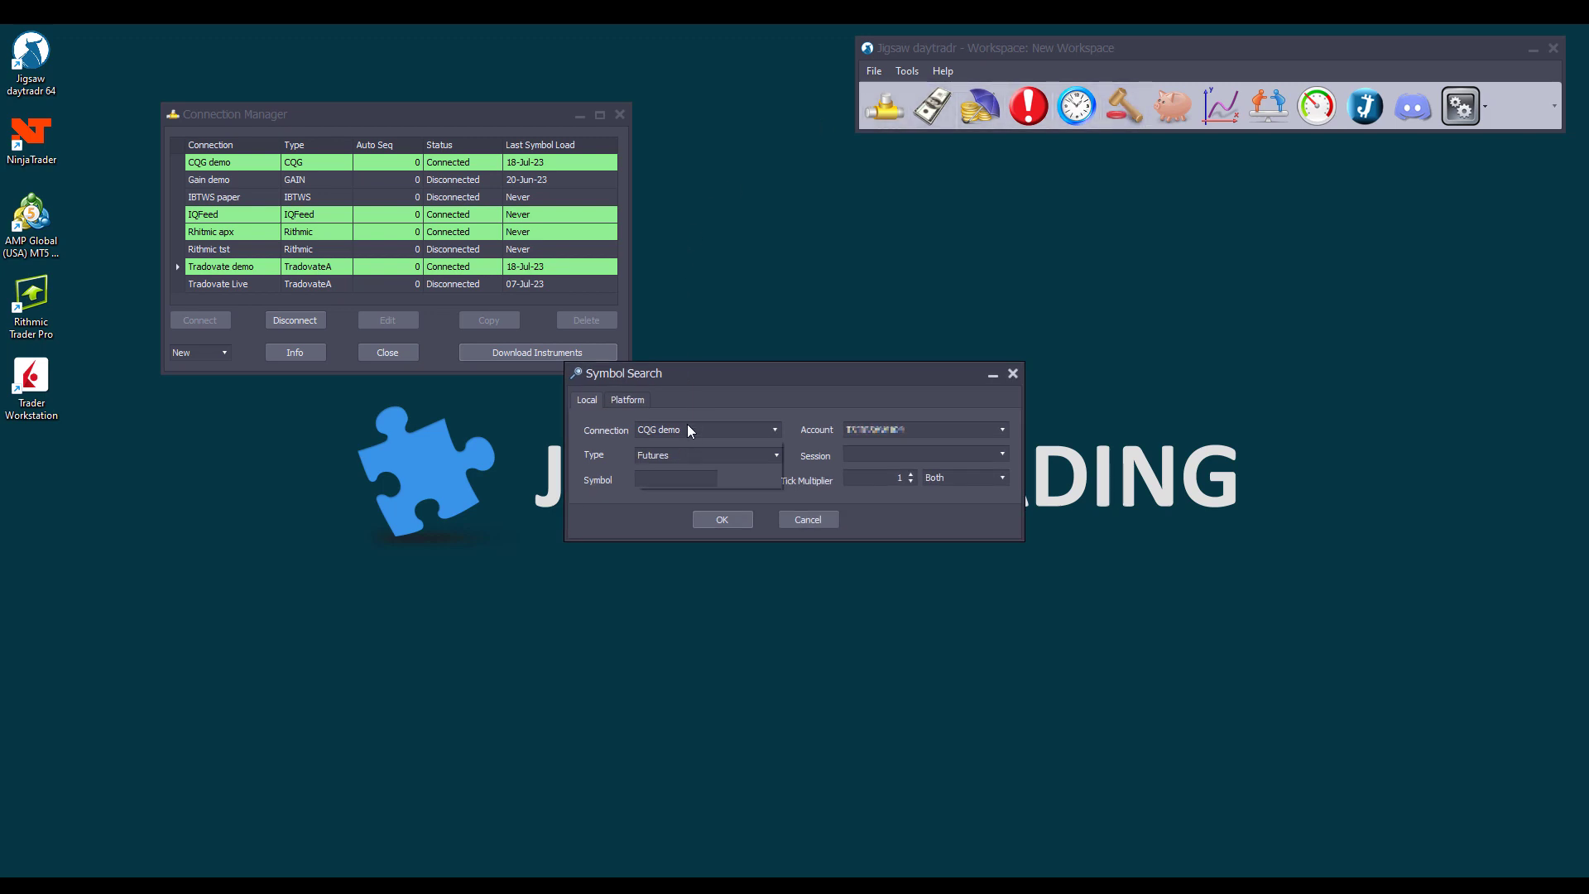
pyautogui.click(773, 430)
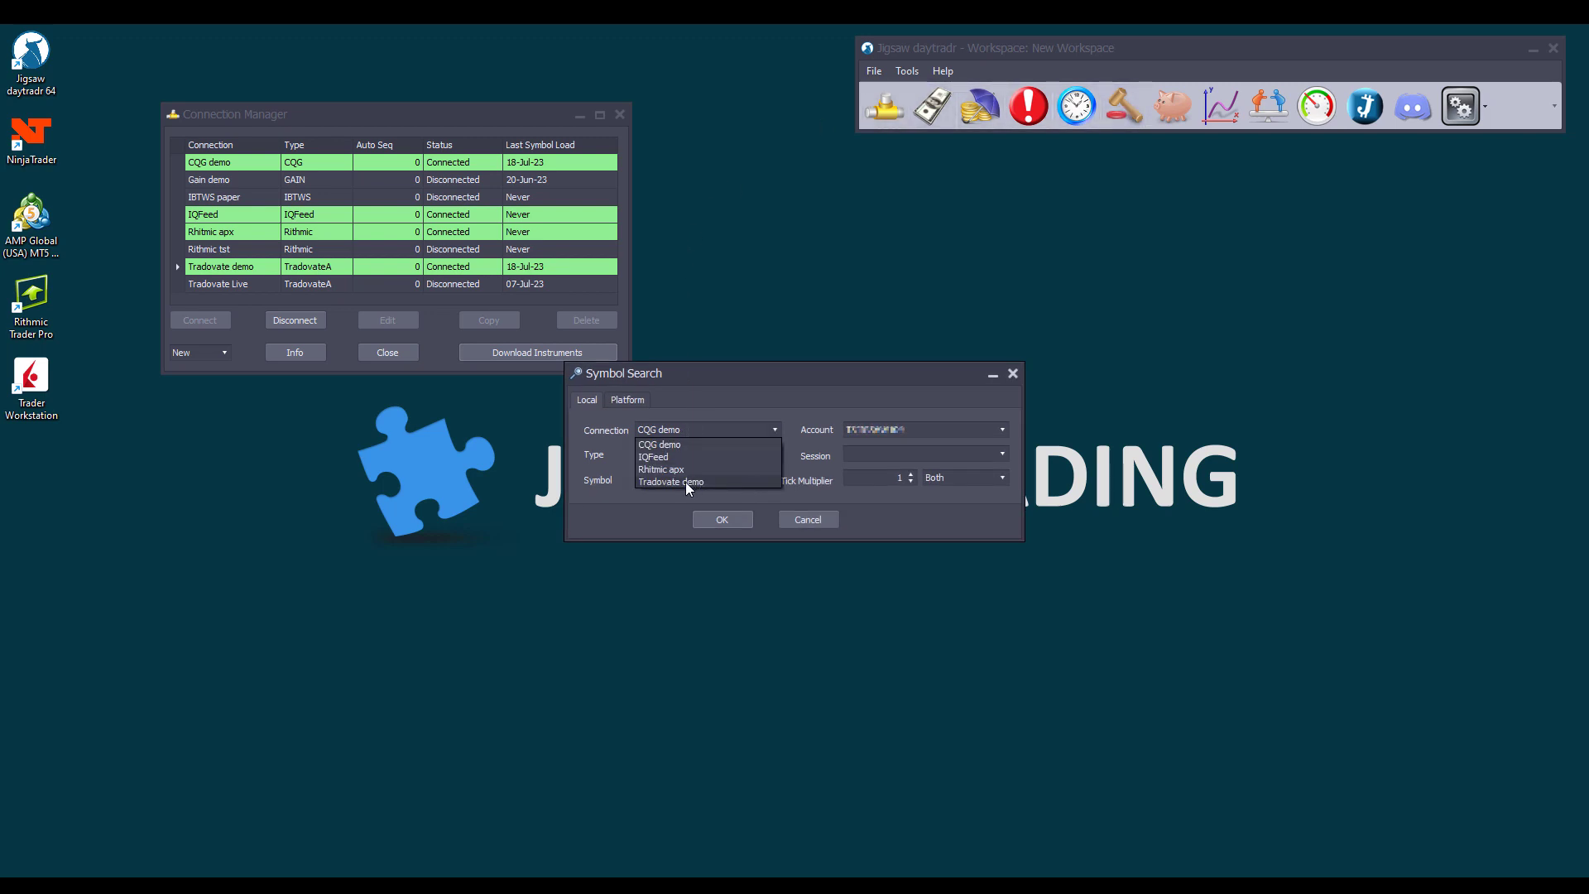
pyautogui.click(672, 481)
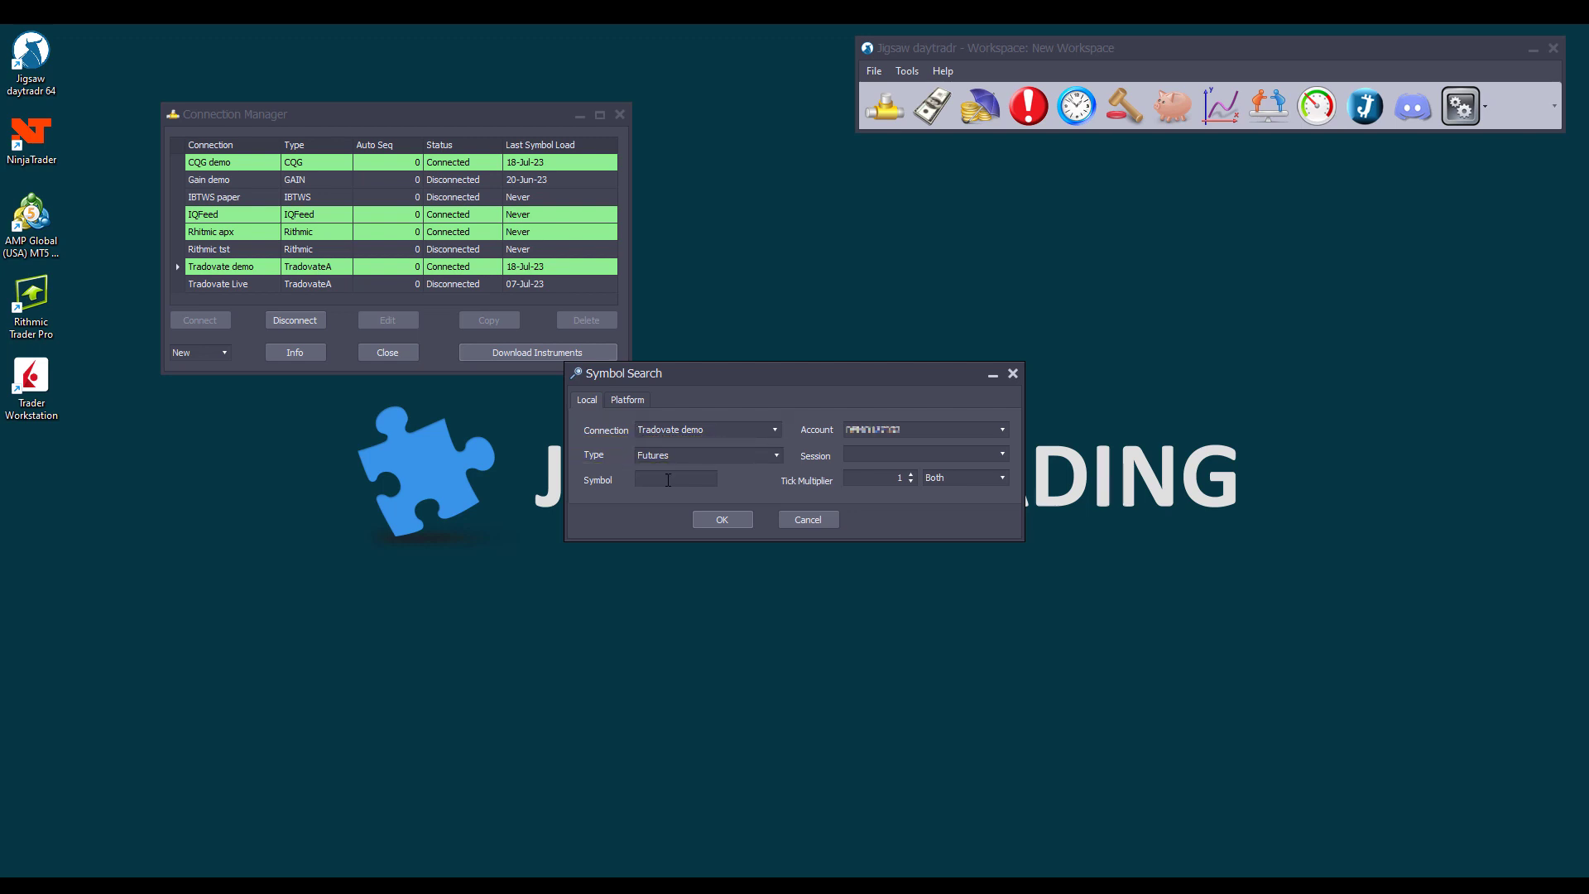
pyautogui.write('esu')
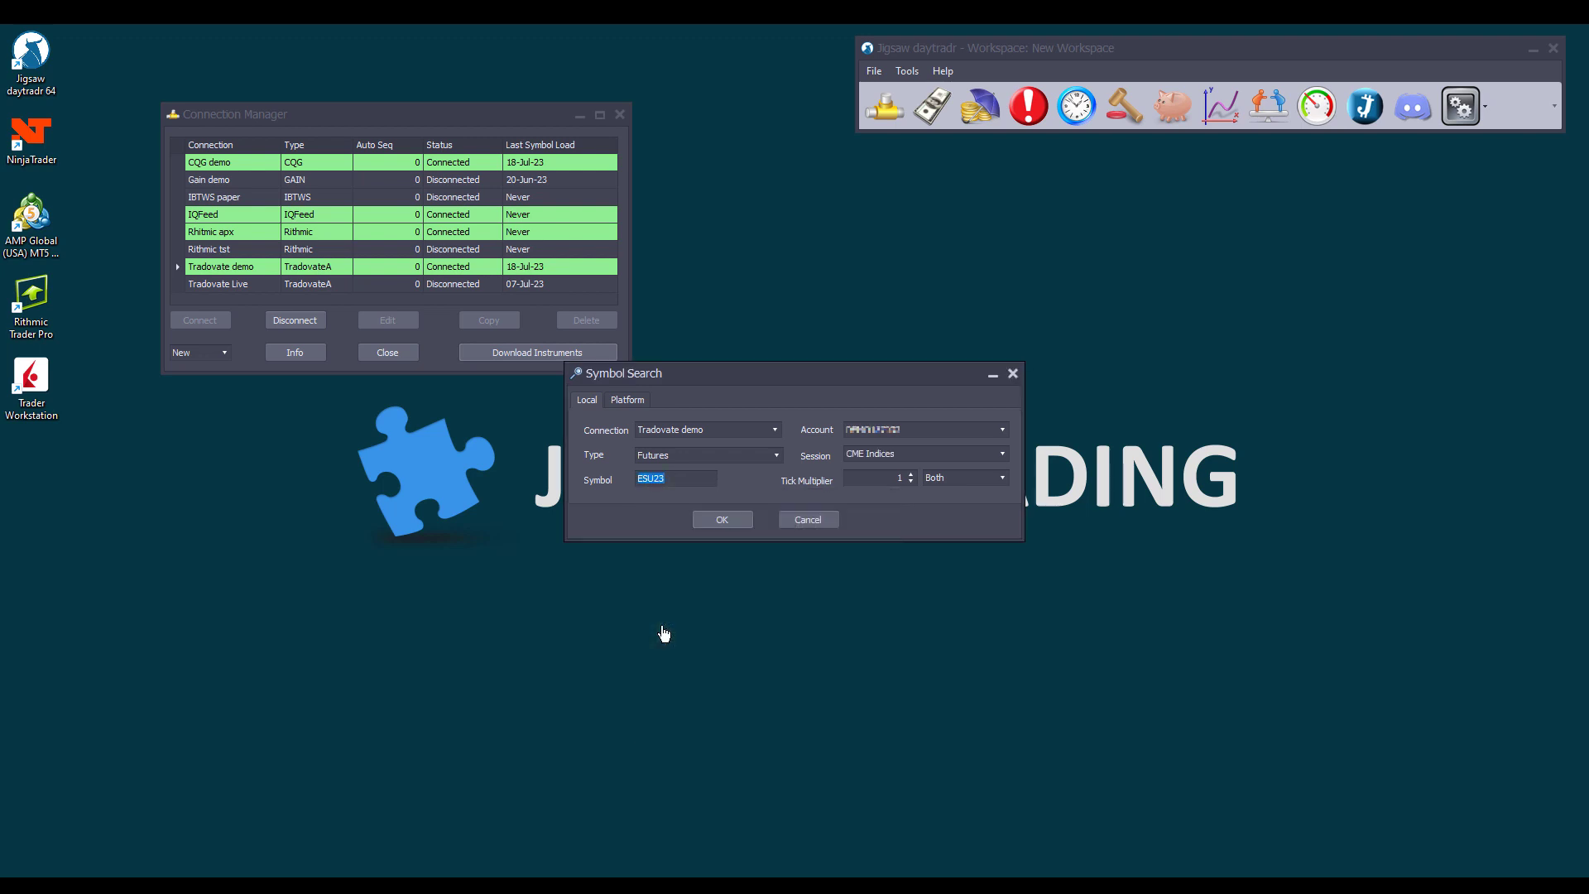
pyautogui.moveTo(924, 436)
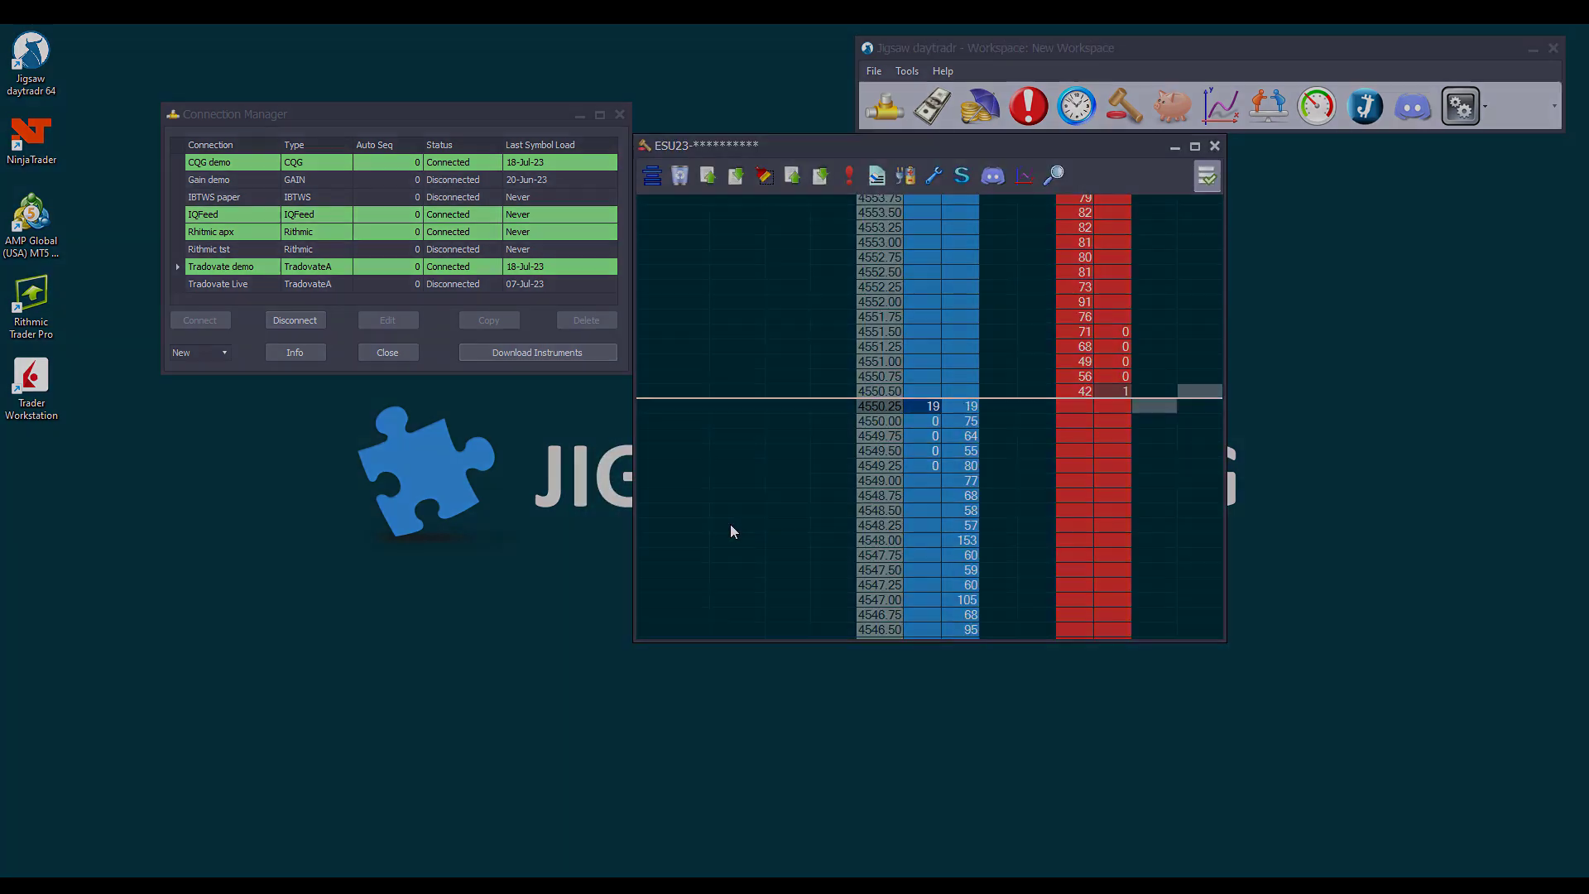
pyautogui.click(1206, 175)
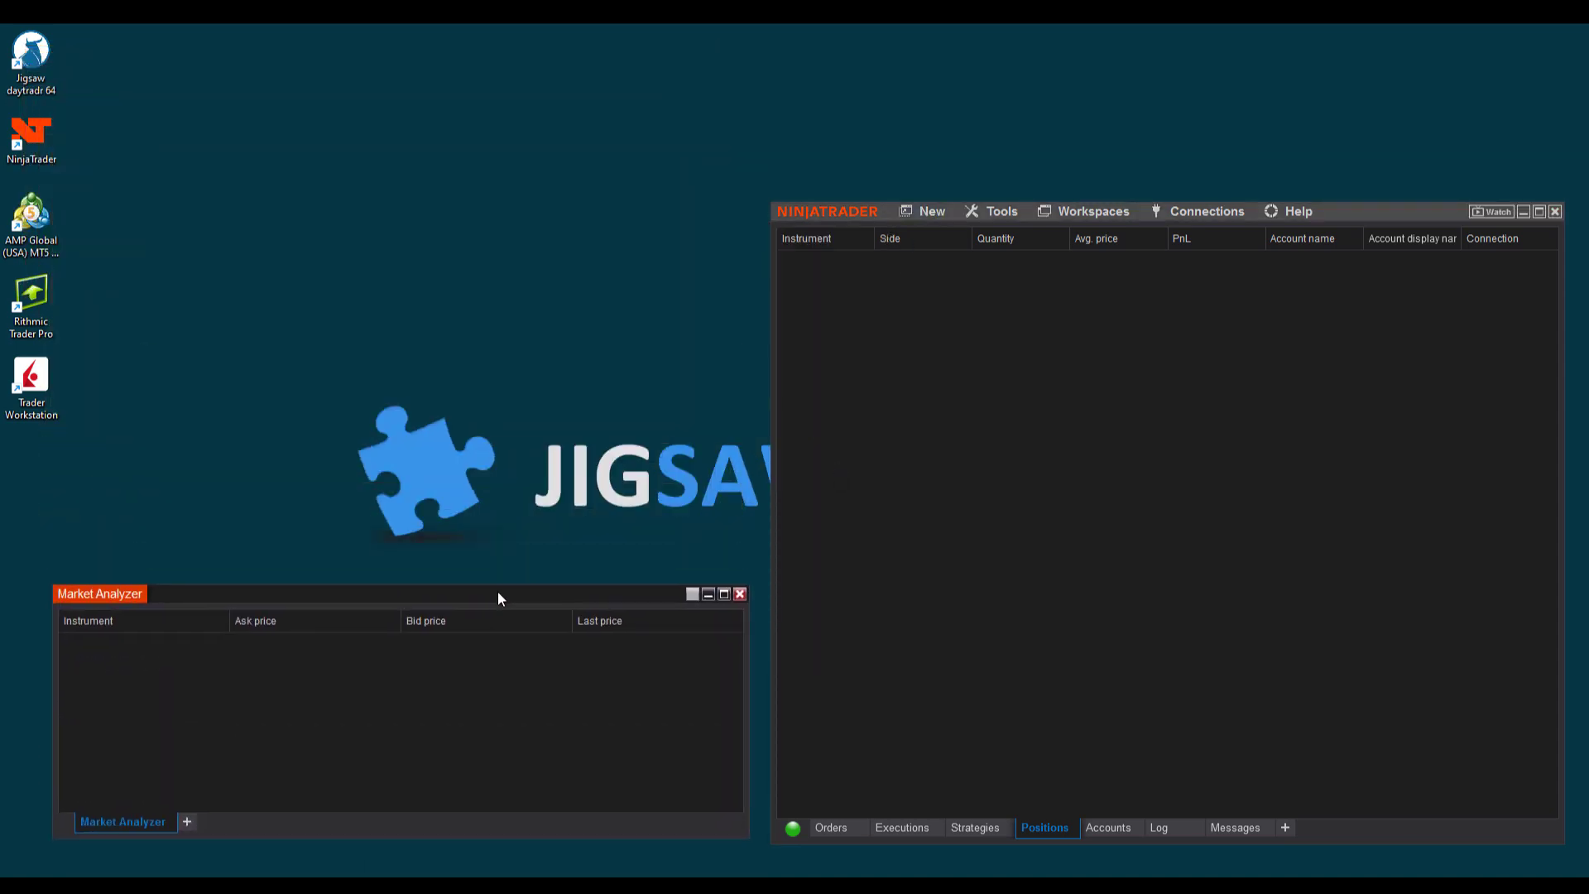
pyautogui.moveTo(419, 744)
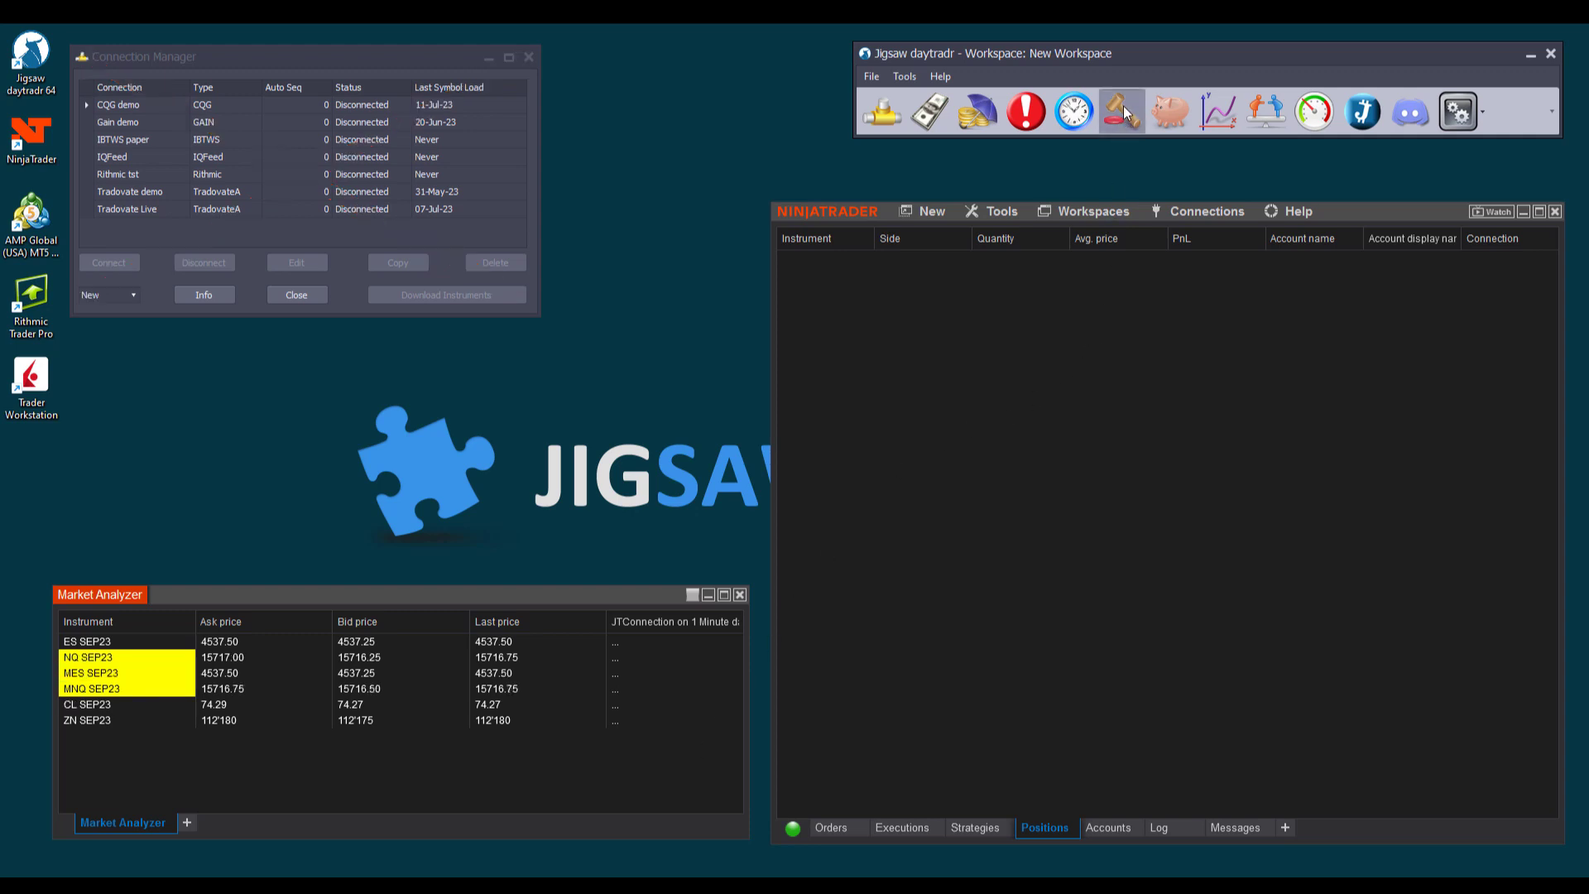
# - In Symbol Search, choose the NT8 platform and the ES SEP23 contract
pyautogui.click(1119, 112)
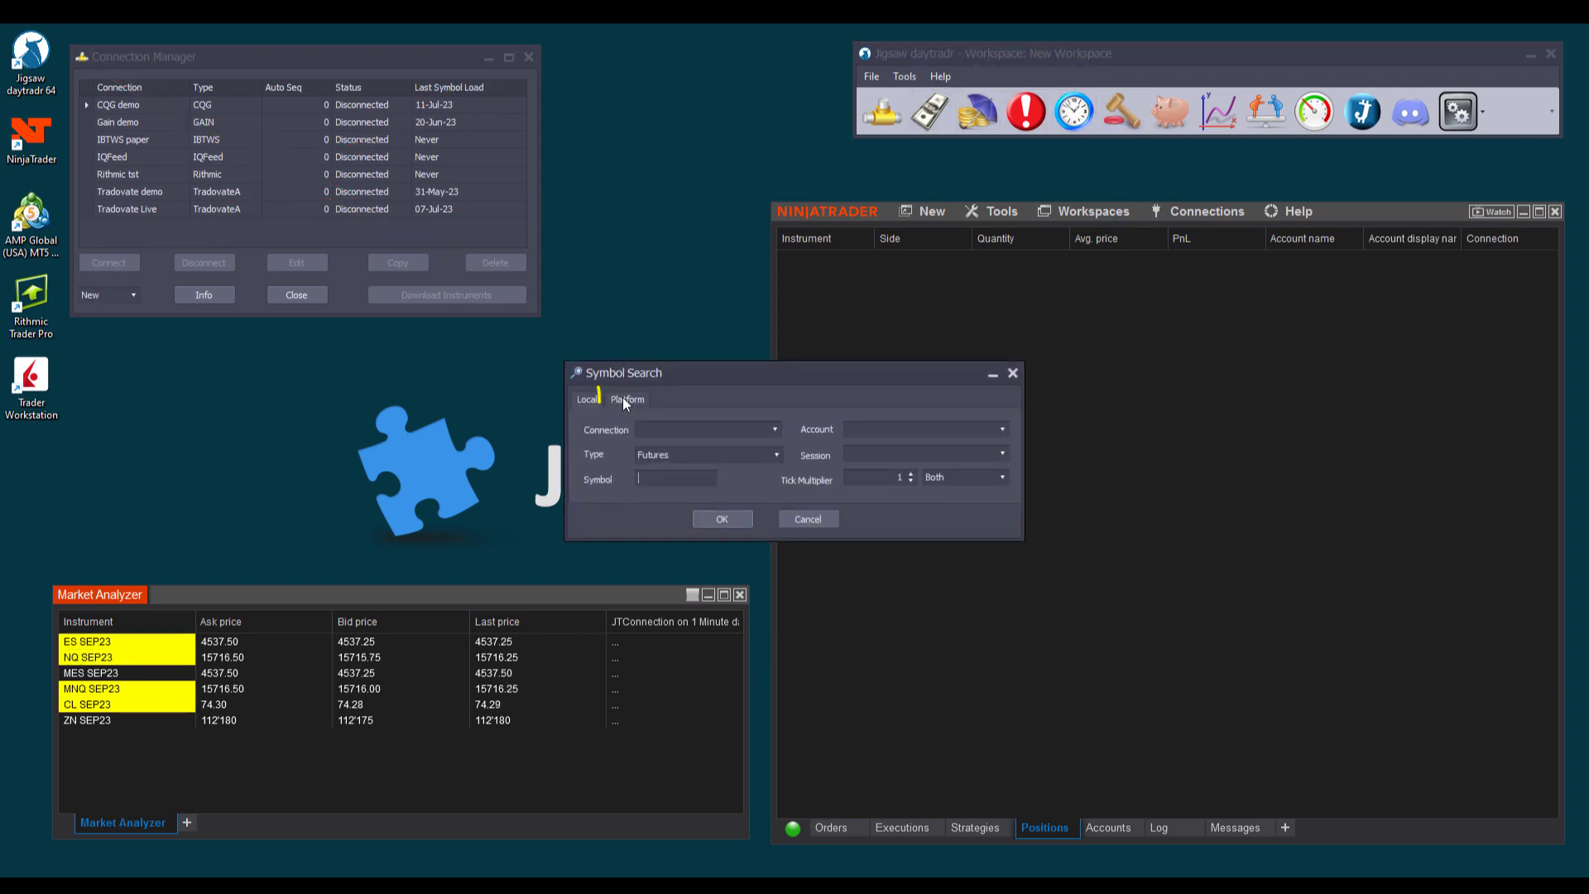
pyautogui.click(628, 399)
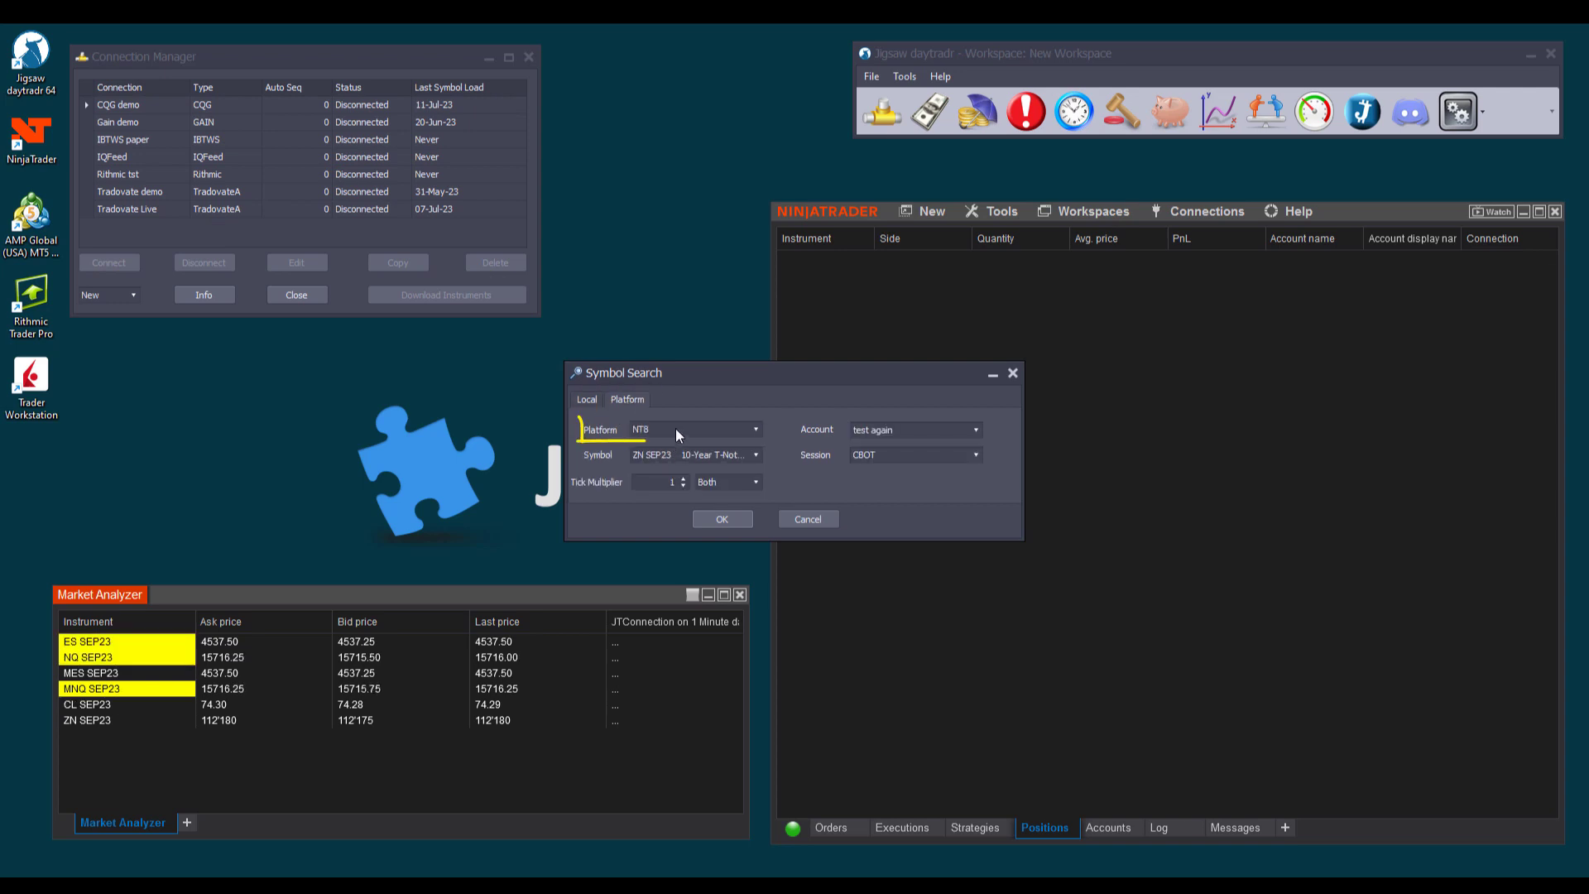
pyautogui.click(693, 430)
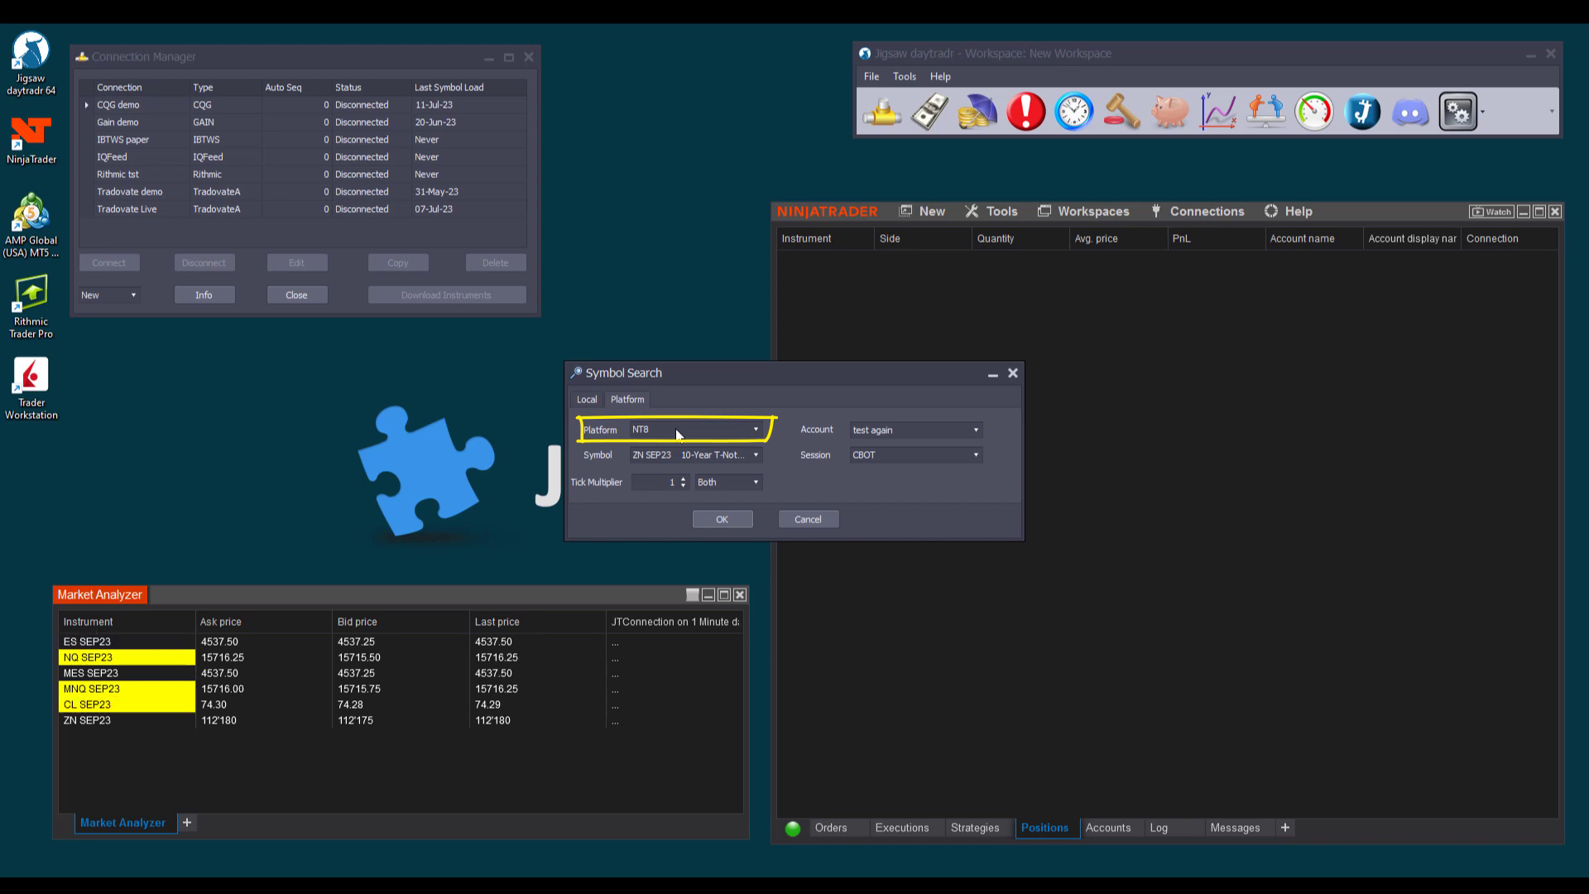
pyautogui.click(755, 453)
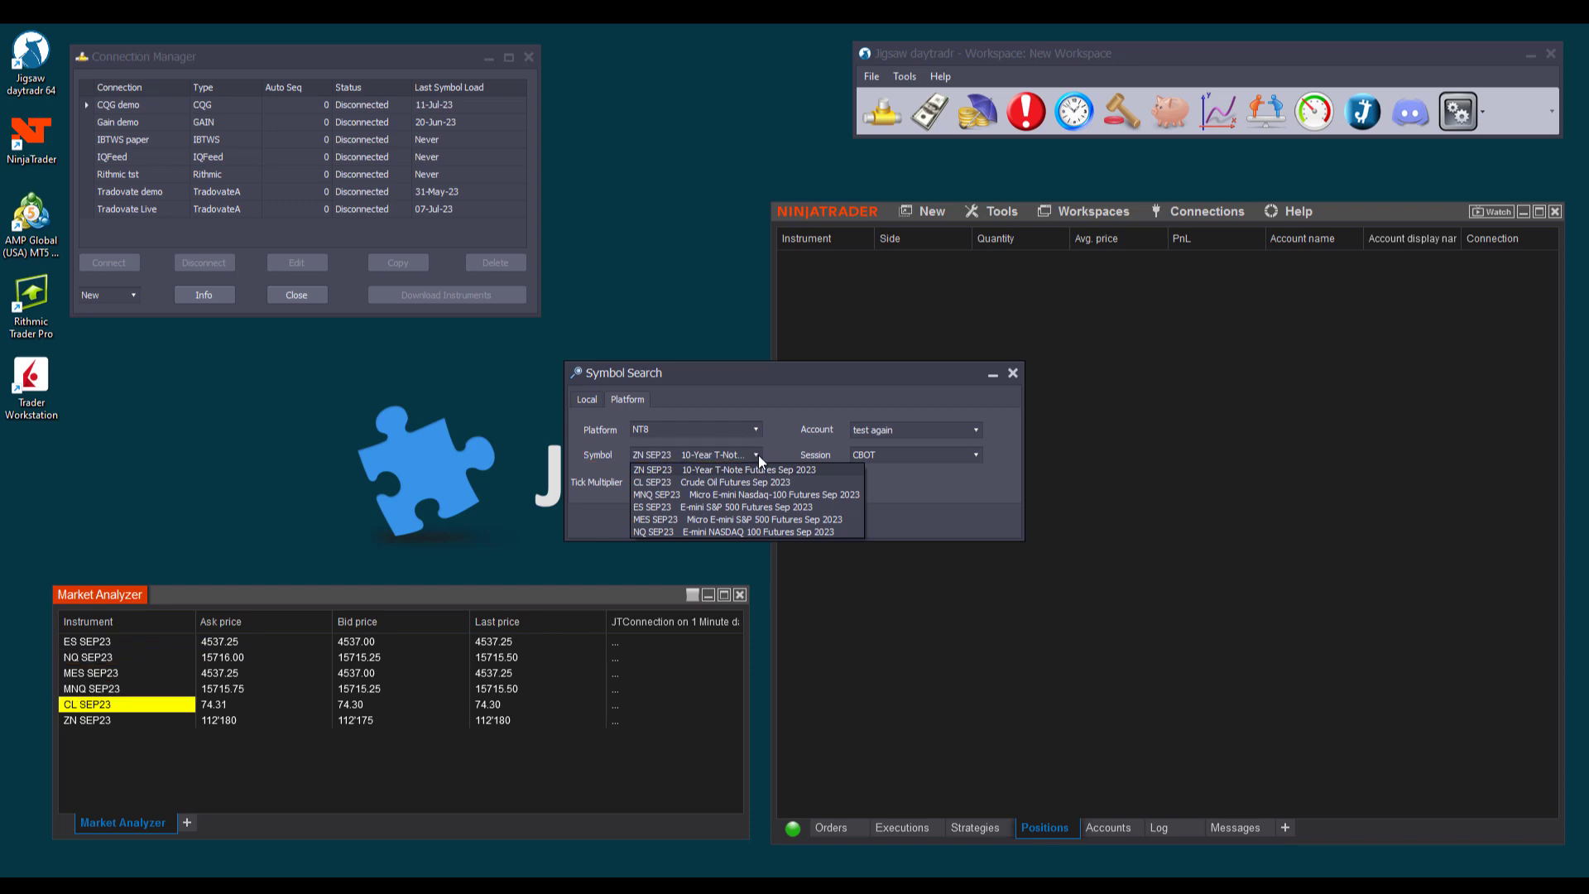
pyautogui.click(685, 507)
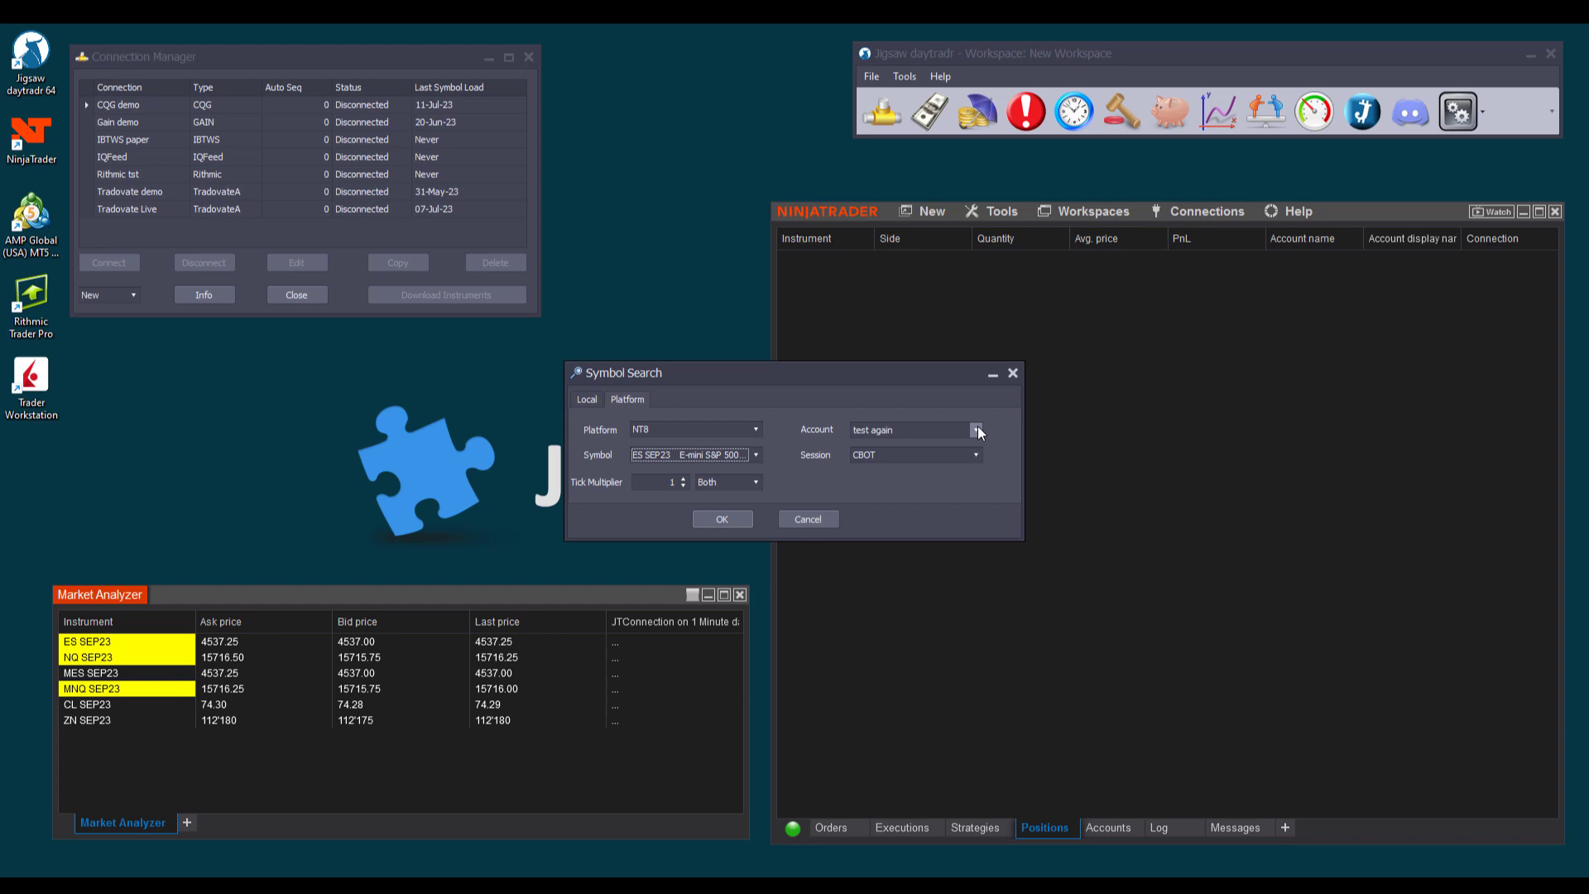
# - Pick a different trading account and the CME Indices session
pyautogui.click(978, 430)
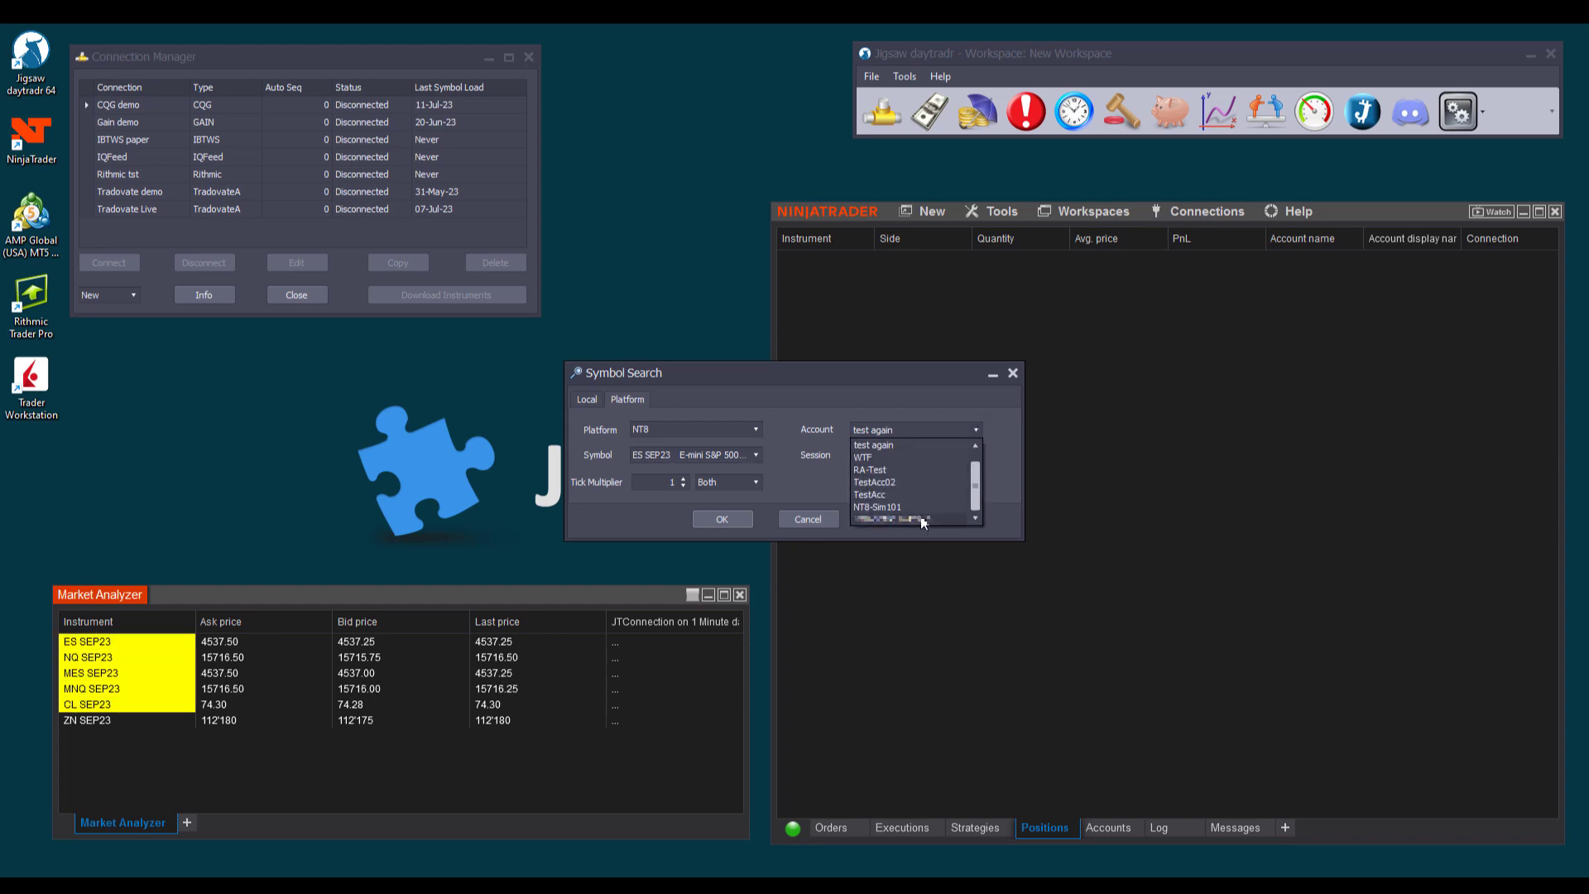
pyautogui.click(913, 517)
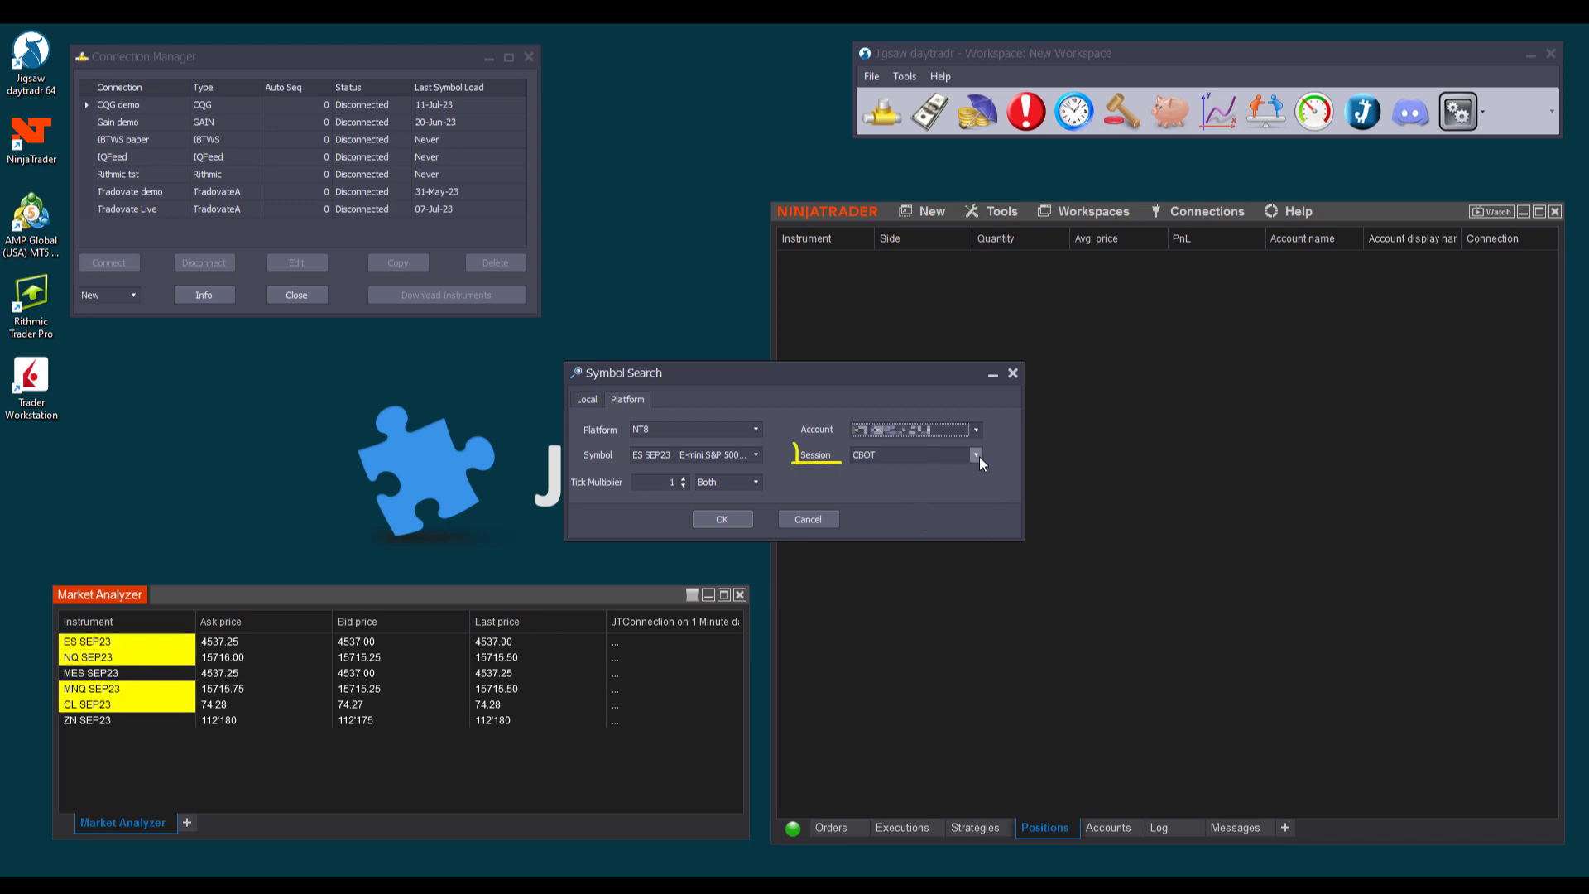
pyautogui.click(975, 454)
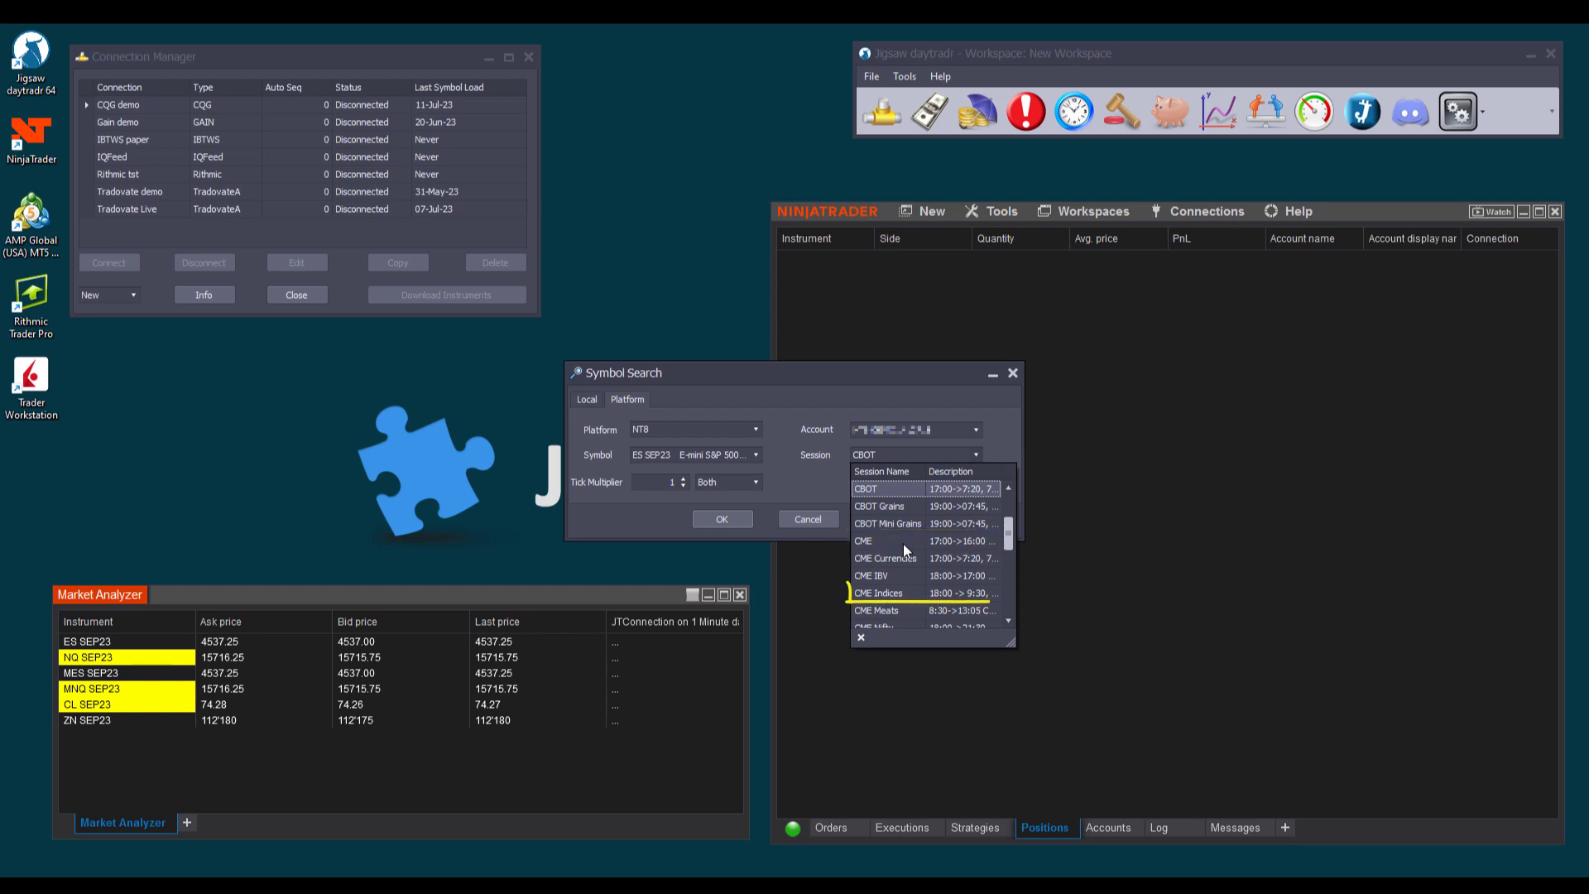
pyautogui.click(909, 592)
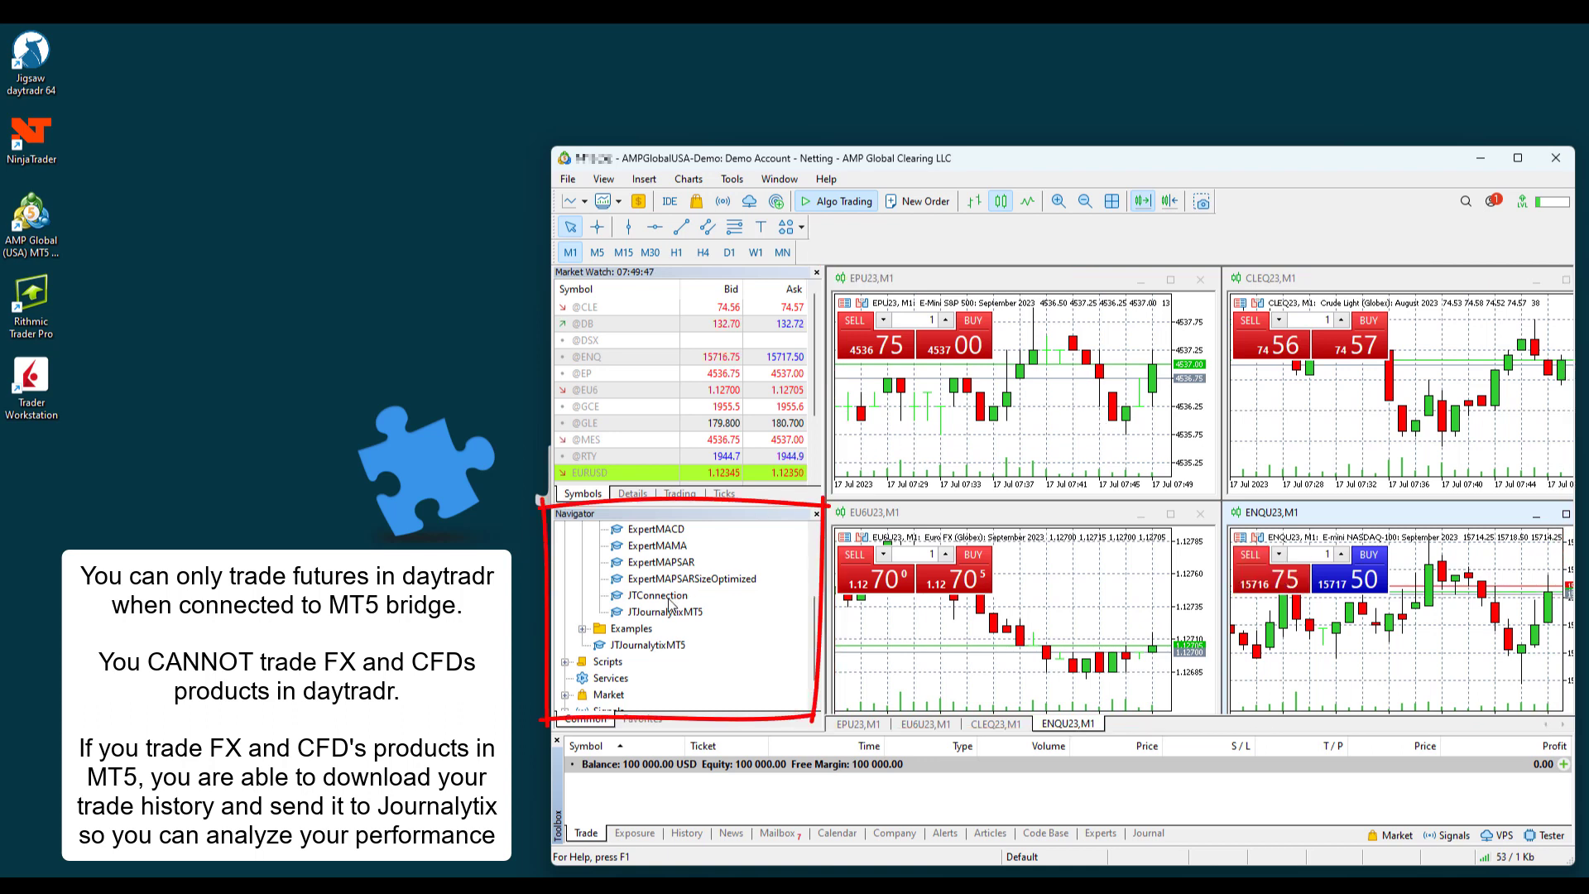
# - Attach the JTConnection expert to the chart with DLL imports and algo trading allowed
pyautogui.click(657, 594)
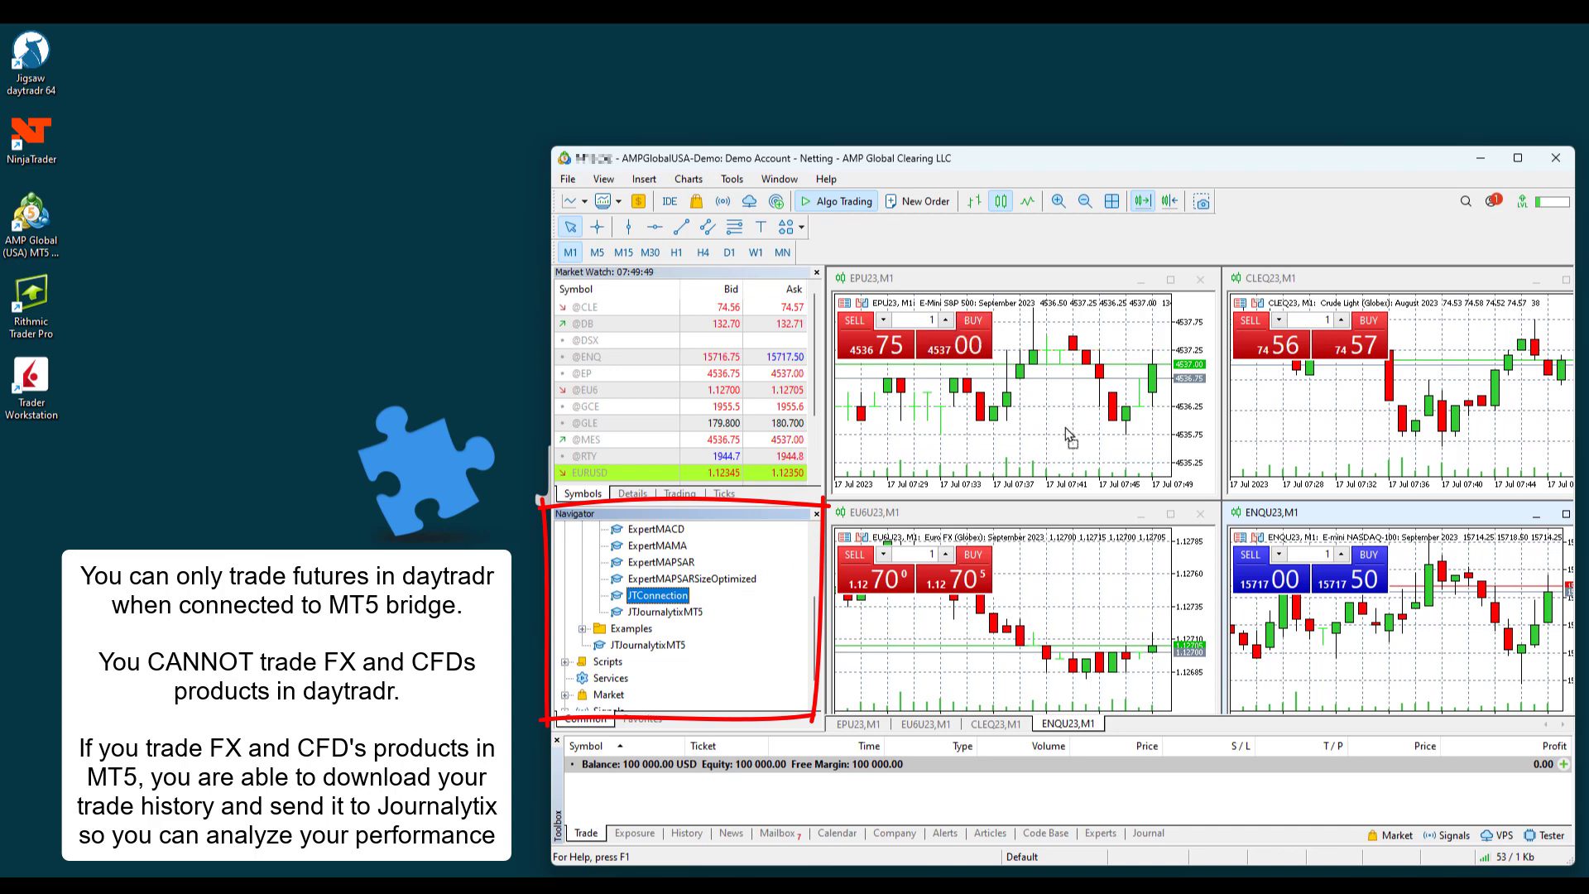
pyautogui.doubleClick(659, 594)
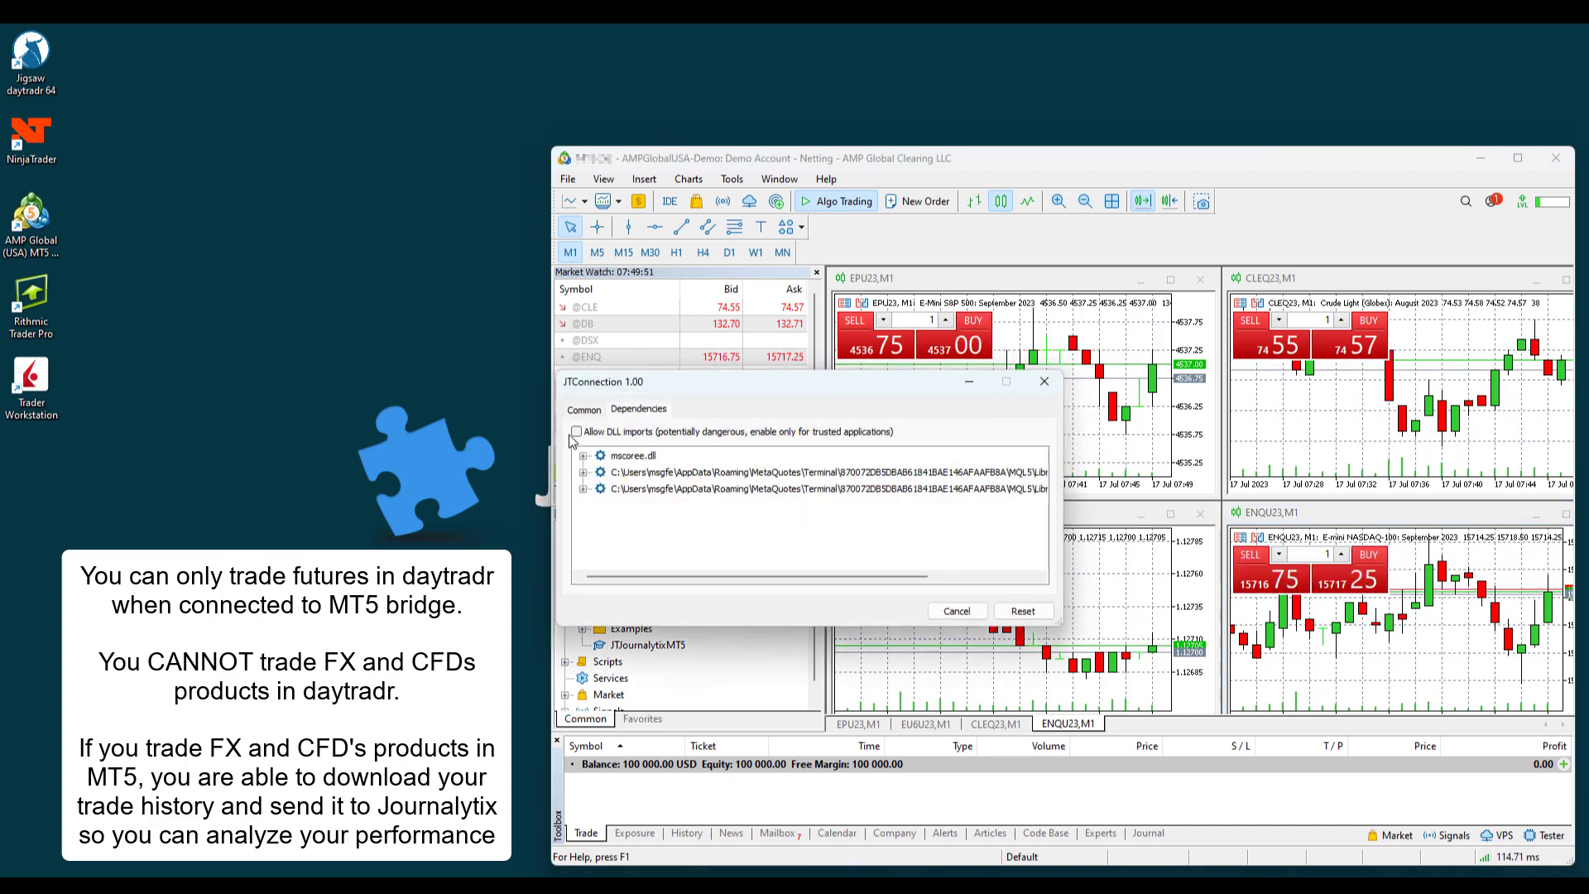
pyautogui.click(582, 411)
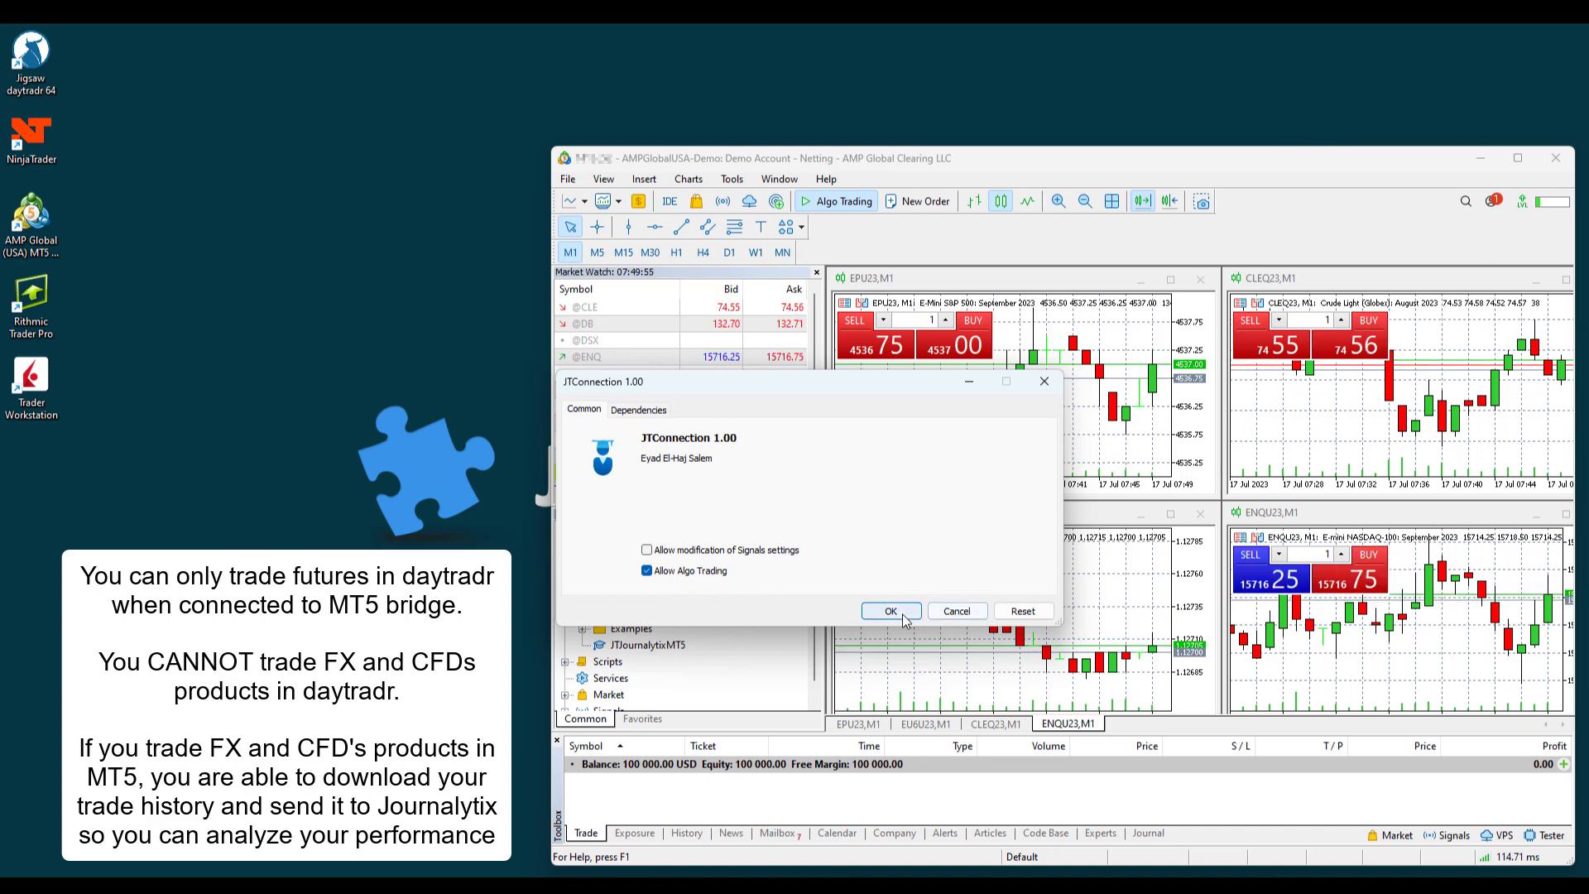
pyautogui.click(889, 611)
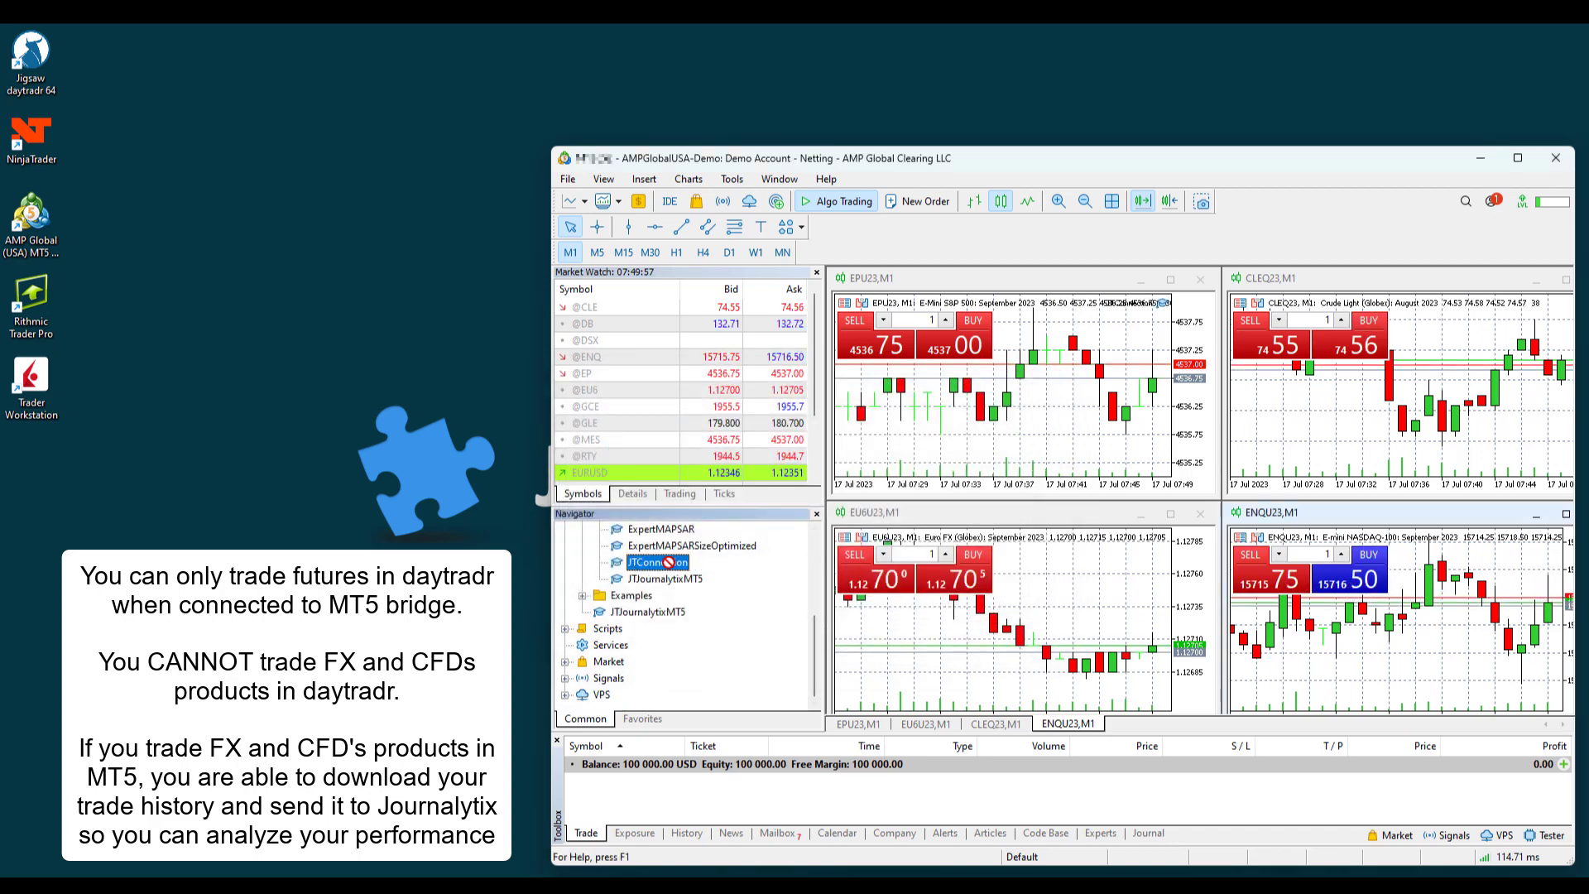
pyautogui.doubleClick(658, 563)
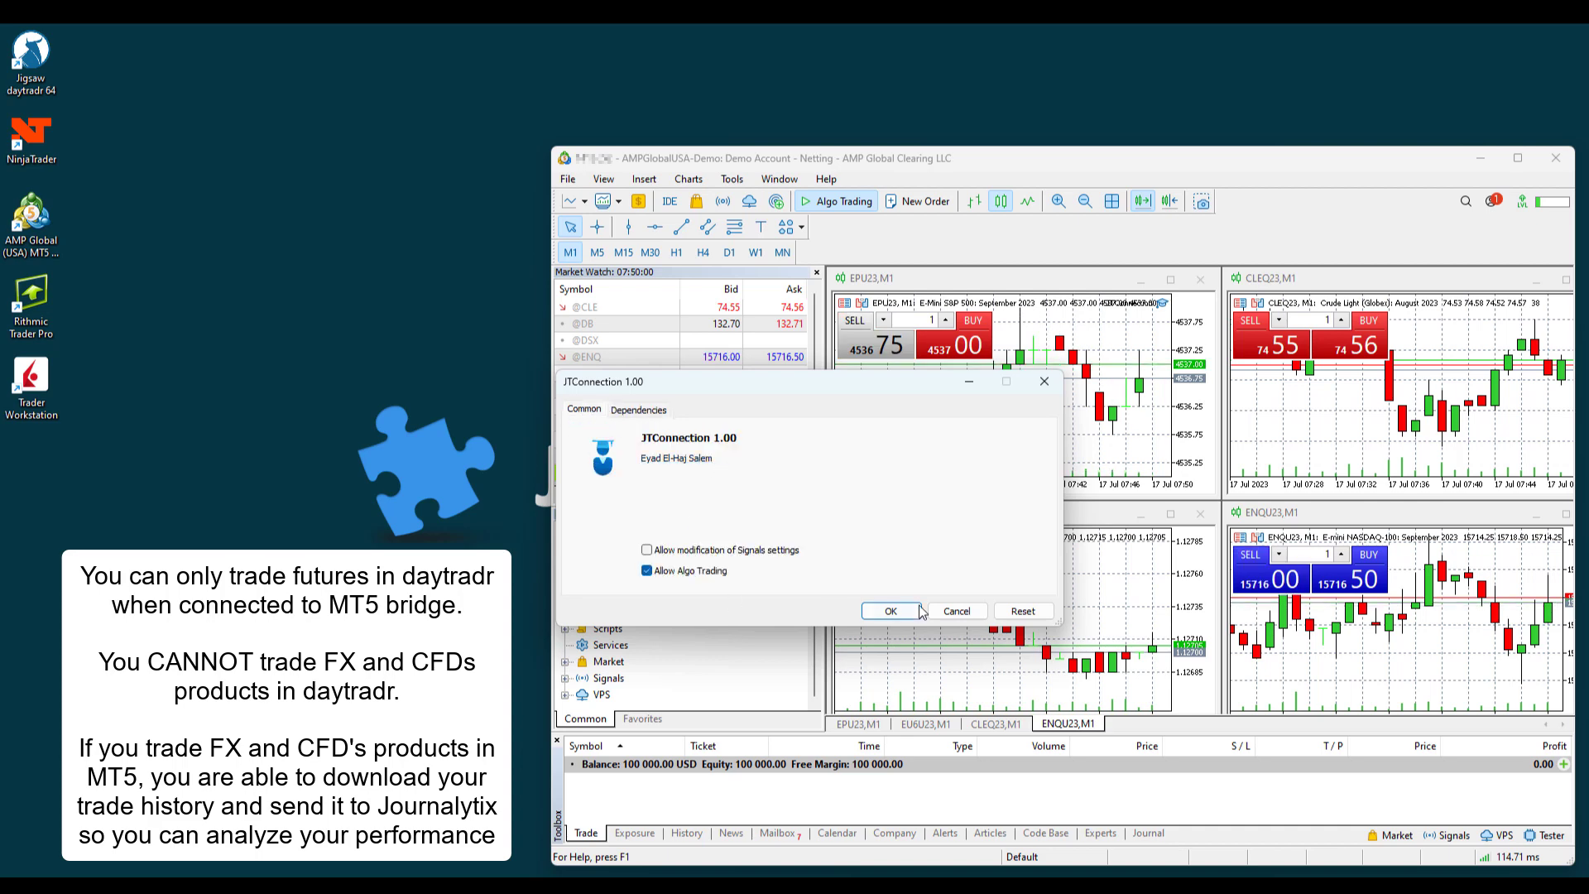
pyautogui.click(639, 409)
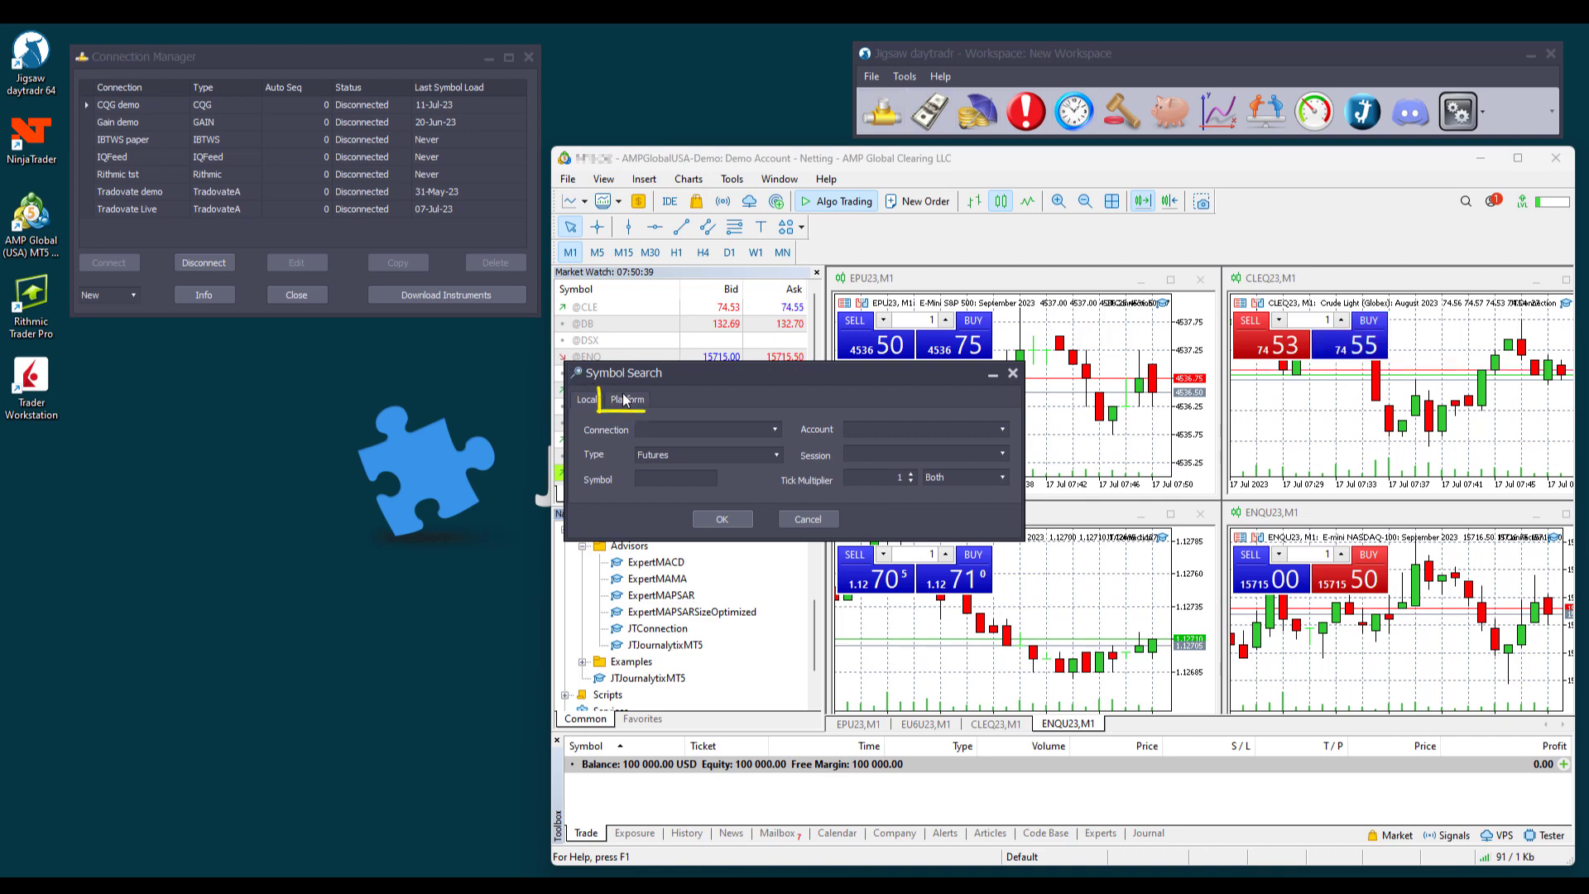
# - Choose platform symbols from MT5 and check the account used for CLEQ23
pyautogui.click(626, 399)
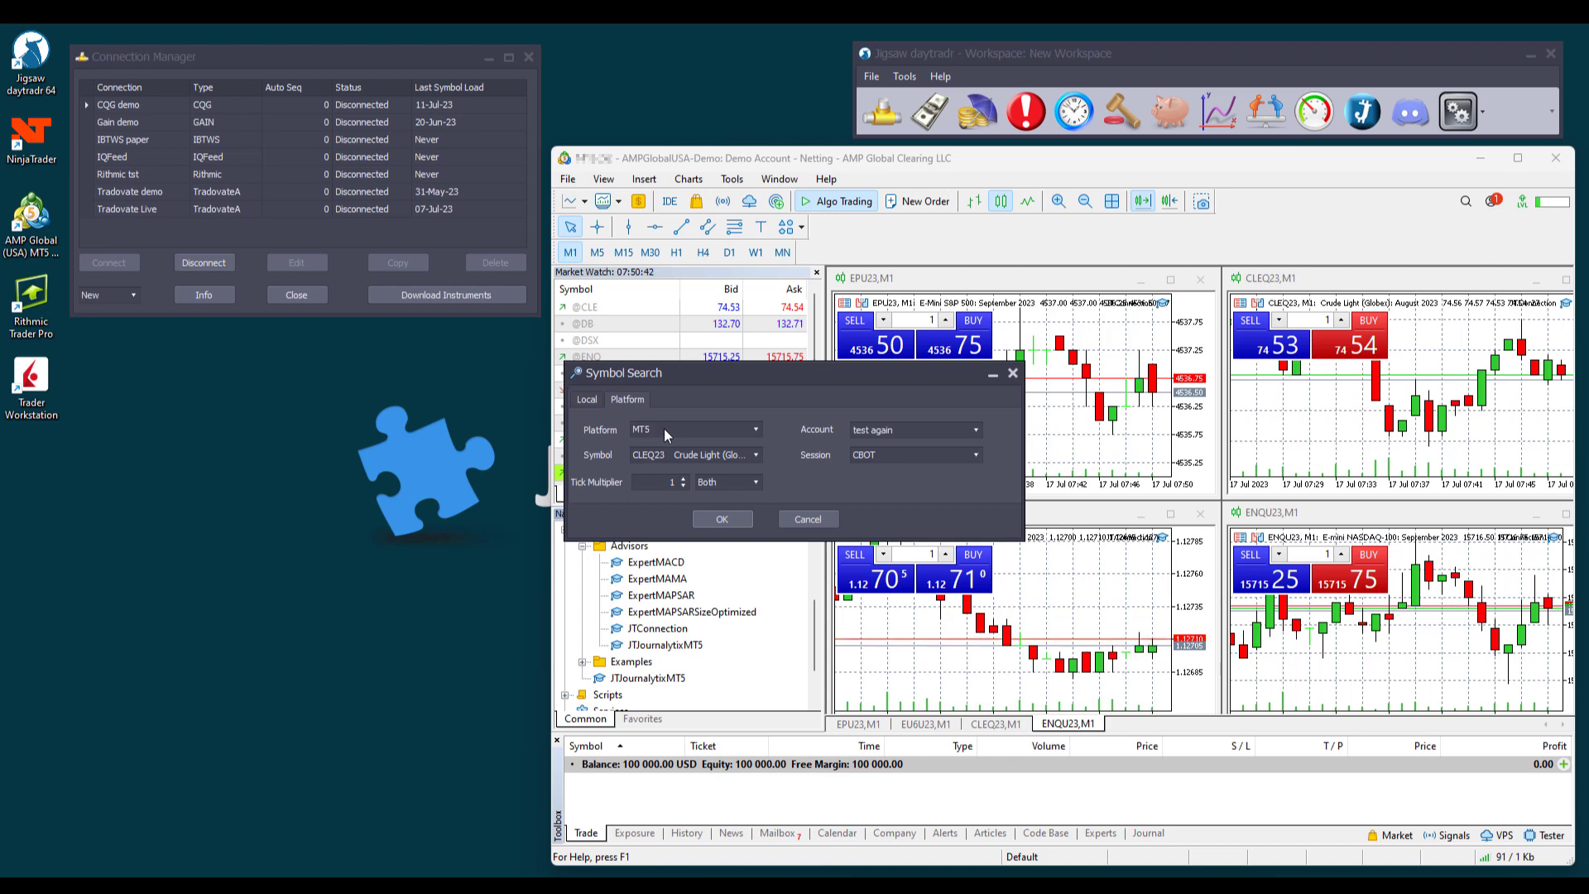
pyautogui.click(753, 453)
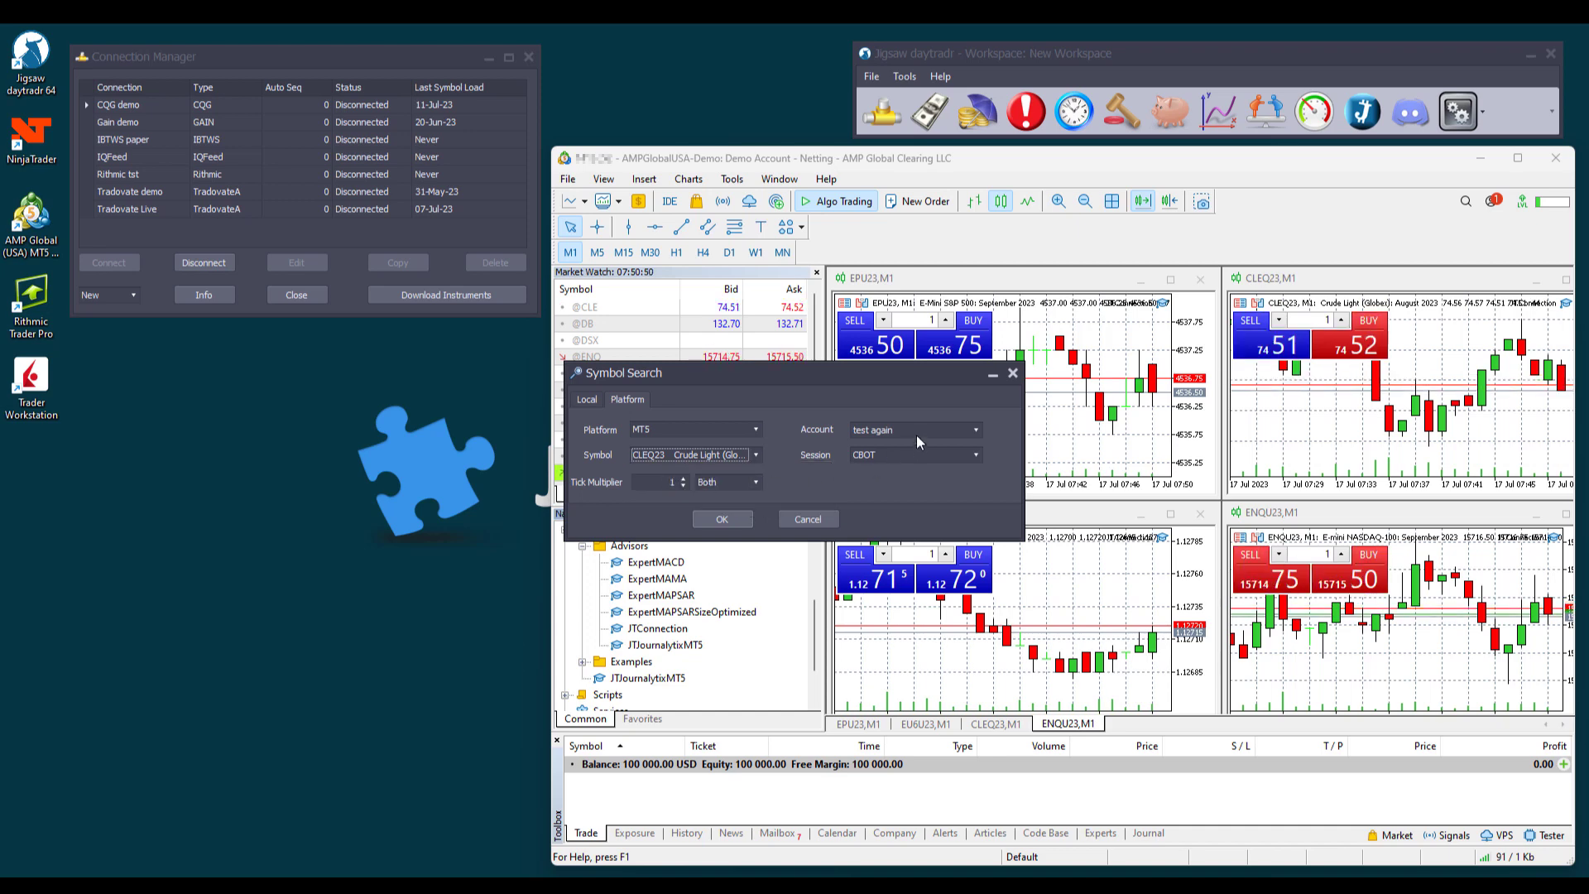
pyautogui.click(976, 431)
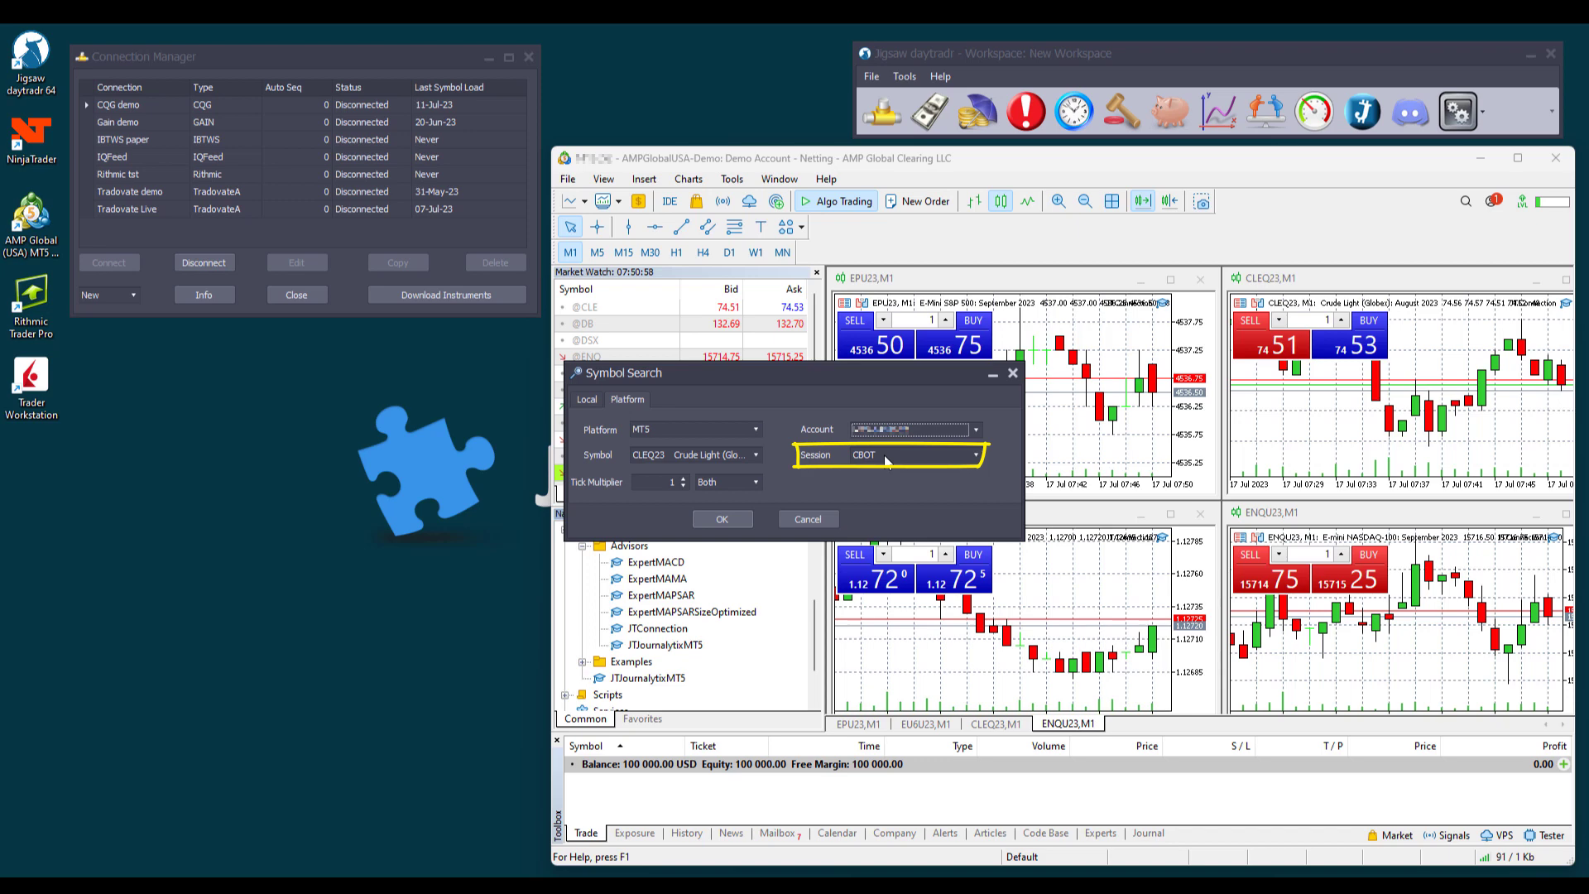
# - Set the trading session to NYMEX and review the tick multiplier options
pyautogui.click(974, 454)
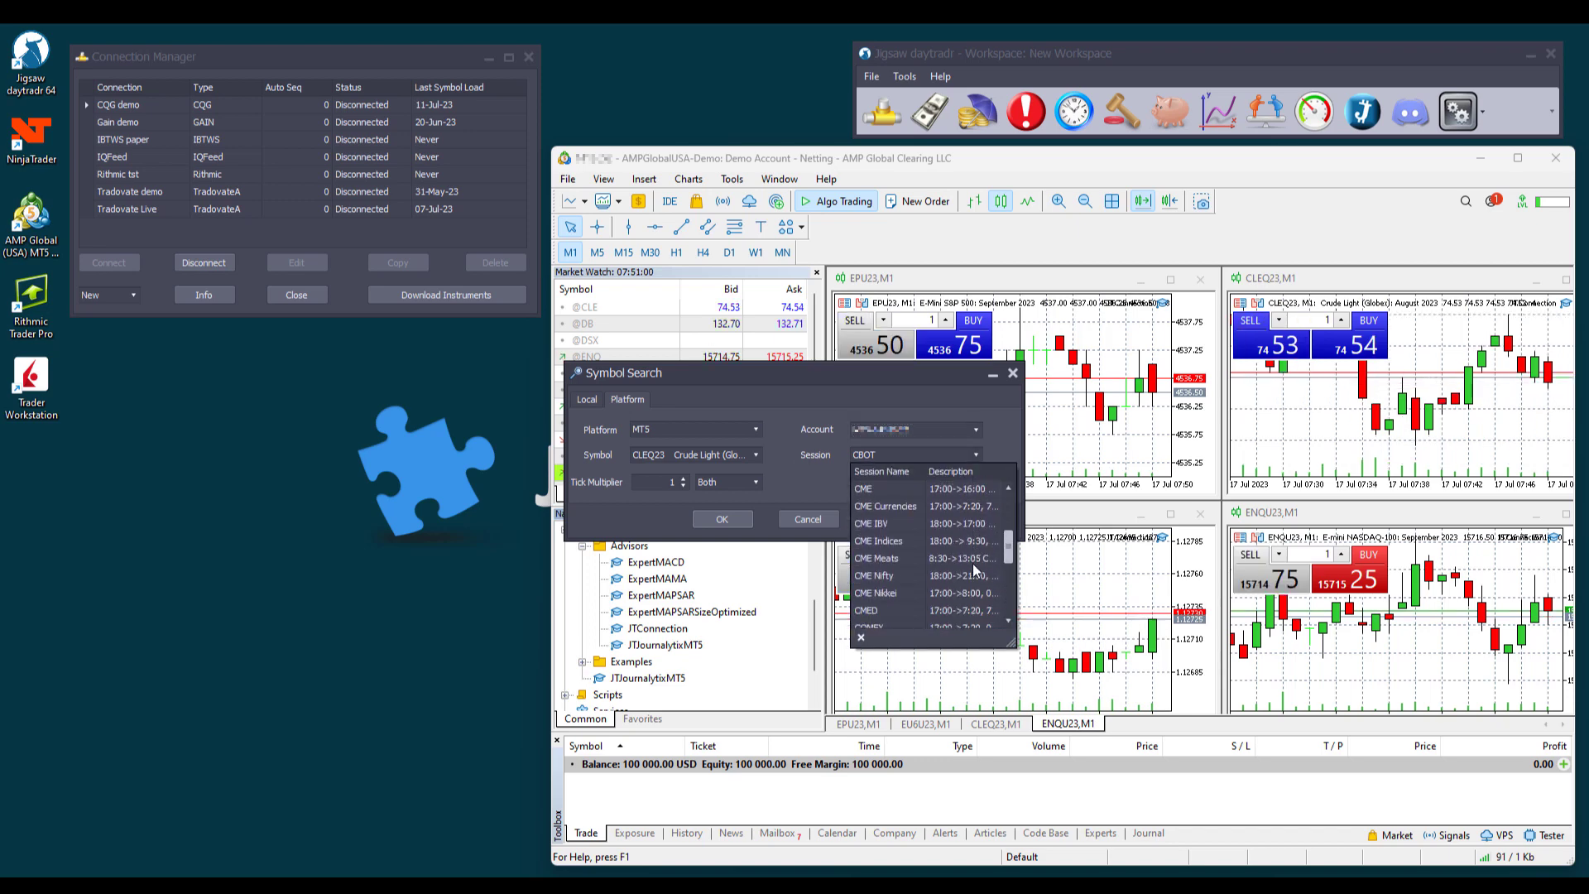
pyautogui.scroll(-3)
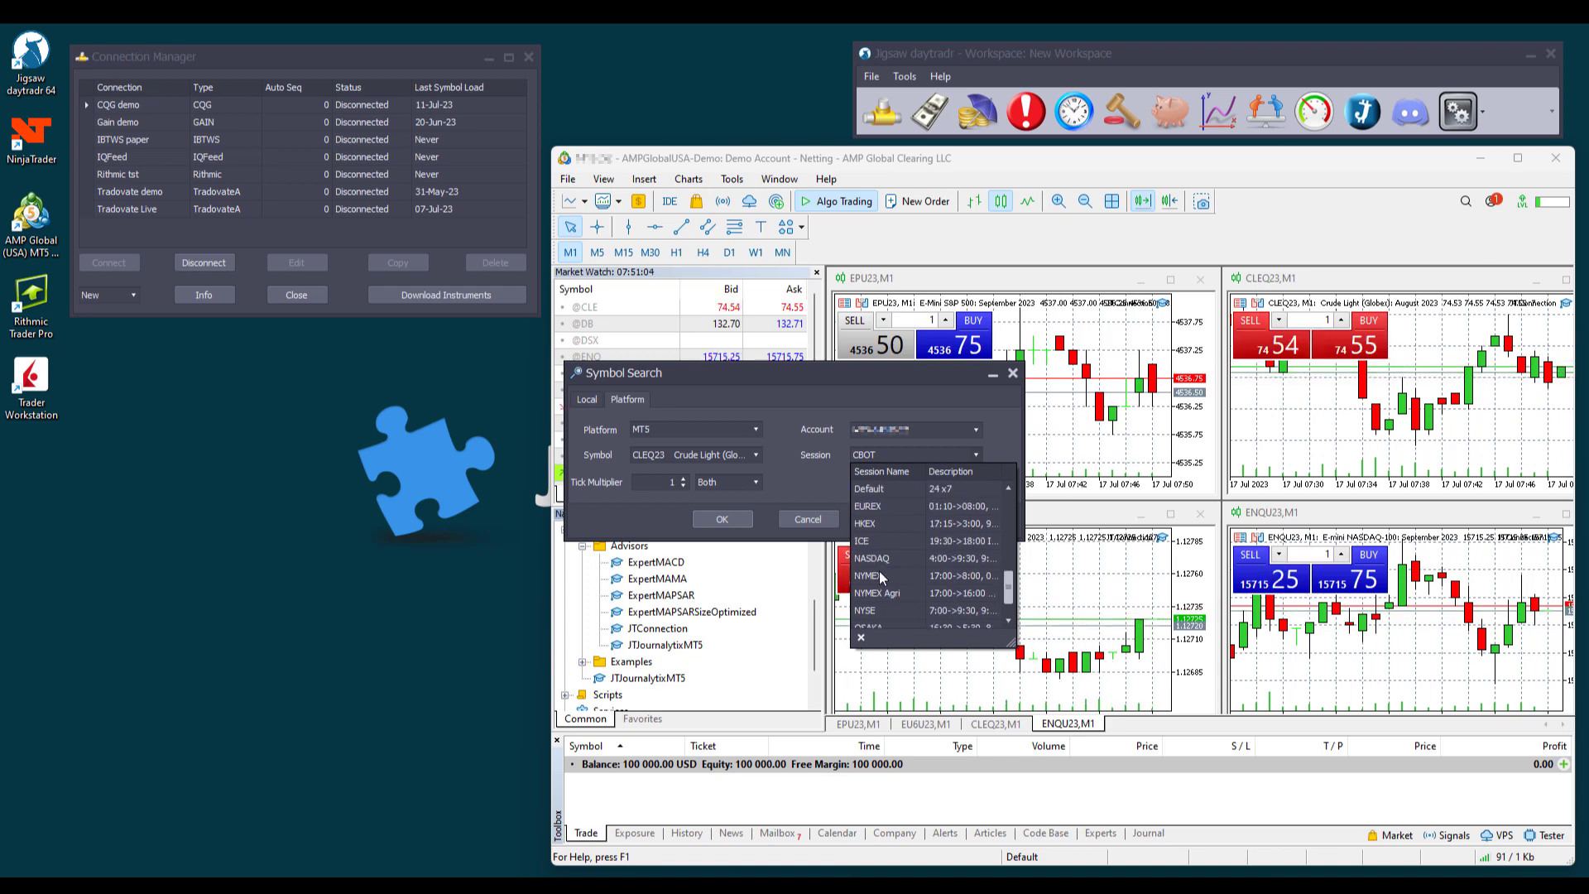
pyautogui.click(869, 577)
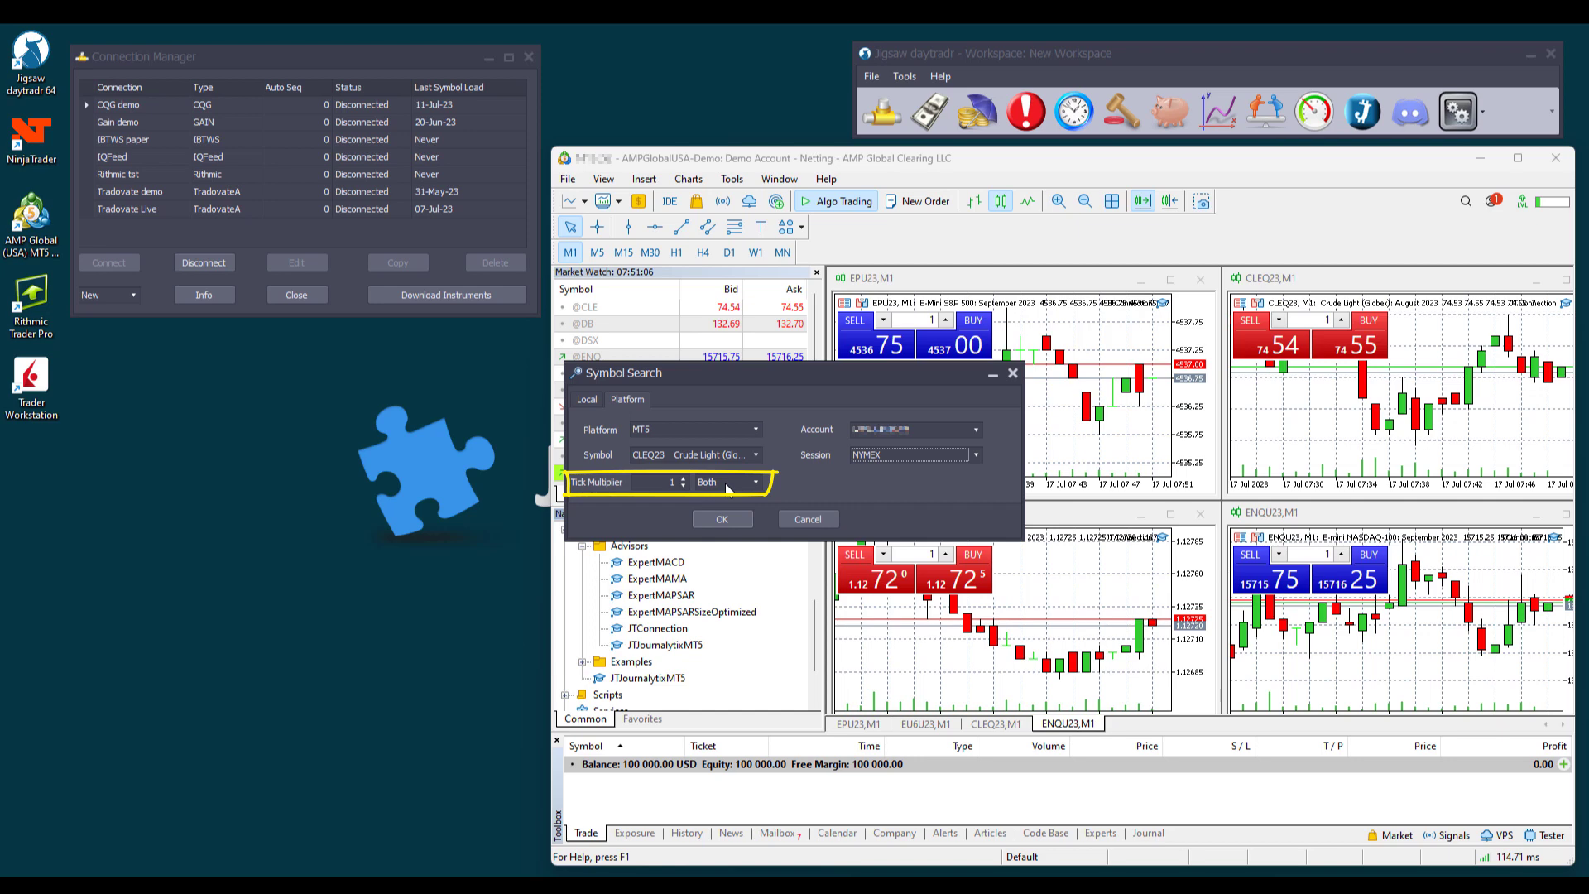
pyautogui.click(722, 518)
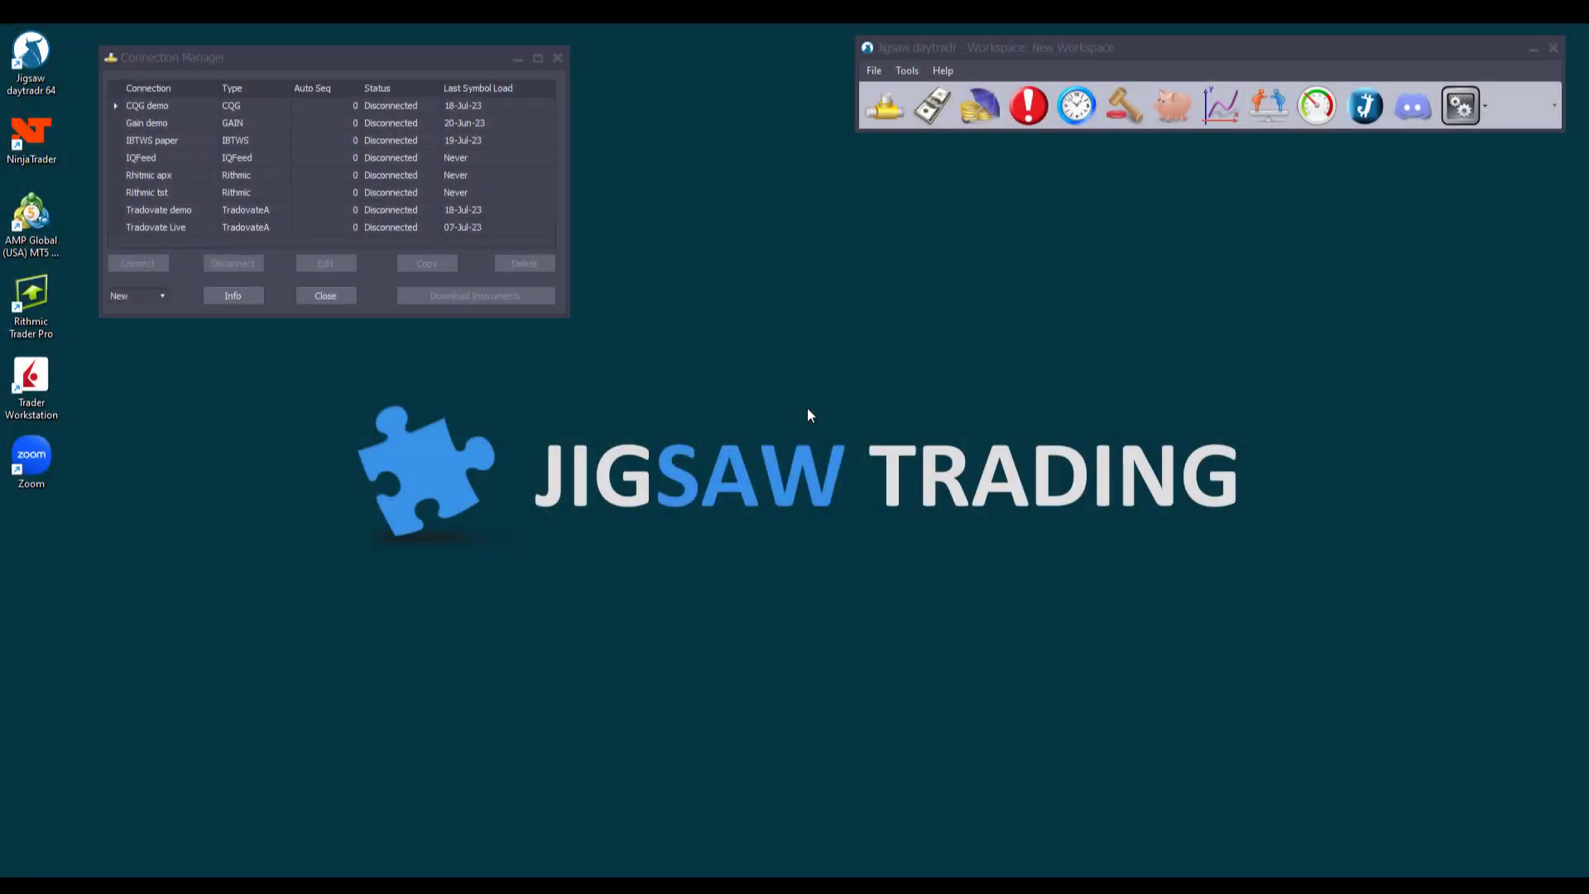
# - Connect then disconnect Rithmic tst and enable Login via RTrader Pro in its configuration
pyautogui.click(149, 192)
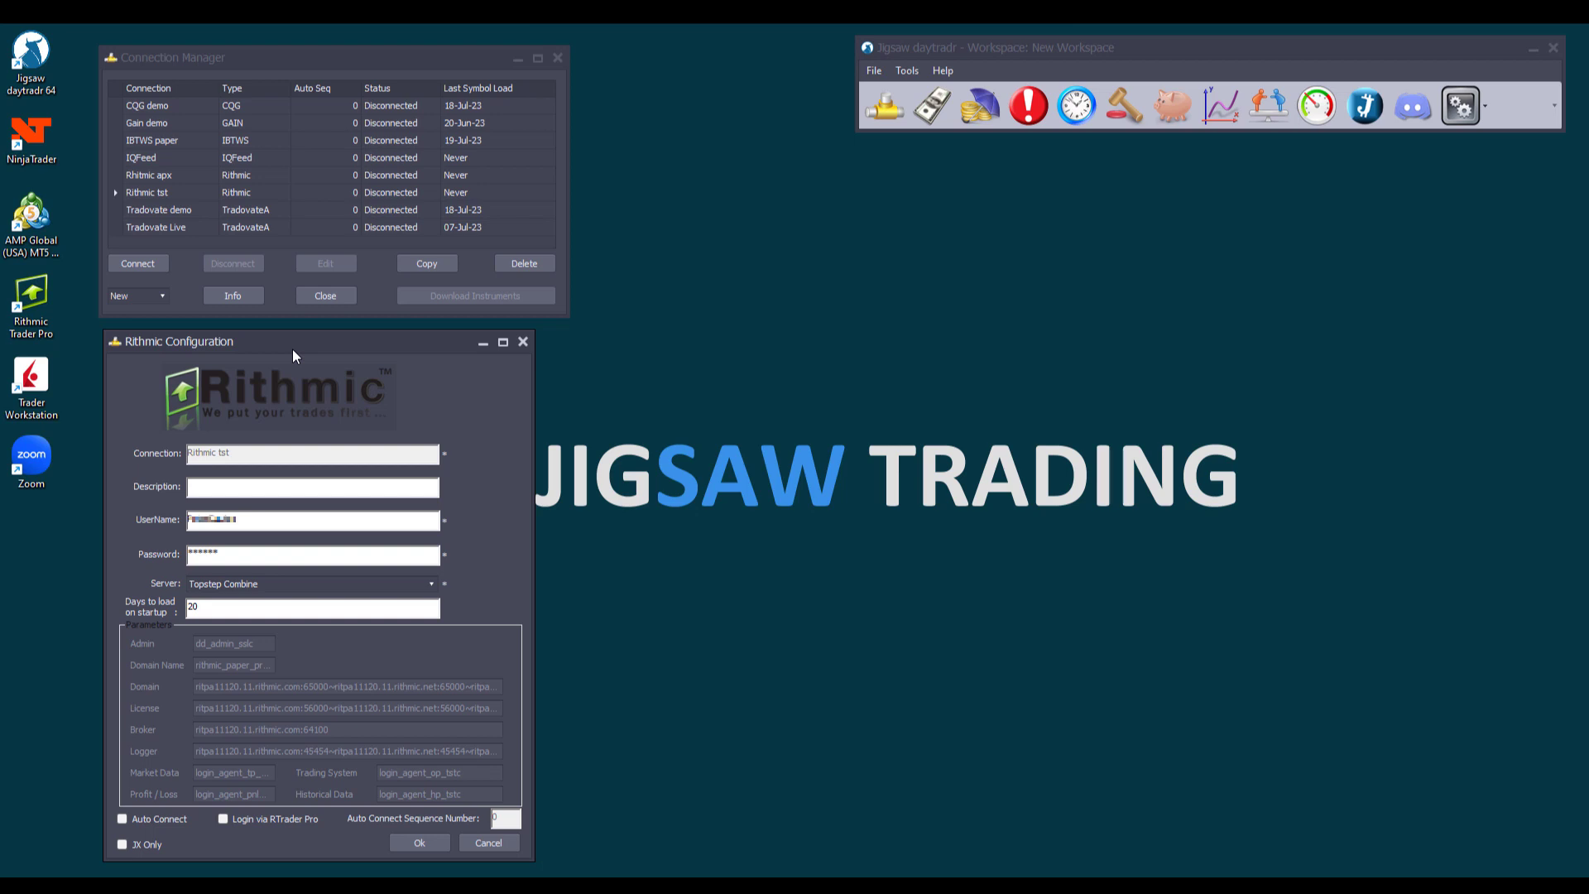
pyautogui.click(137, 264)
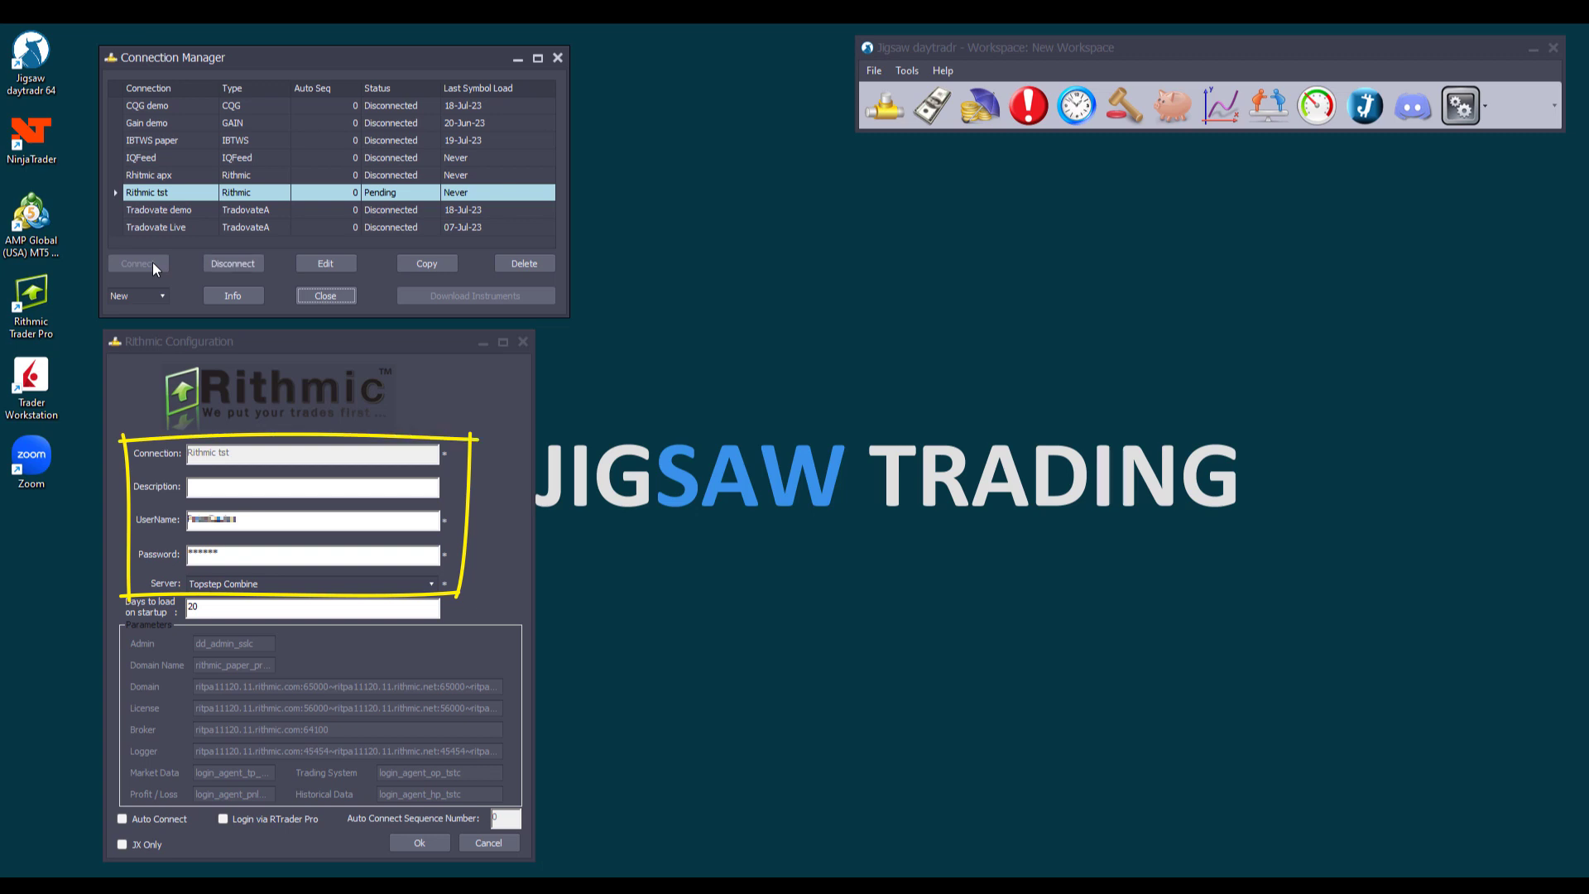
pyautogui.click(138, 263)
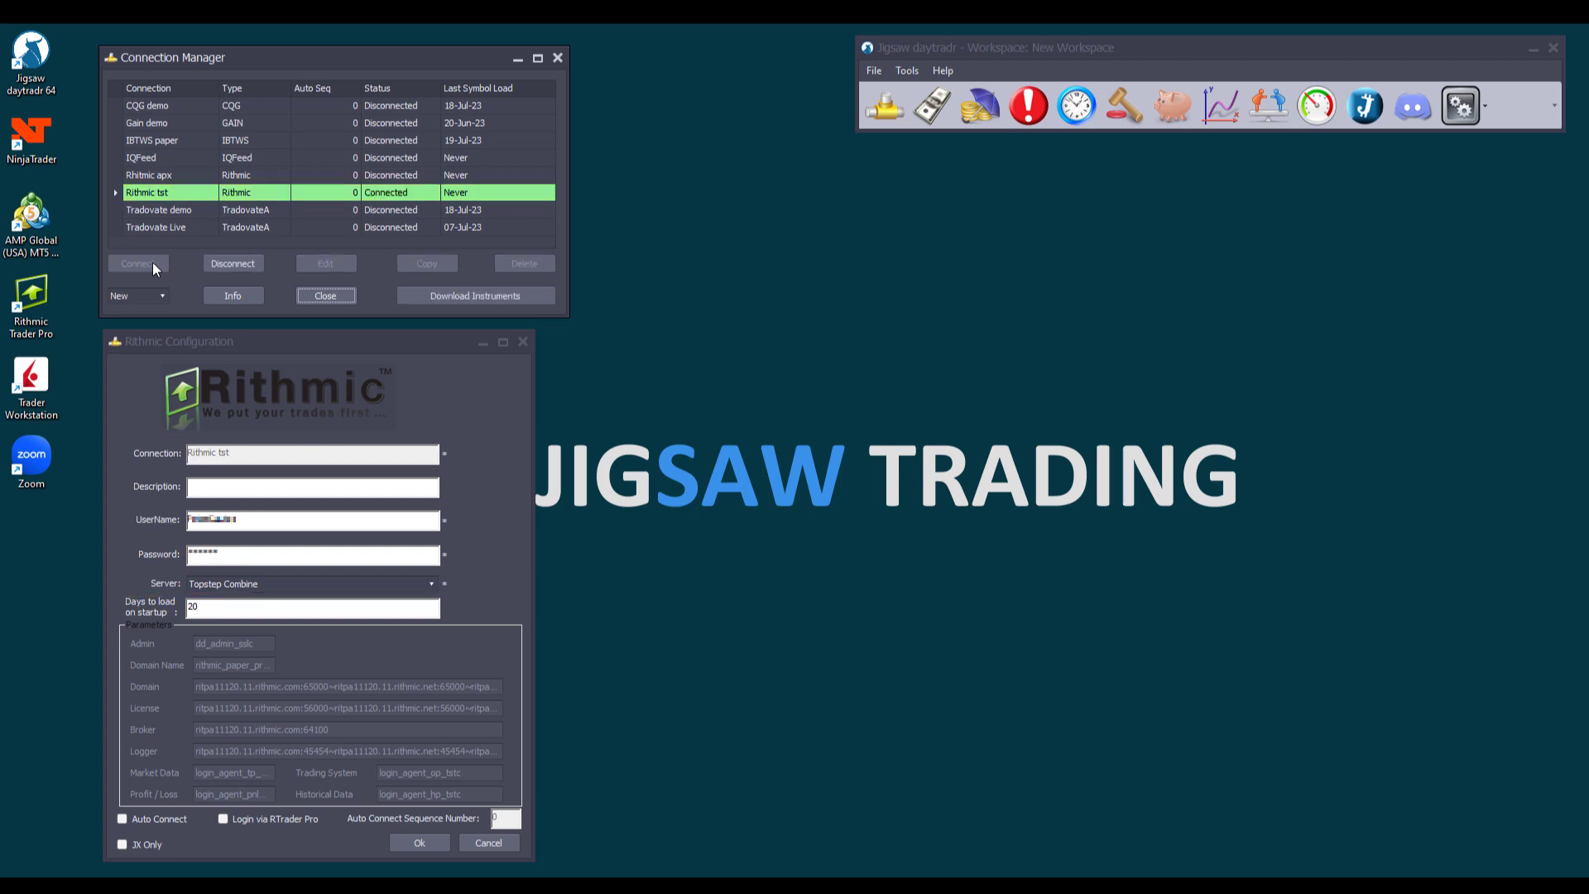
pyautogui.moveTo(159, 285)
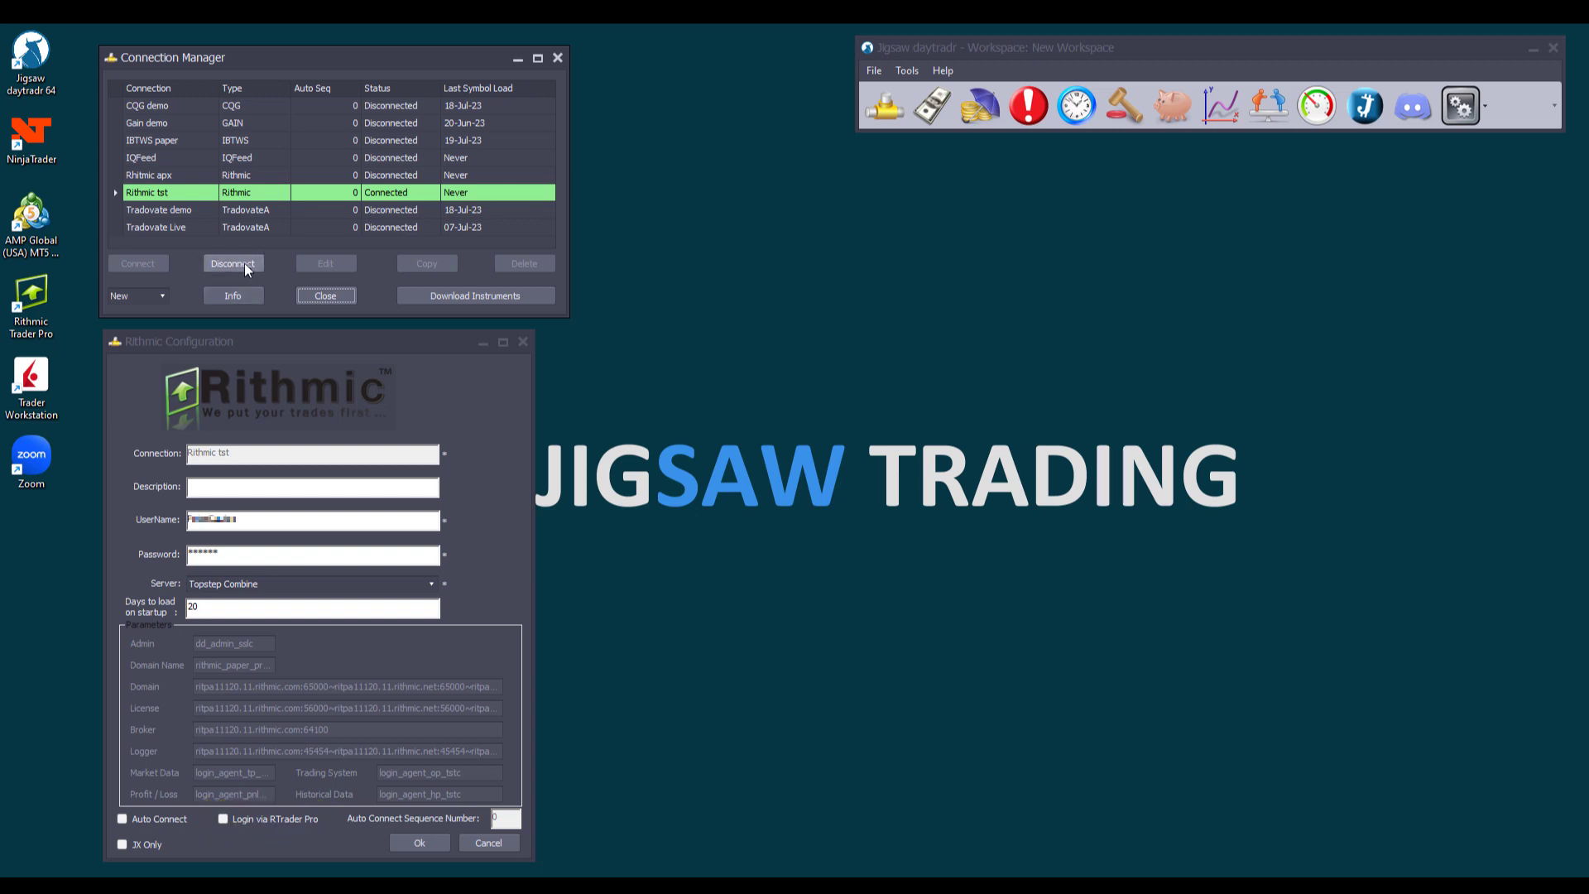
pyautogui.click(234, 263)
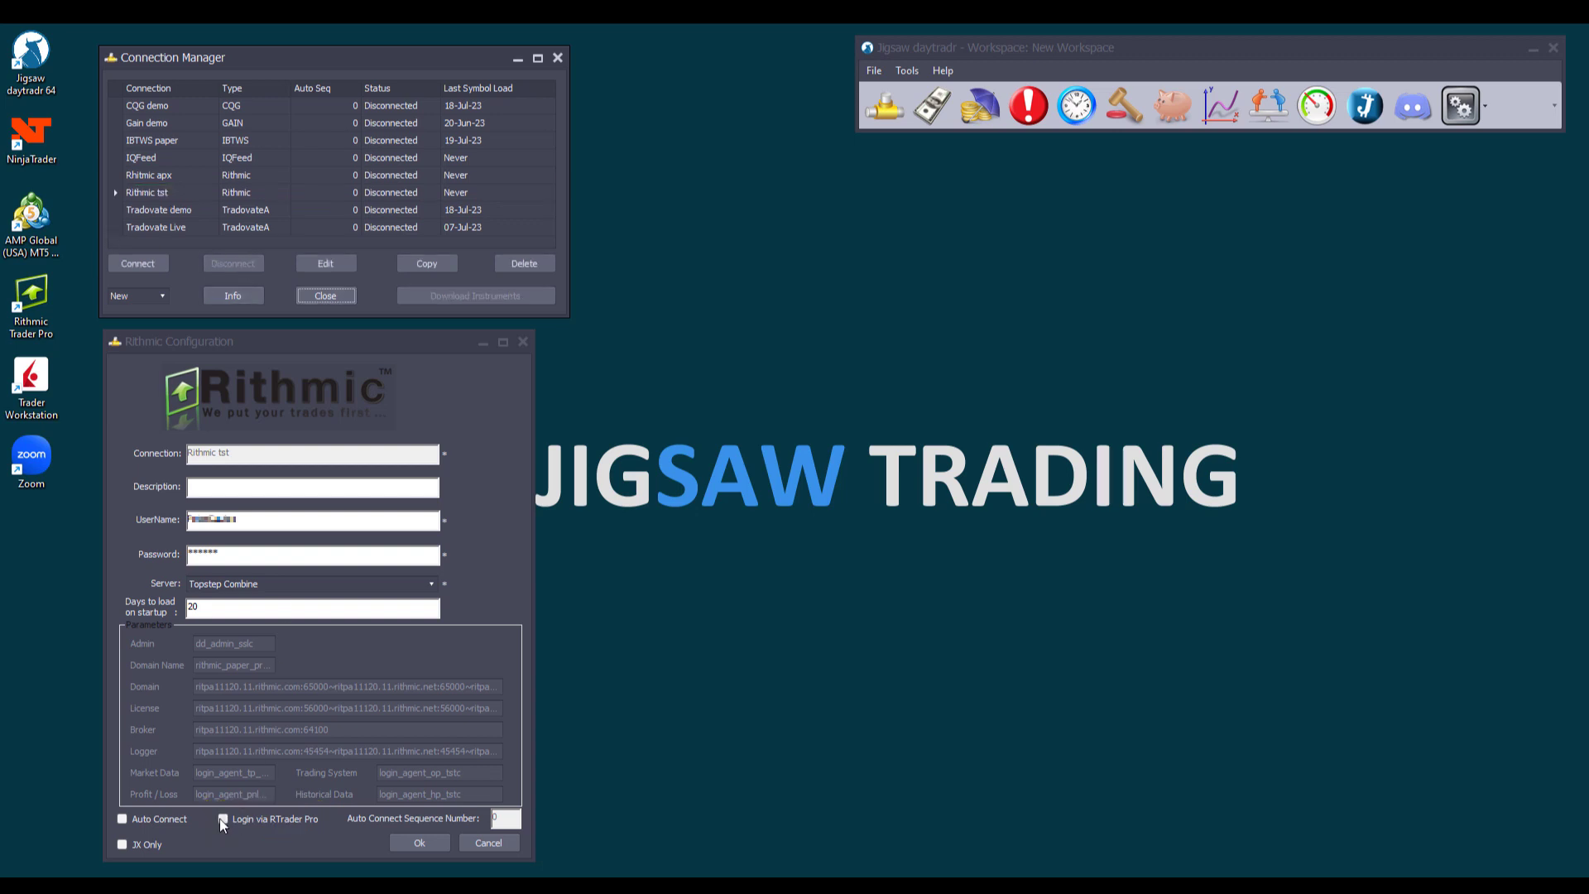
pyautogui.click(225, 818)
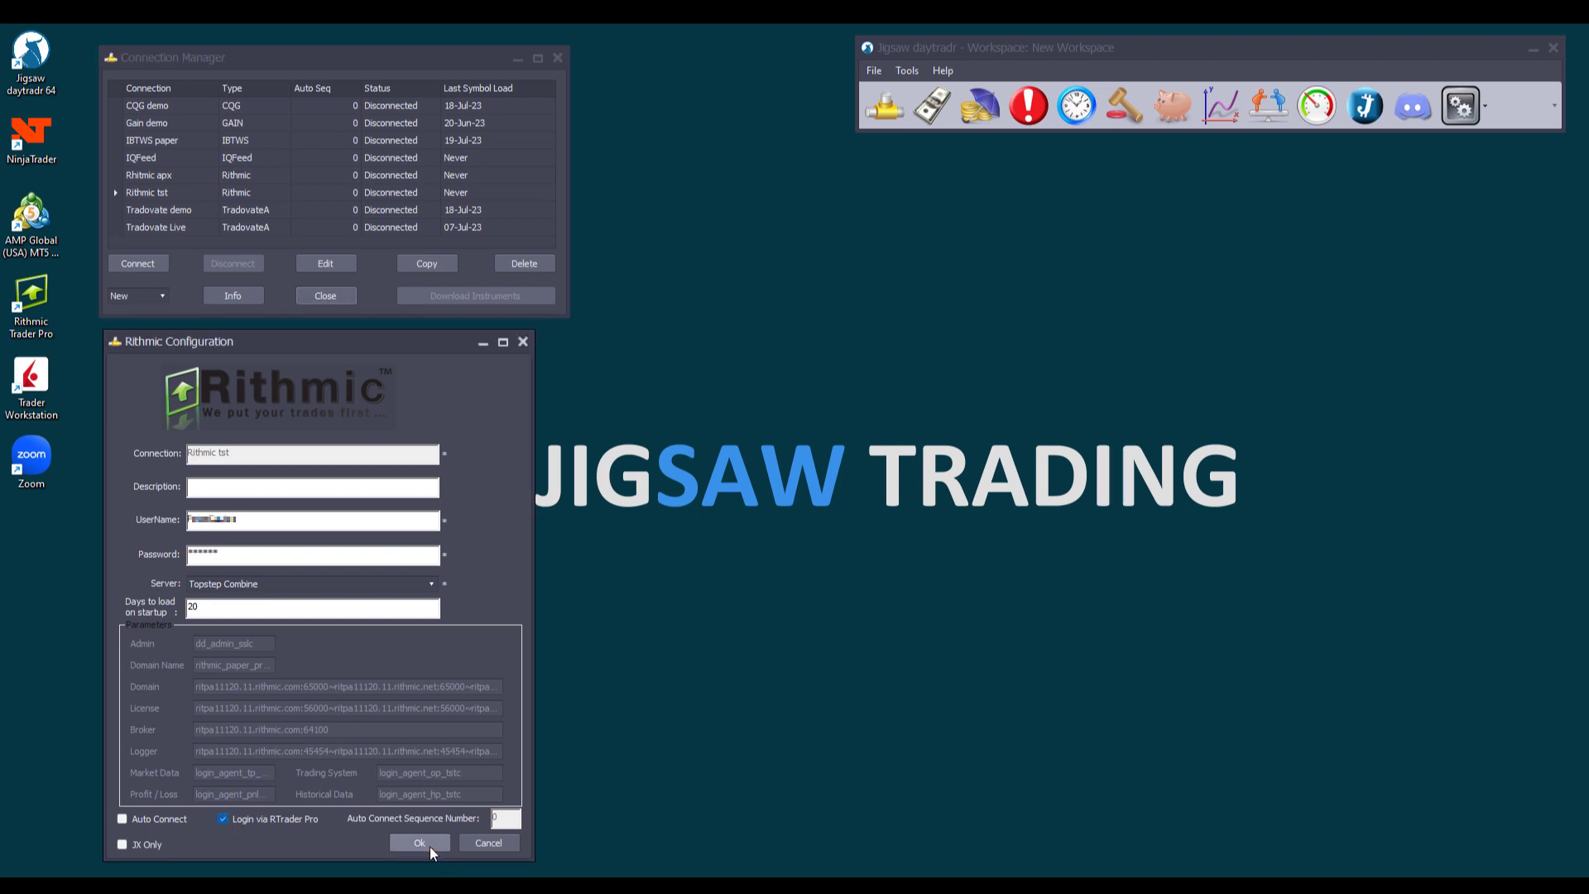
# - Save the Rithmic settings, reconnect Rithmic tst and start a symbol search on it
pyautogui.click(421, 843)
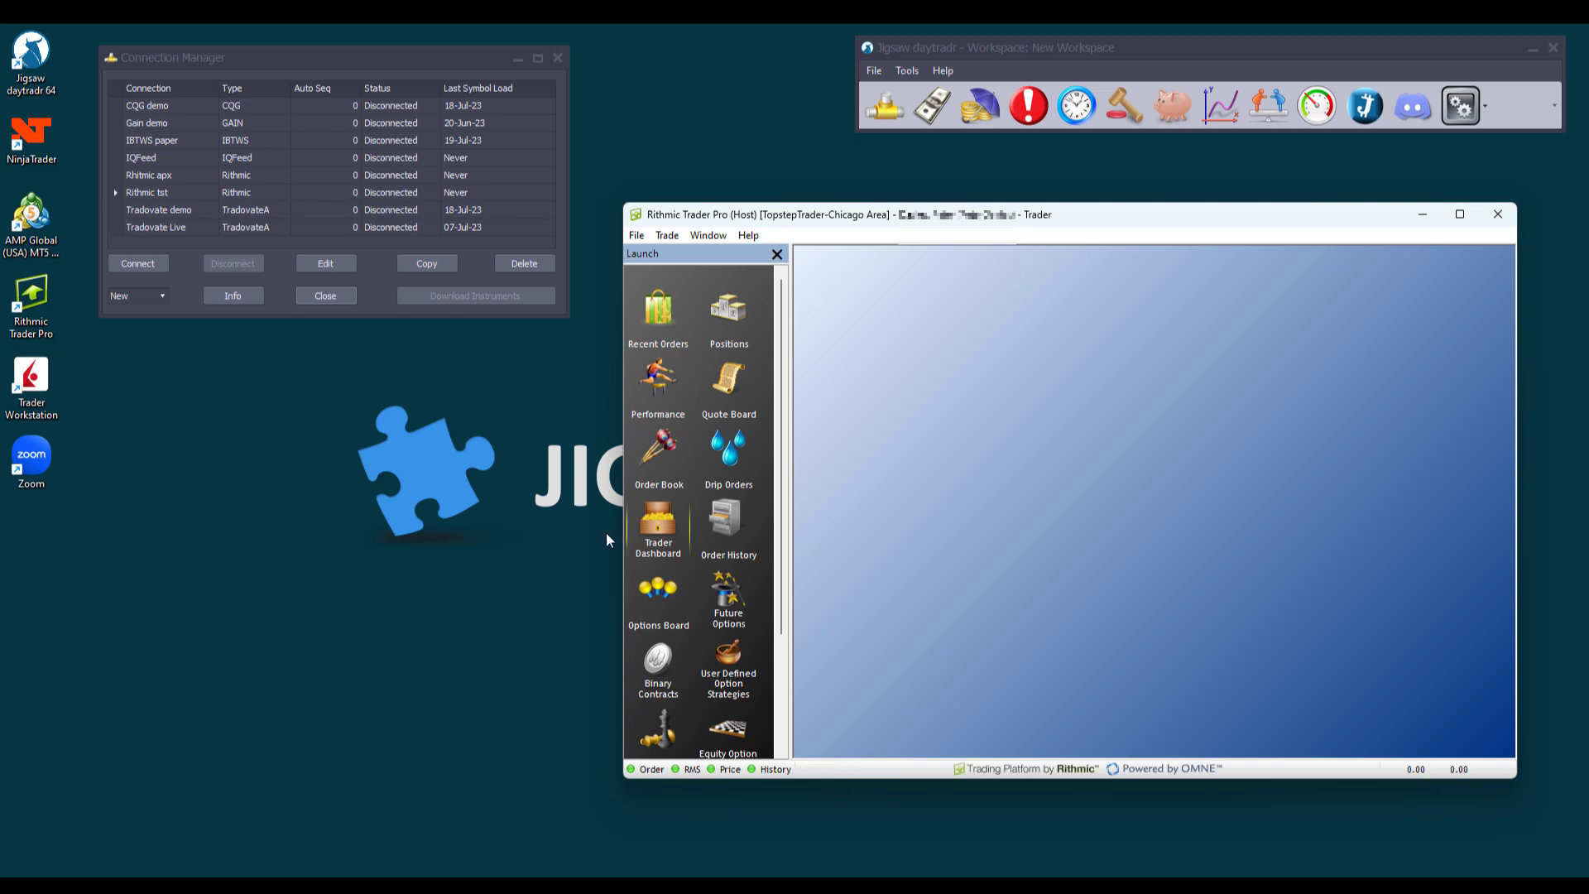
pyautogui.click(137, 264)
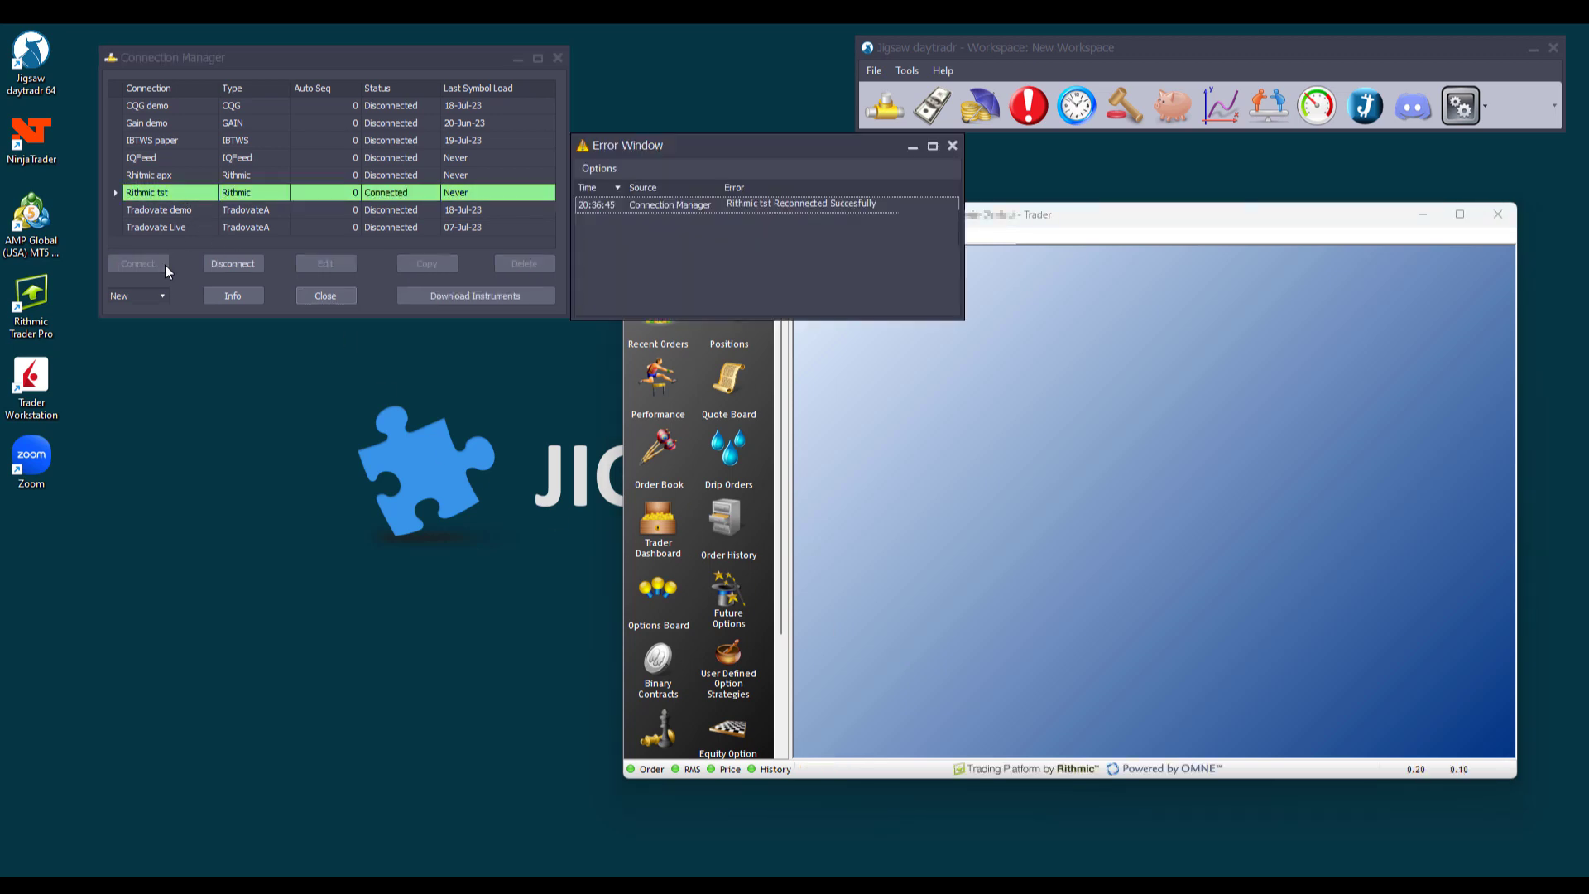
pyautogui.click(953, 145)
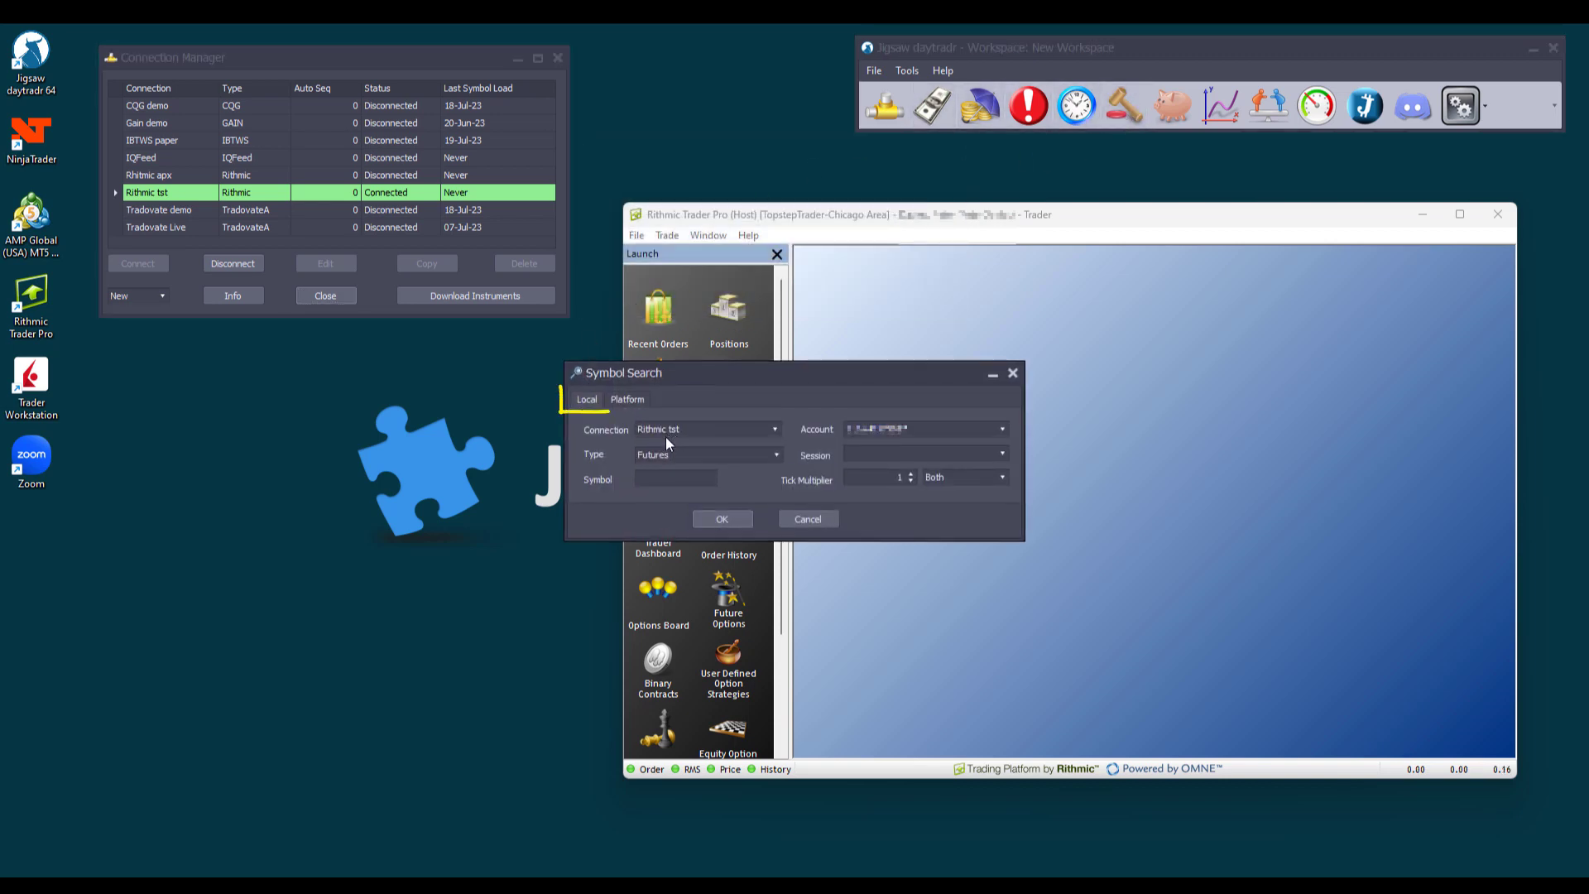
# - Search 'es' and confirm the ESU23 contract with the CME Indices session
pyautogui.write('es')
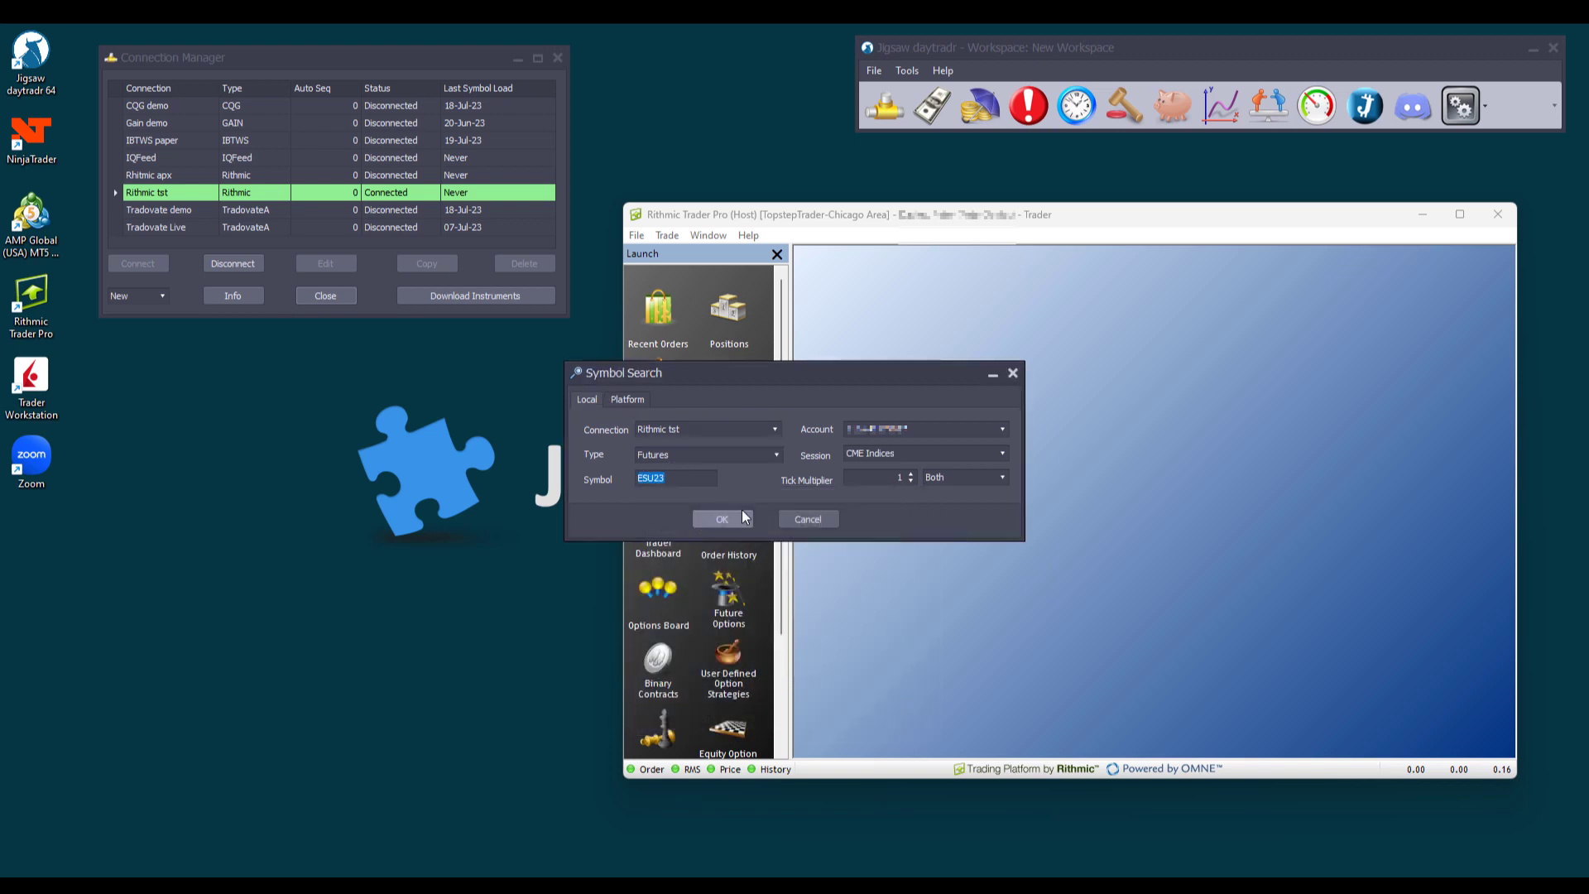
pyautogui.click(722, 518)
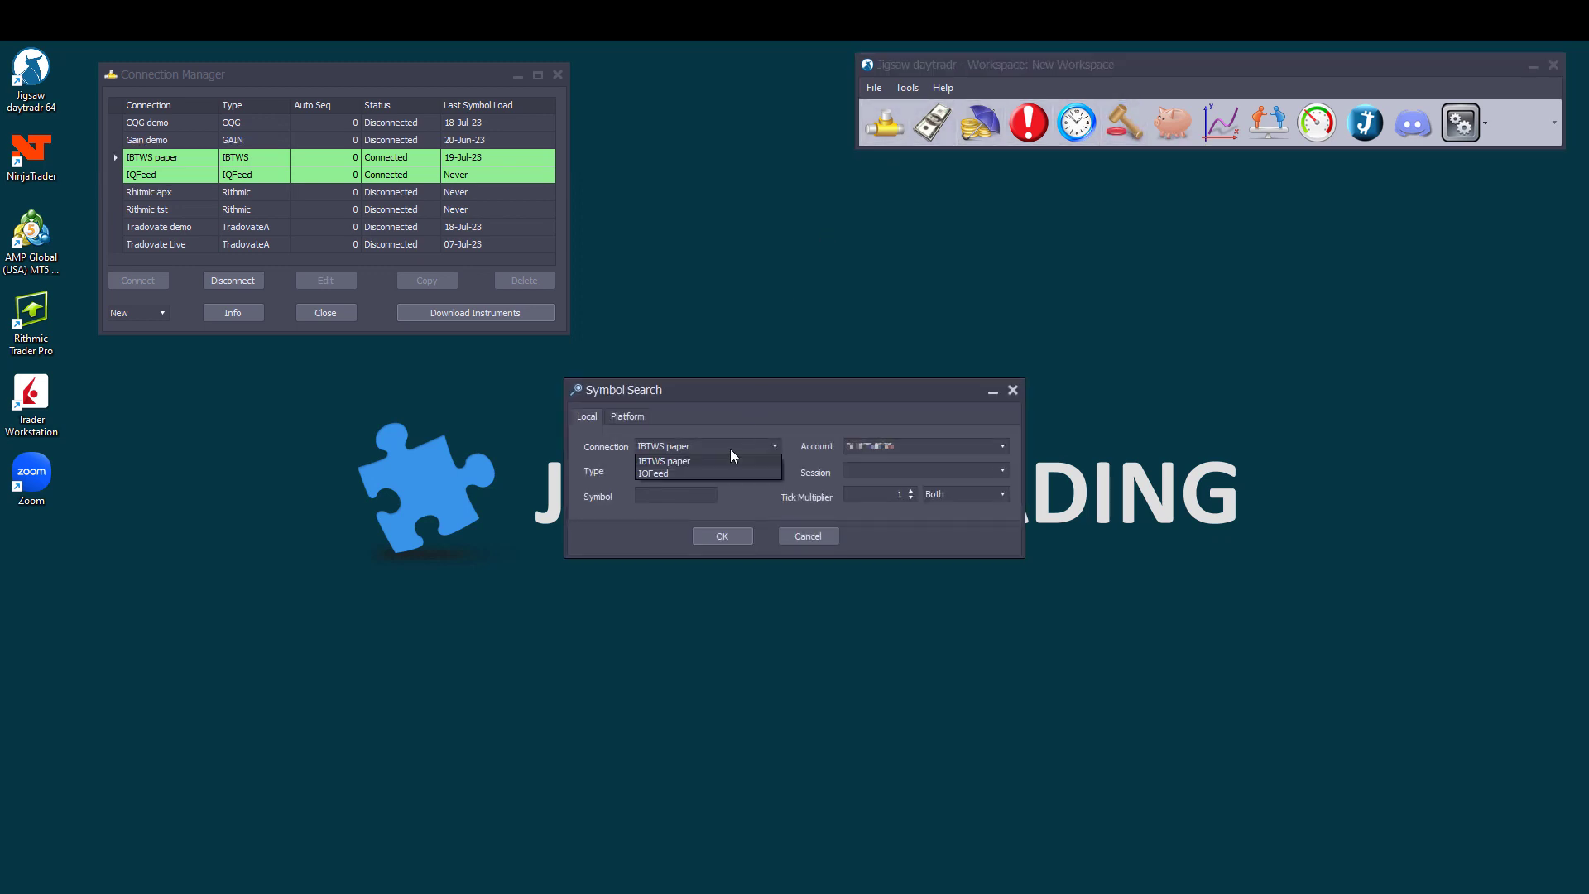
# - Open an ESU23 ladder on IQFeed and buy one ES contract at market
pyautogui.click(652, 473)
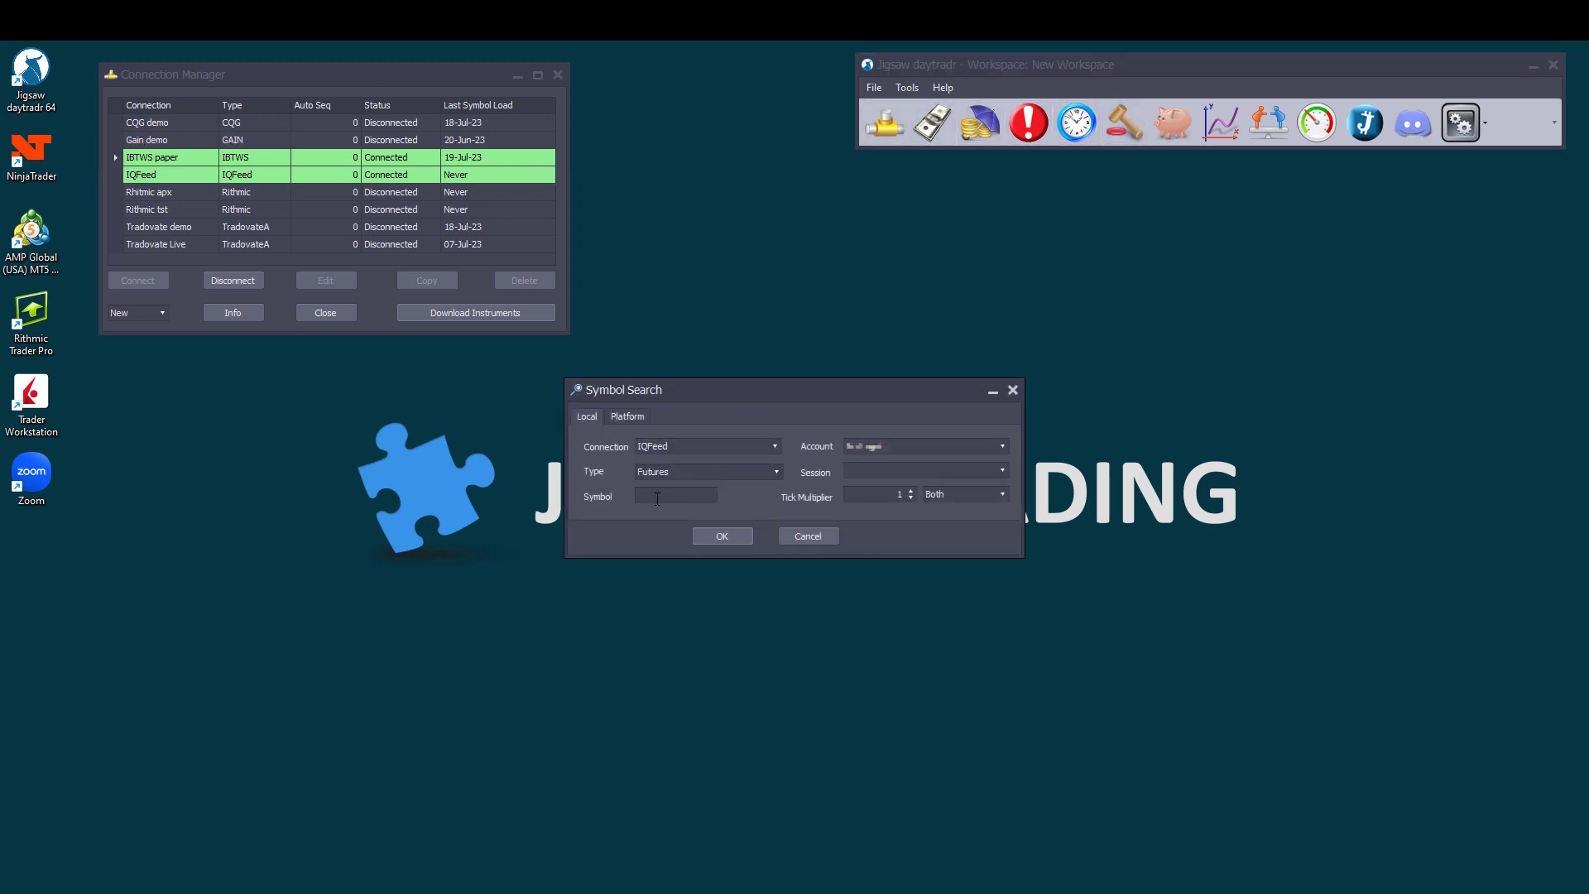
pyautogui.write('ESU23')
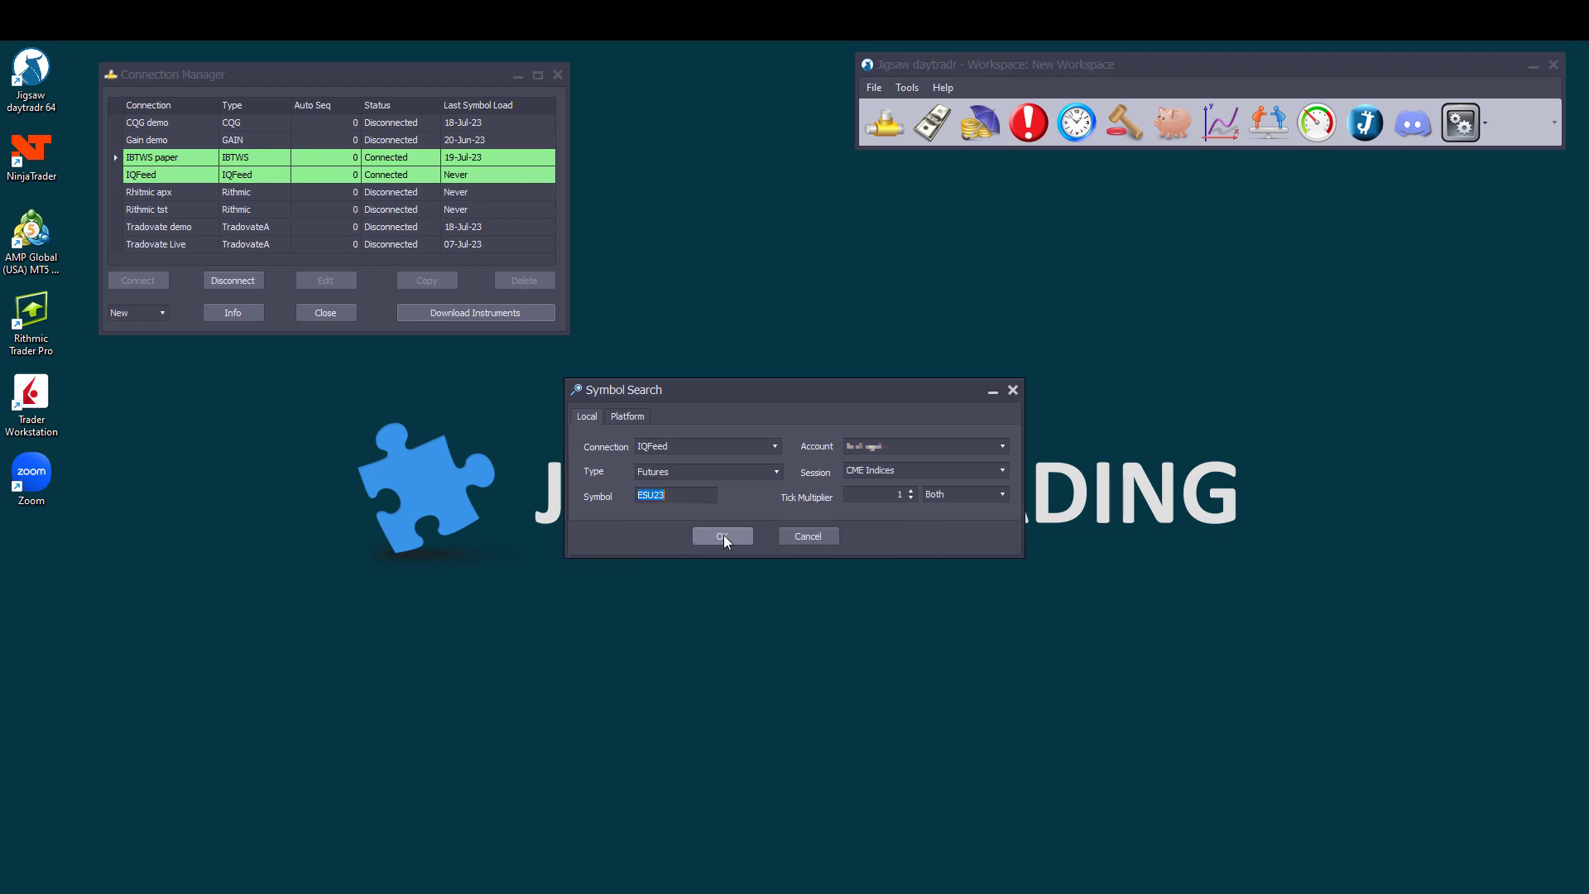
pyautogui.click(722, 536)
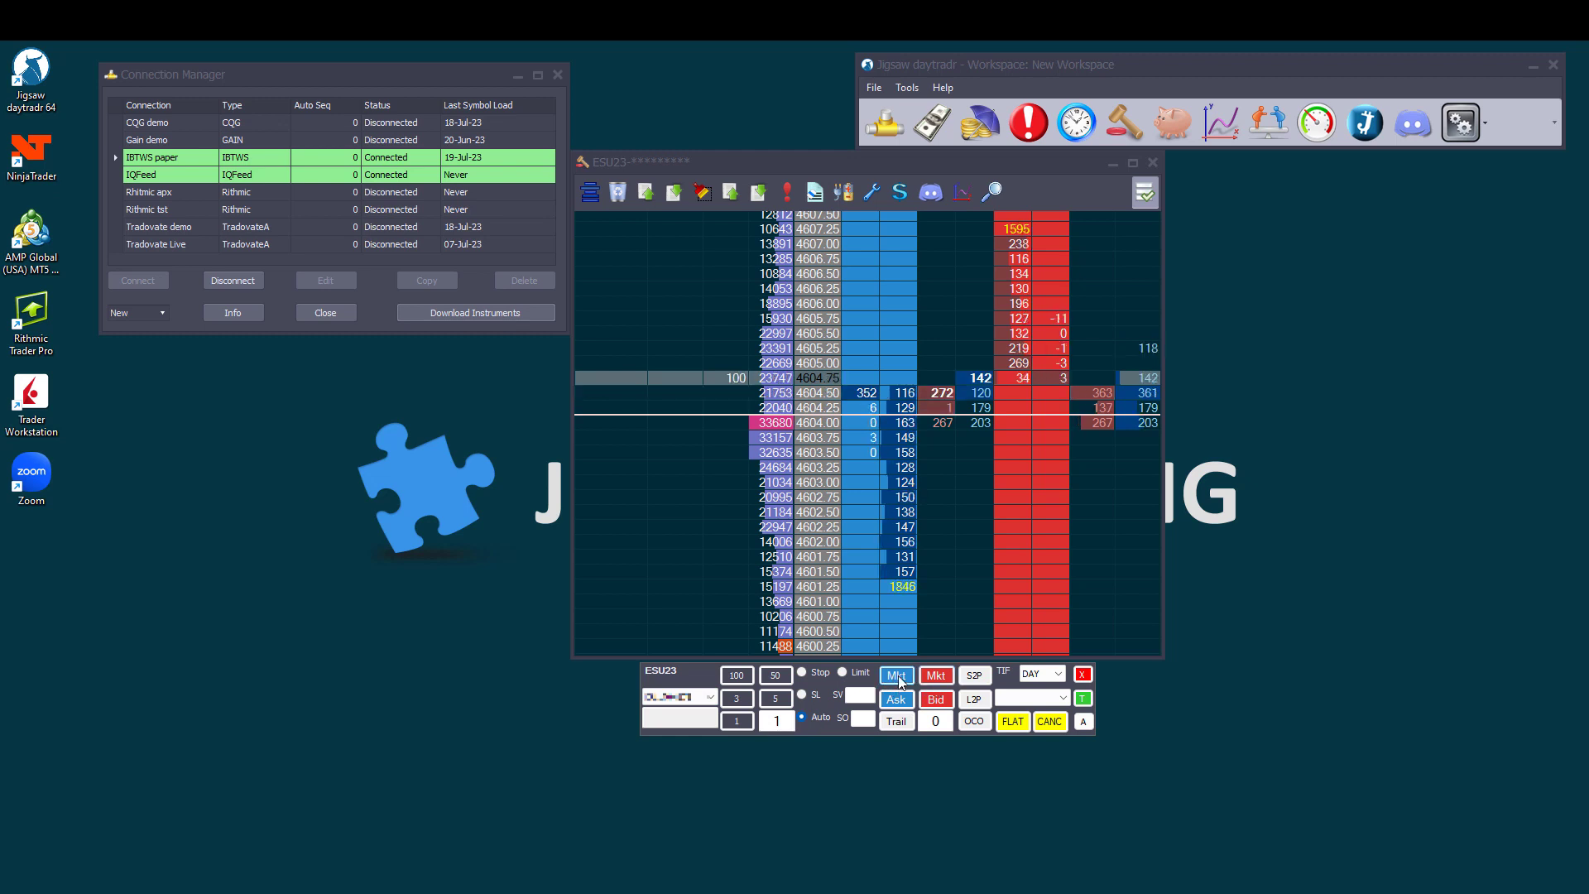
pyautogui.click(895, 675)
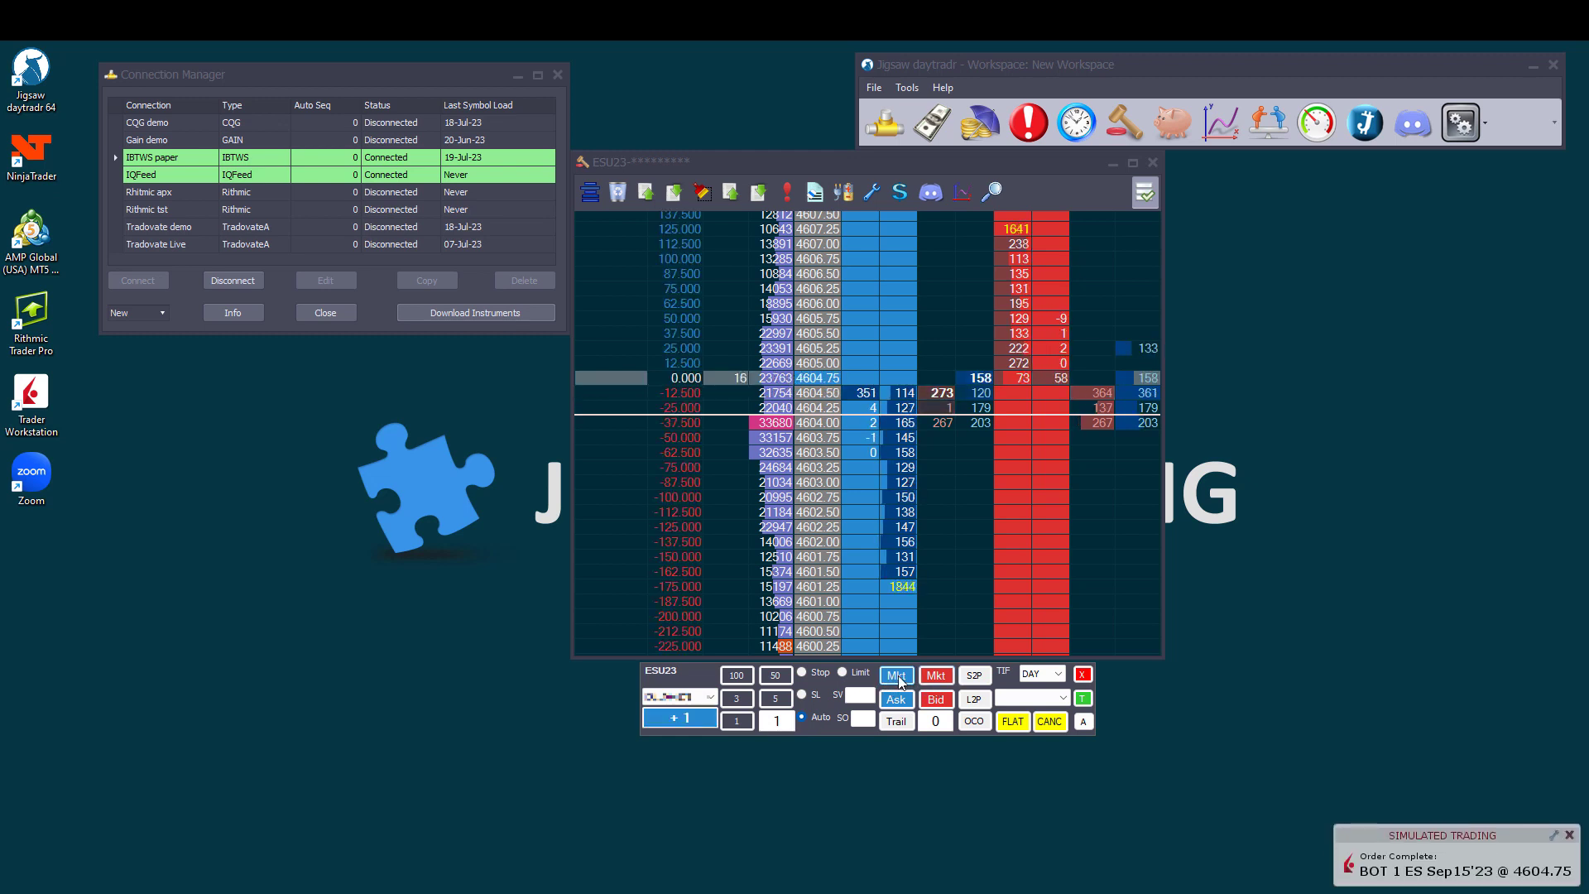